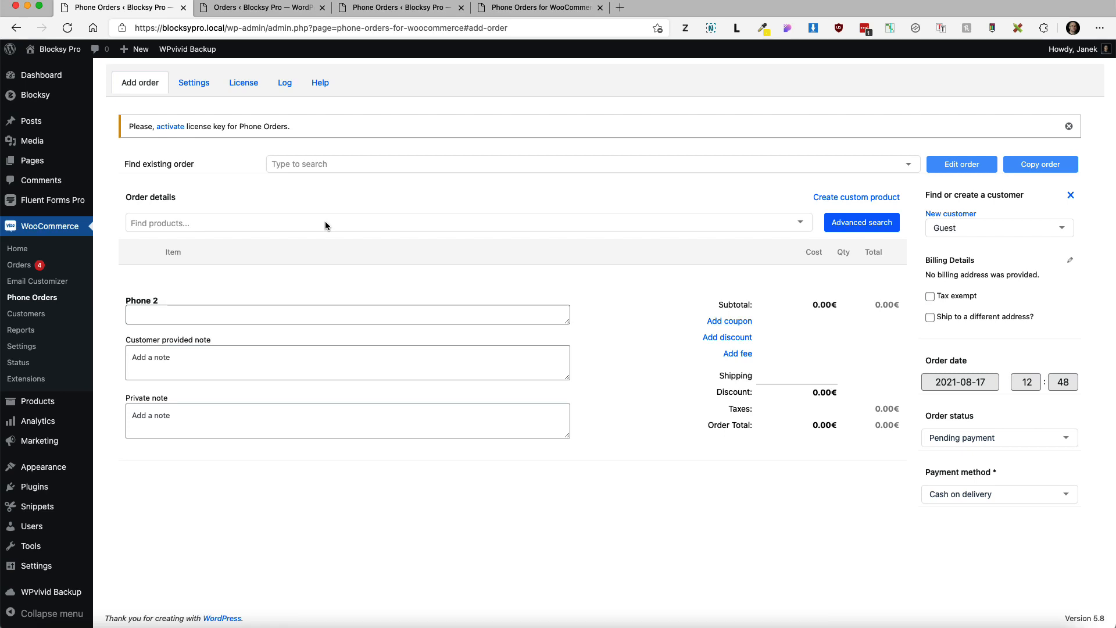
{"action": "type", "text": "radius"}
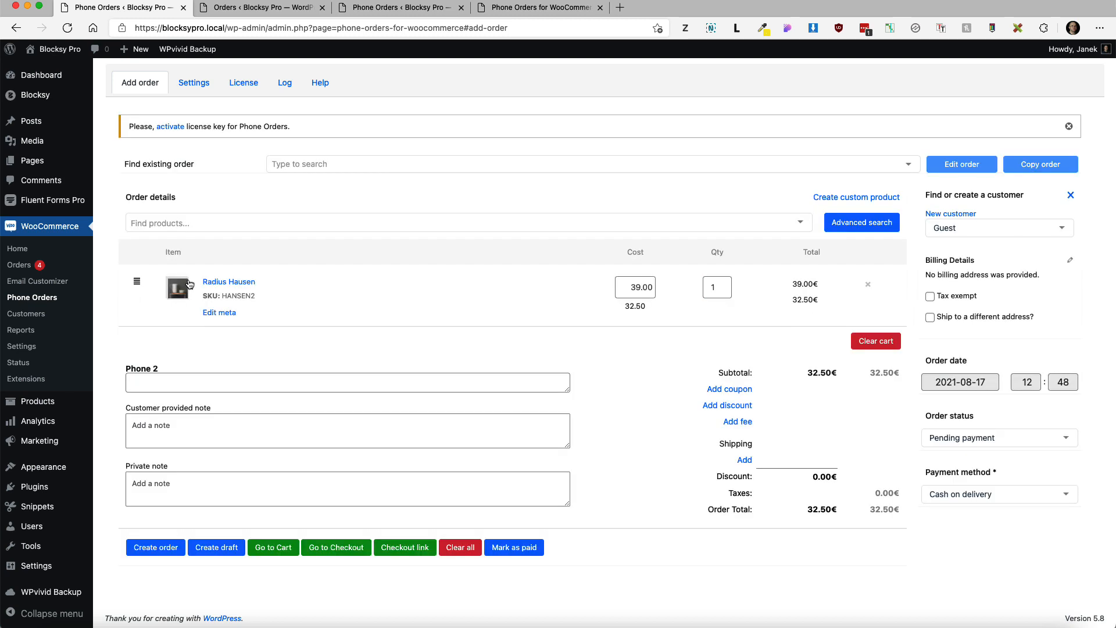
{"action": "left_click", "coordinate": [951, 214]}
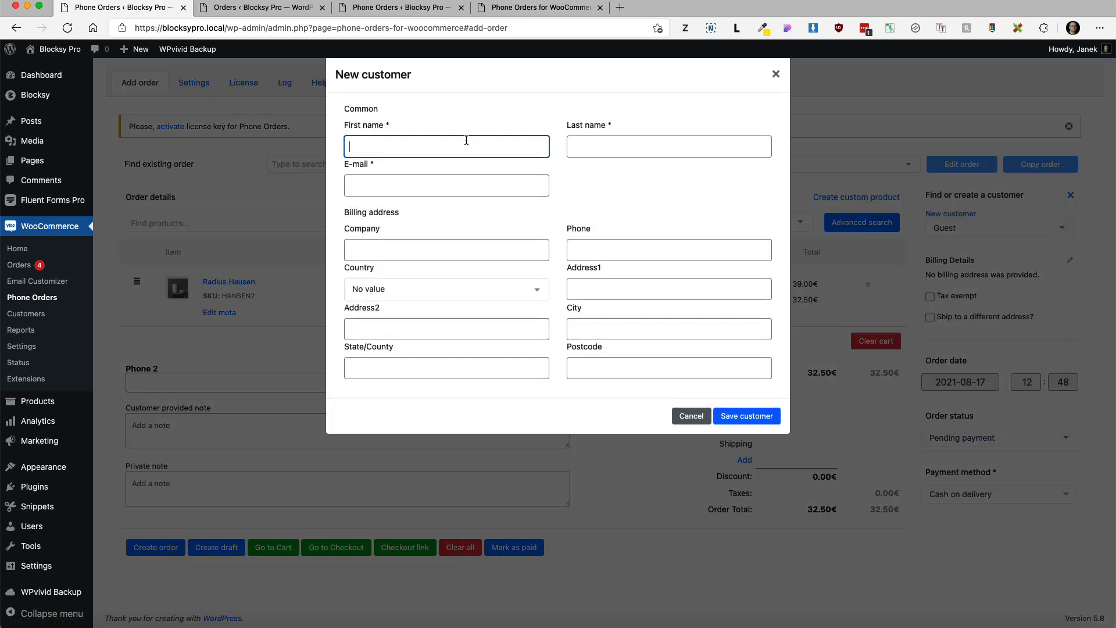
{"action": "left_click", "coordinate": [745, 416]}
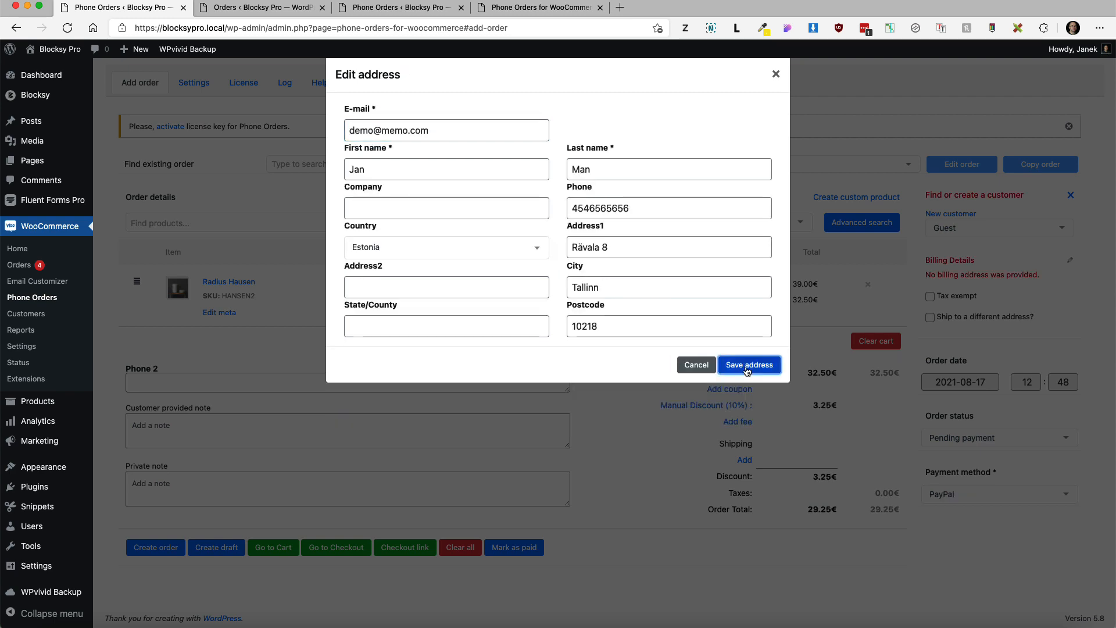
{"action": "left_click", "coordinate": [749, 364]}
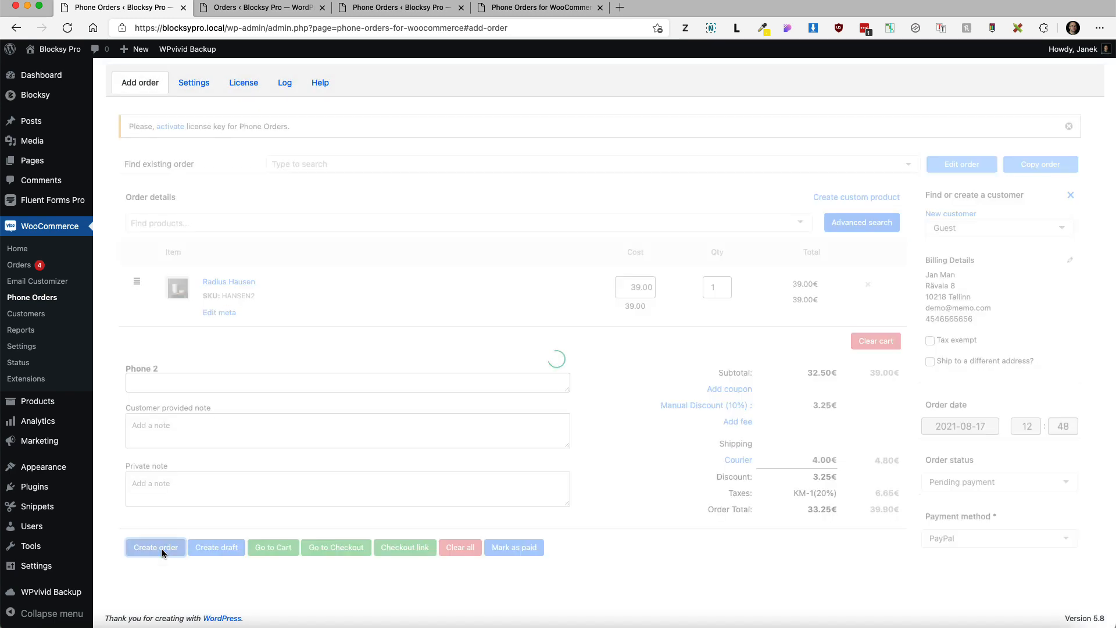
{"action": "left_click", "coordinate": [155, 547]}
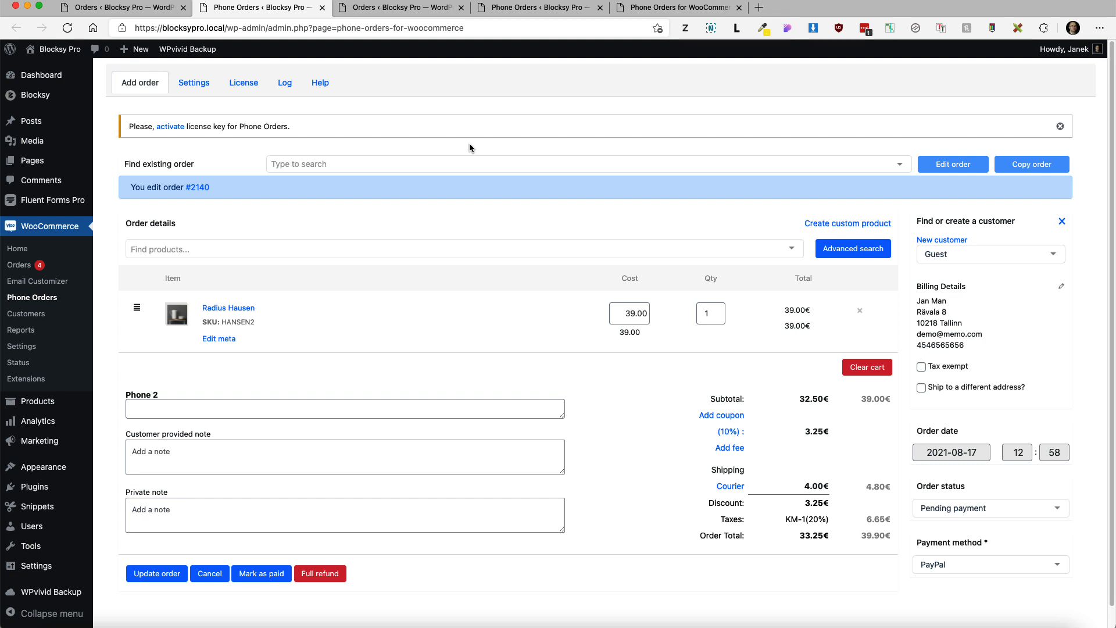
{"action": "mouse_move", "coordinate": [663, 356]}
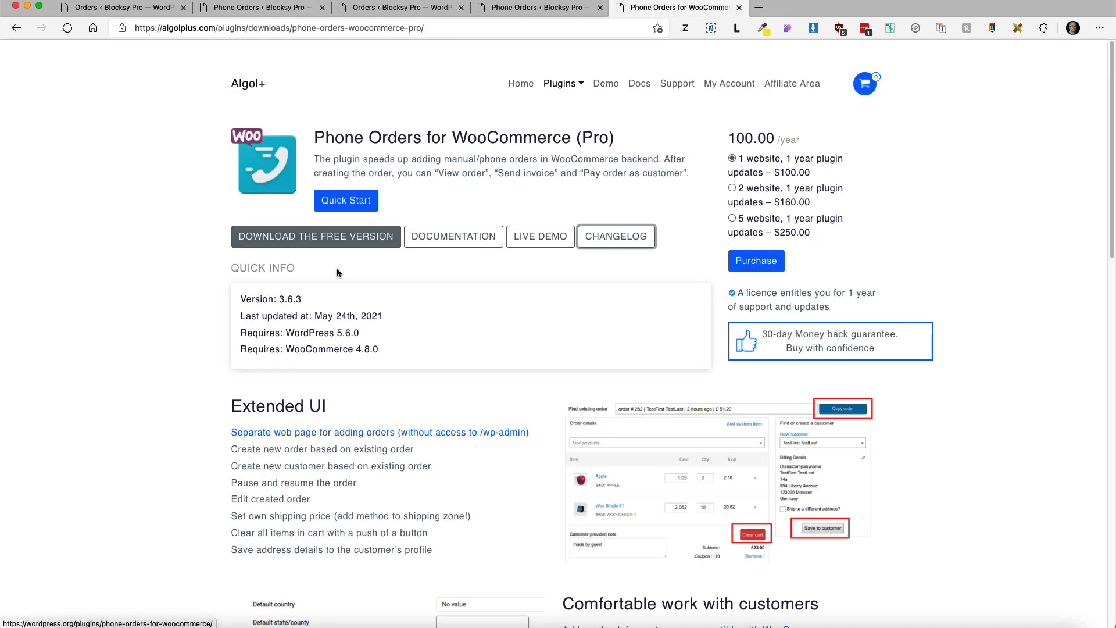
{"action": "mouse_move", "coordinate": [486, 290]}
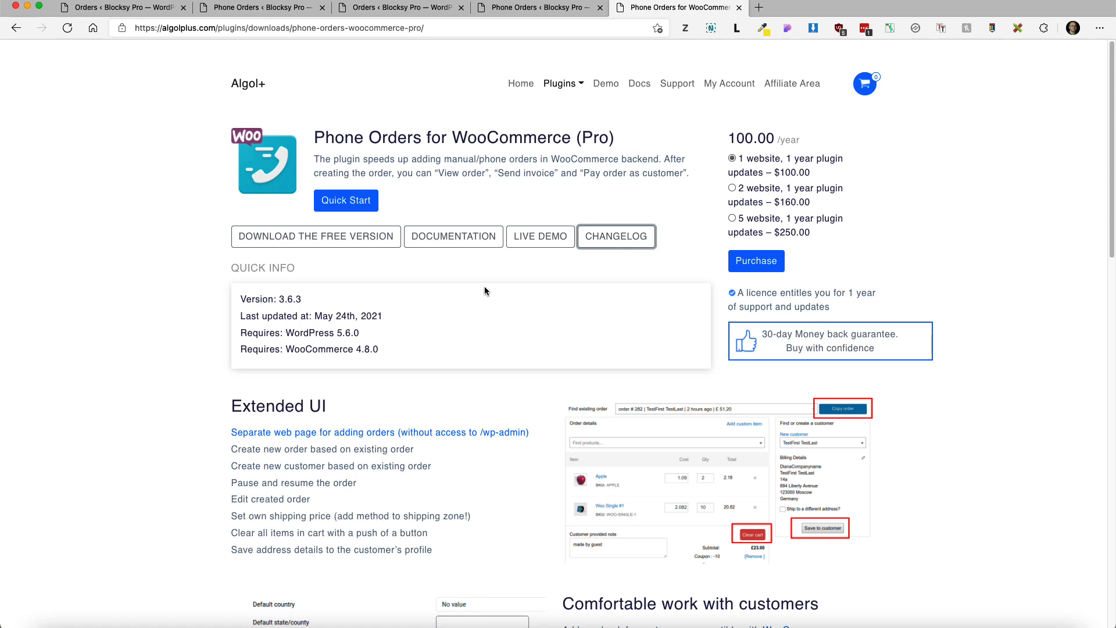
{"action": "mouse_move", "coordinate": [170, 229]}
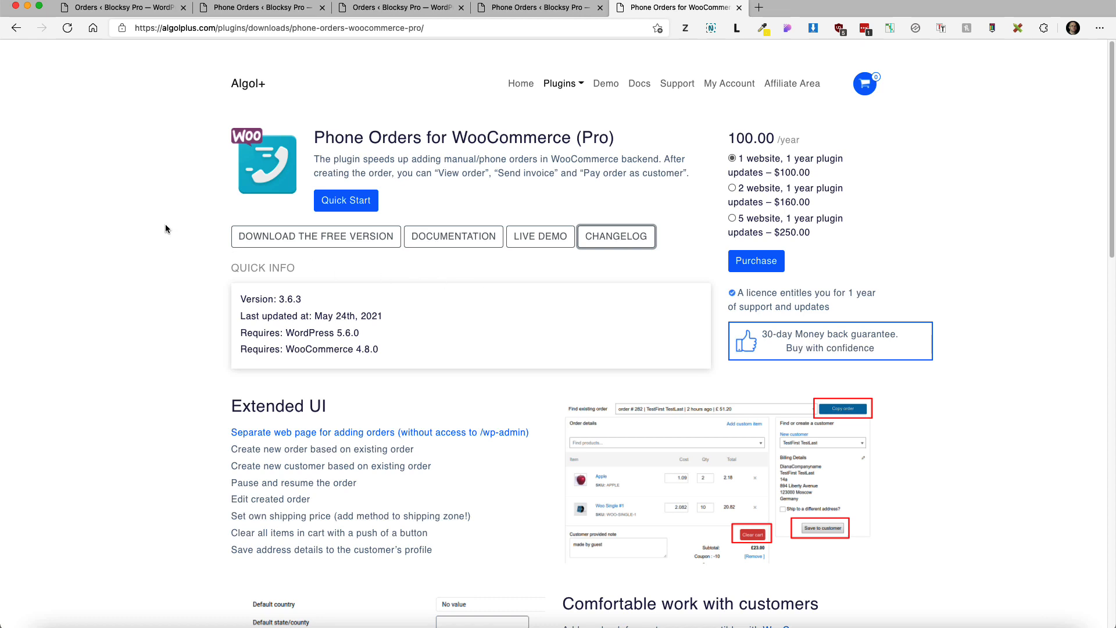
{"action": "mouse_move", "coordinate": [821, 177]}
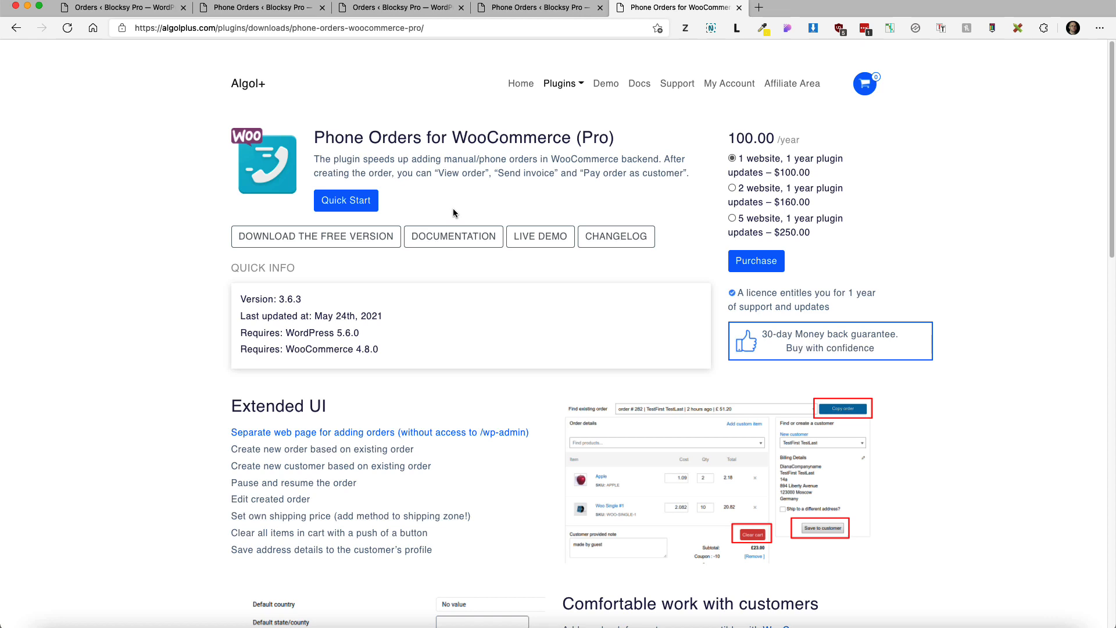
{"action": "mouse_move", "coordinate": [375, 86]}
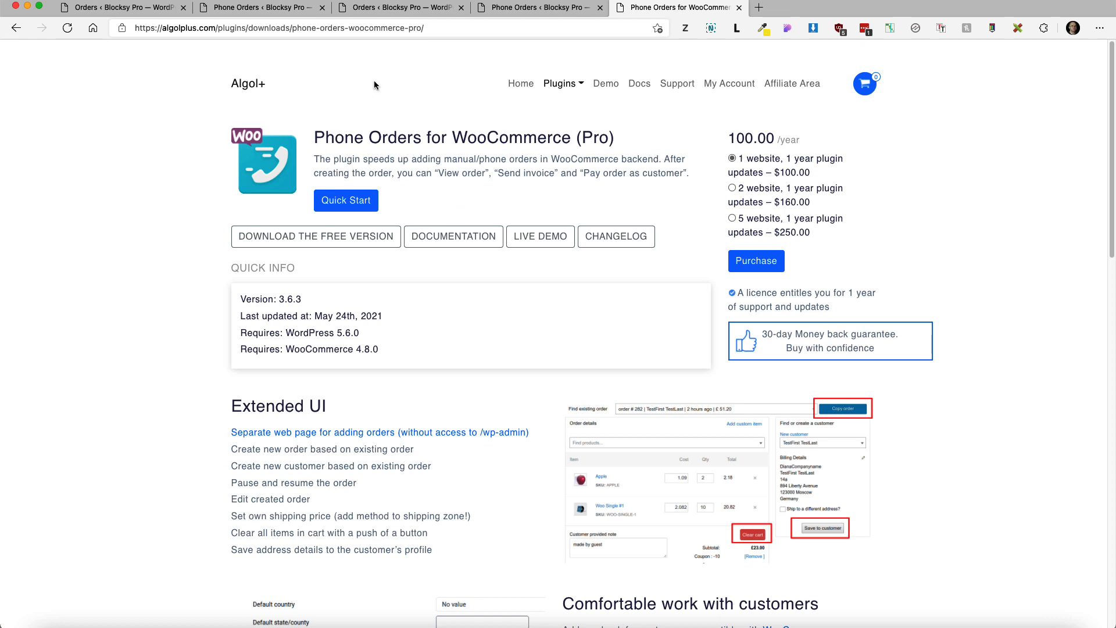
Step: Return to WordPress via Plugins > Add New and reach the blank Phone Orders add-order form
{"action": "left_click", "coordinate": [121, 7]}
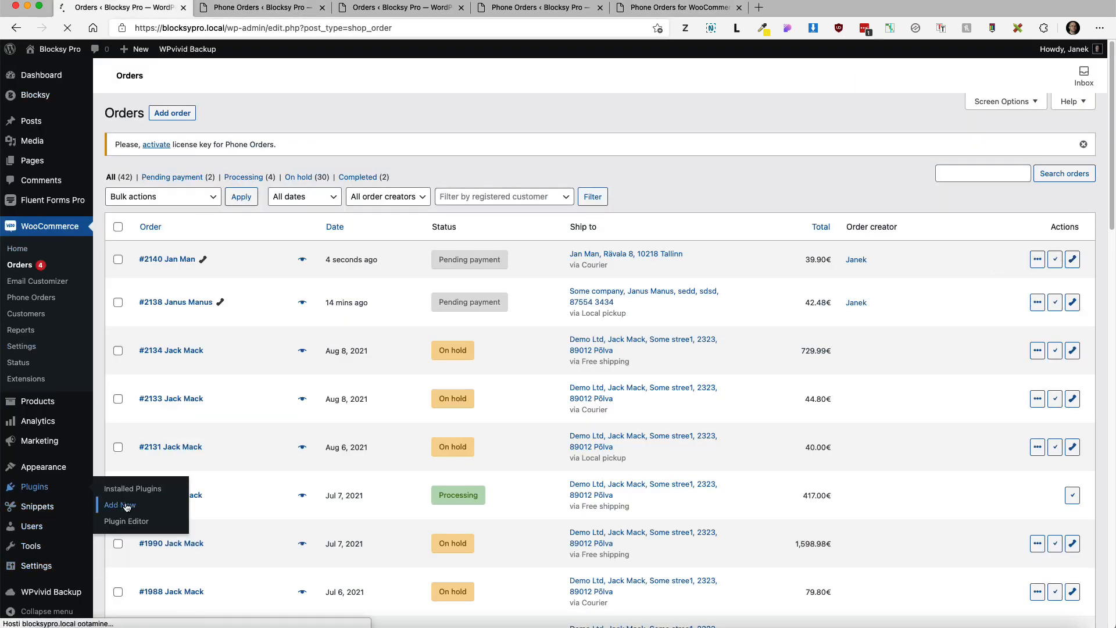
{"action": "left_click", "coordinate": [119, 504]}
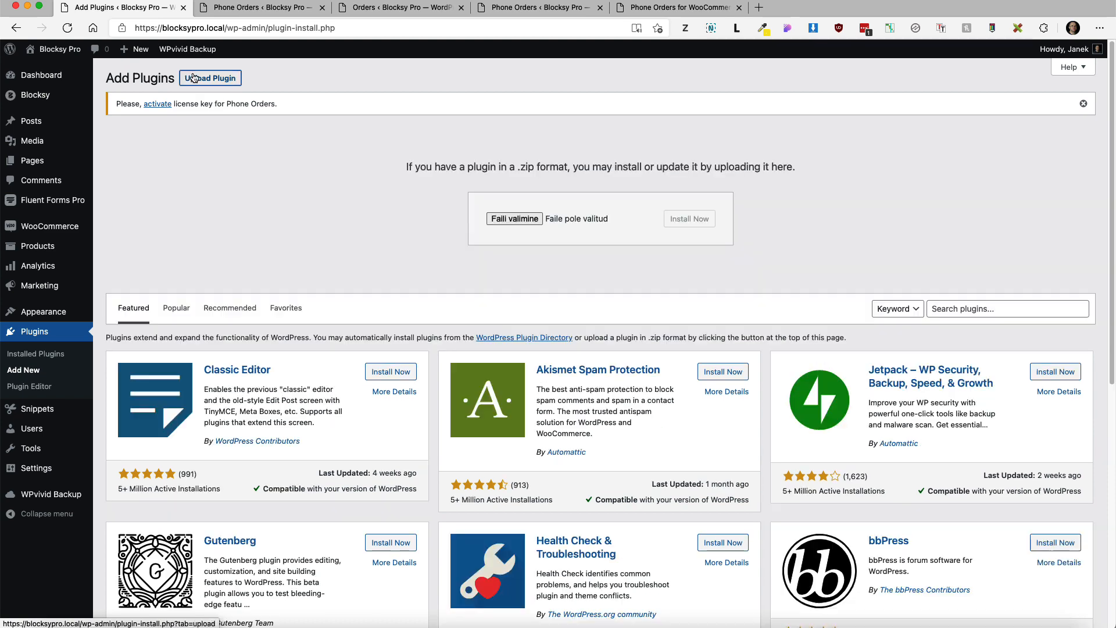
{"action": "mouse_move", "coordinate": [223, 252]}
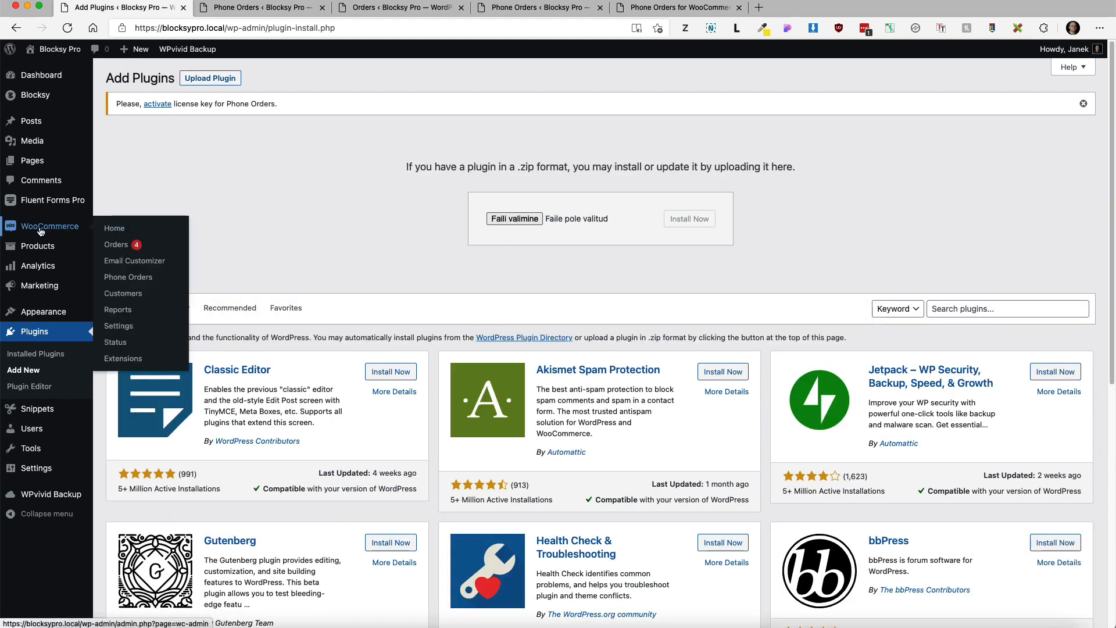
{"action": "mouse_move", "coordinate": [129, 277]}
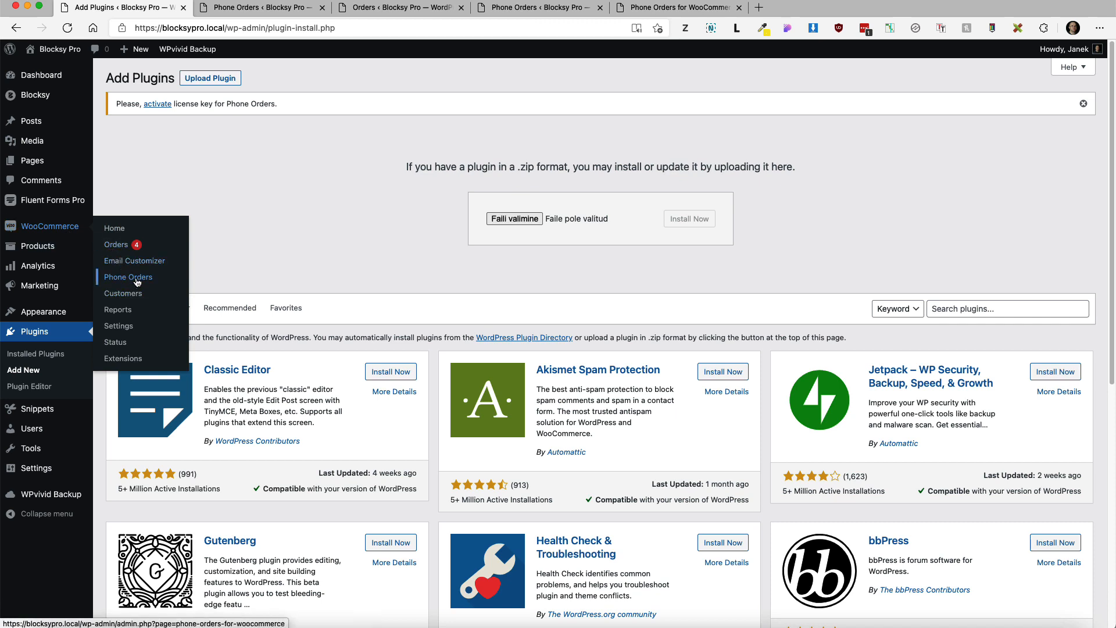
{"action": "left_click", "coordinate": [127, 277]}
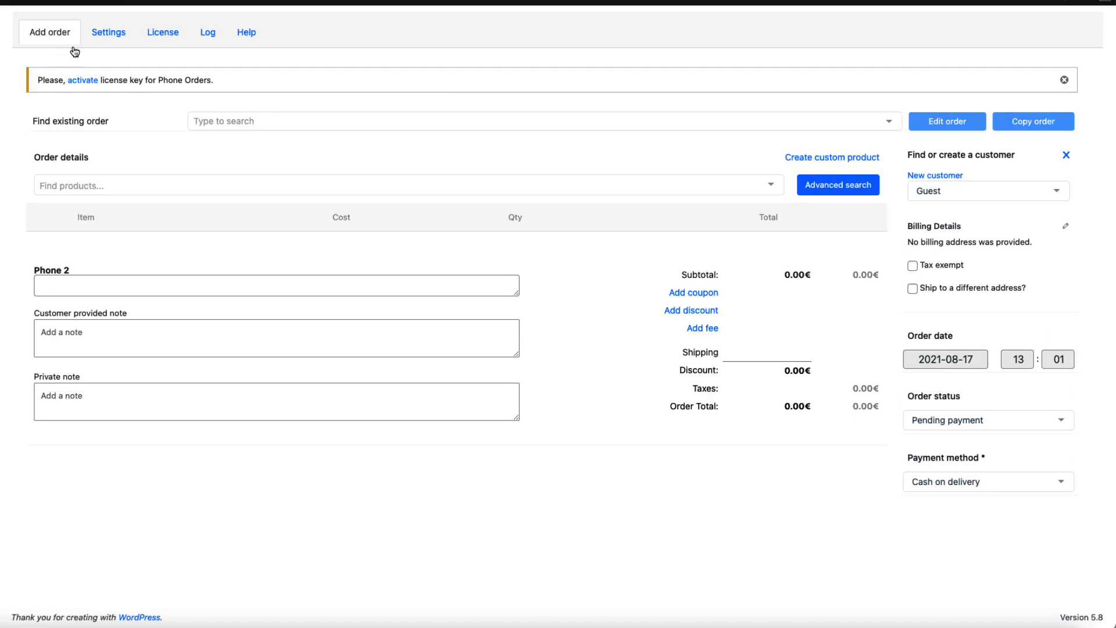
{"action": "mouse_move", "coordinate": [863, 87]}
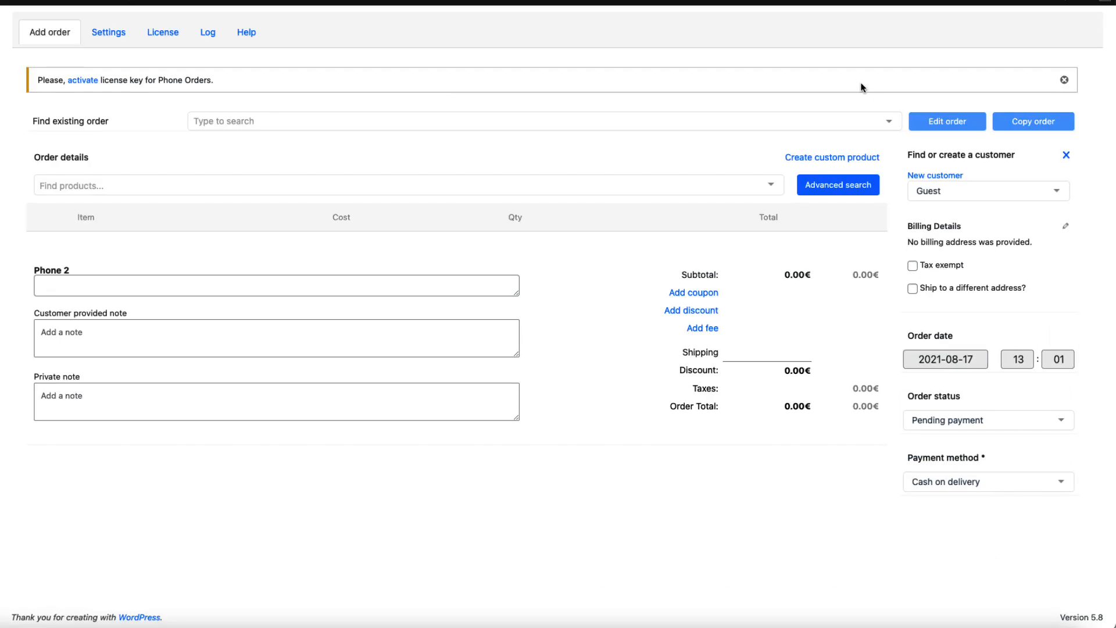
{"action": "mouse_move", "coordinate": [616, 30]}
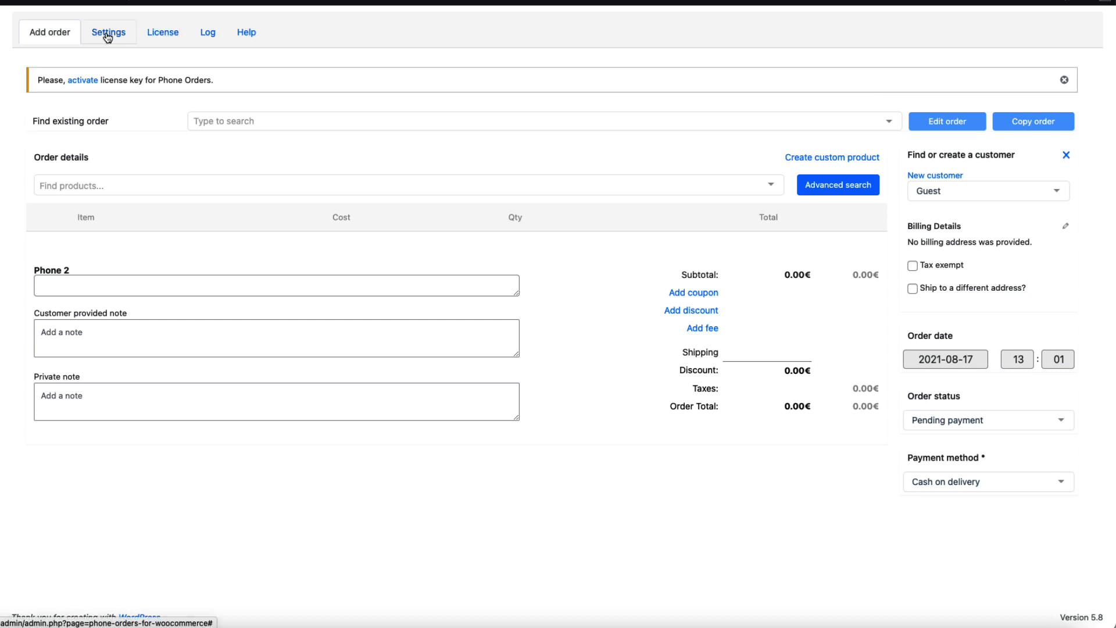
Step: In Phone Orders settings, set the created-order payment method to Direct bank transfer
{"action": "left_click", "coordinate": [108, 32]}
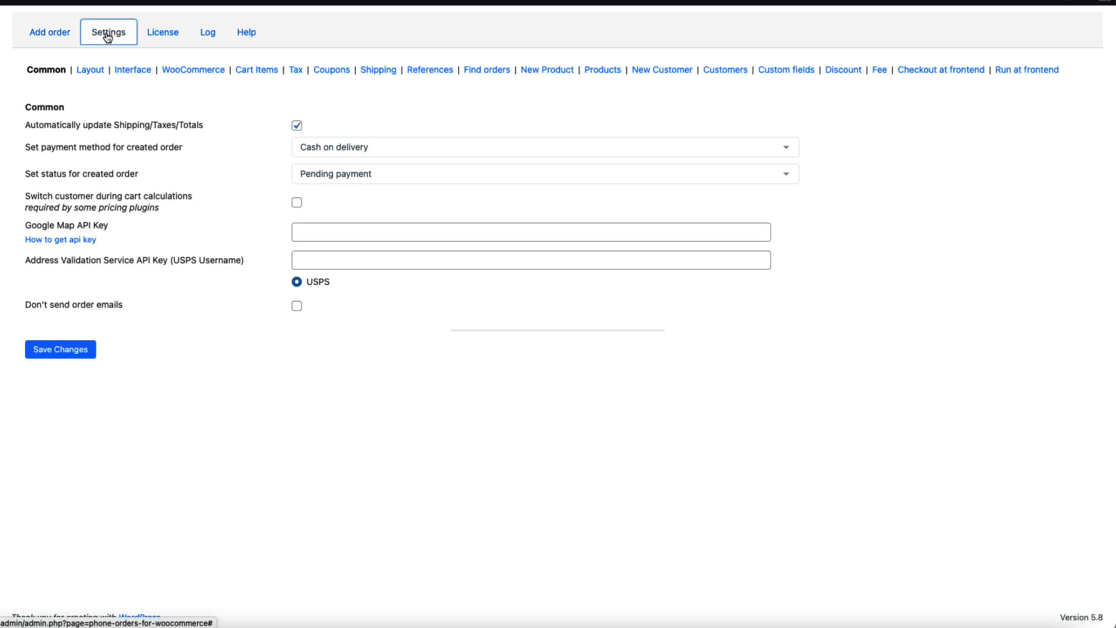
{"action": "mouse_move", "coordinate": [210, 99]}
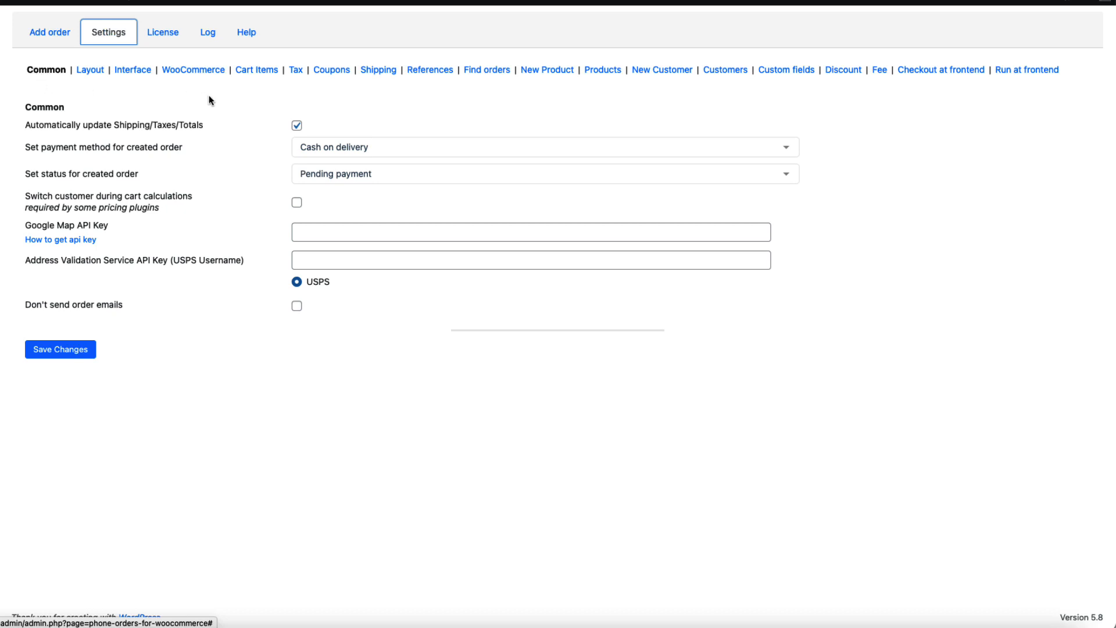
{"action": "mouse_move", "coordinate": [183, 130]}
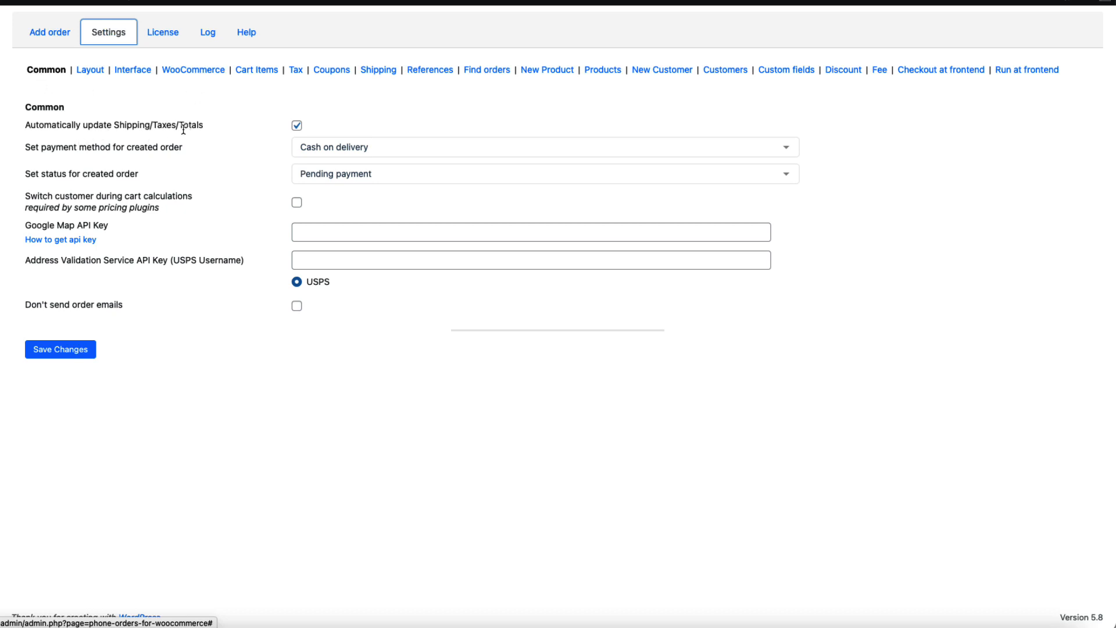
{"action": "mouse_move", "coordinate": [269, 134]}
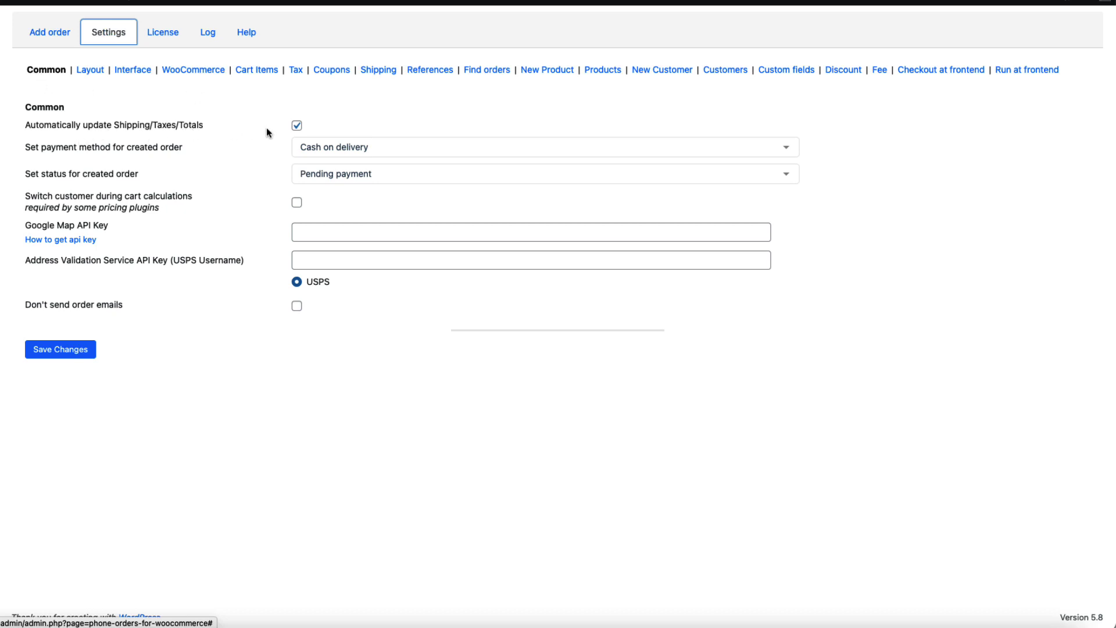
{"action": "mouse_move", "coordinate": [269, 174]}
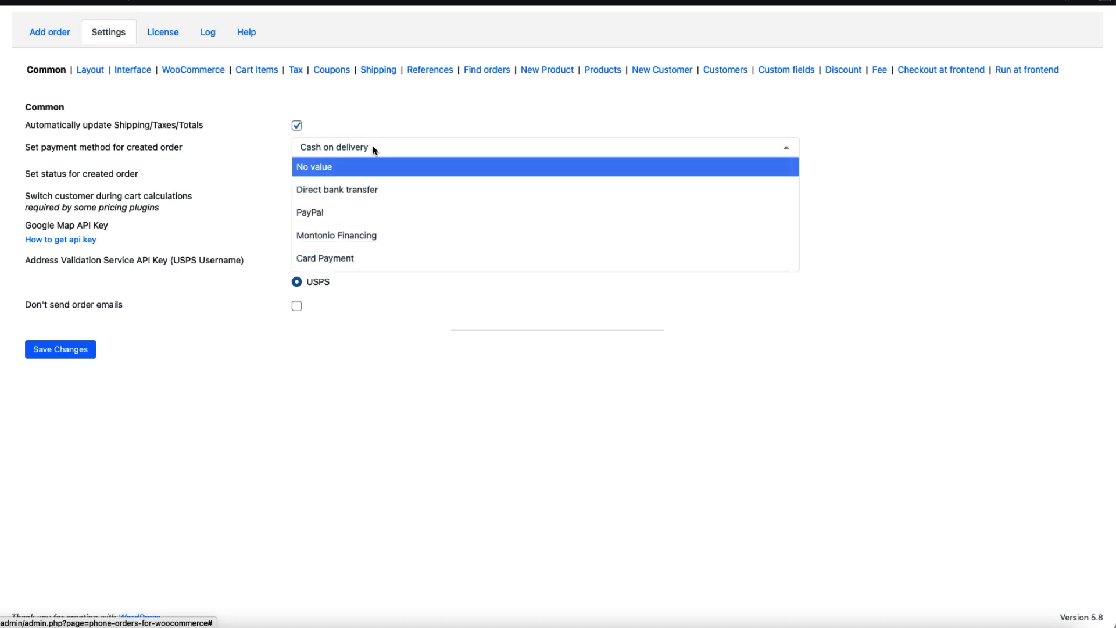
{"action": "mouse_move", "coordinate": [327, 214]}
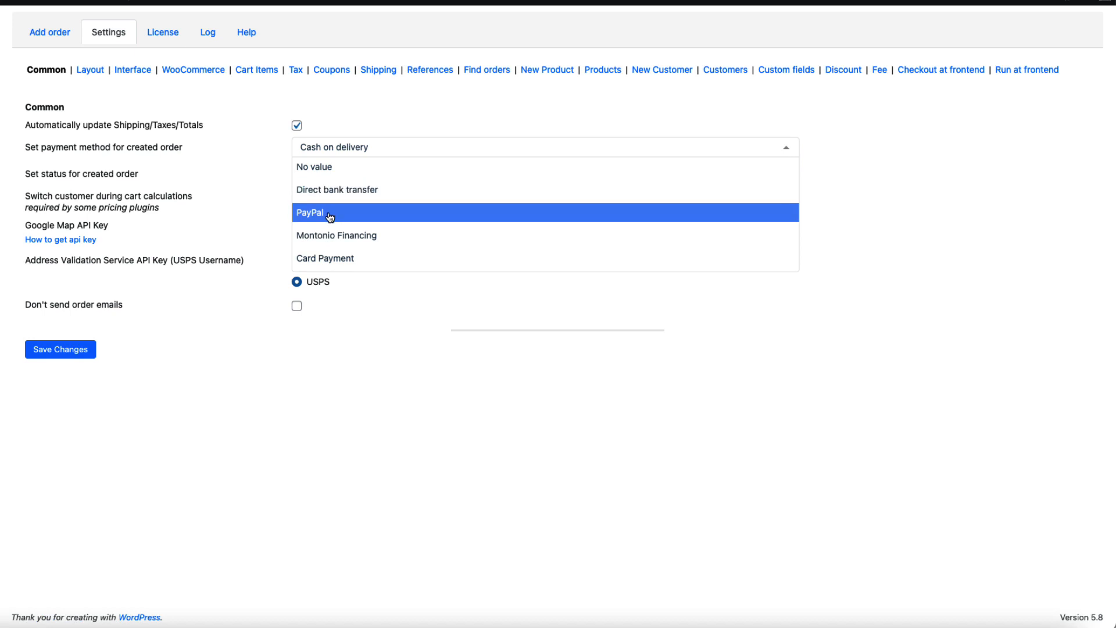
{"action": "left_click", "coordinate": [318, 213]}
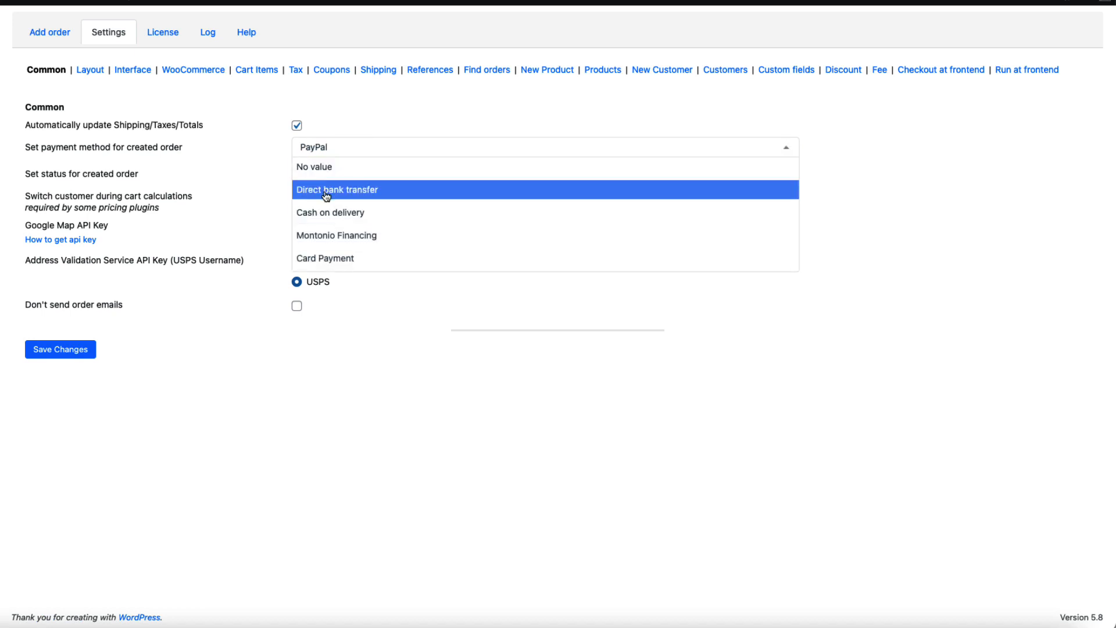
{"action": "left_click", "coordinate": [337, 190]}
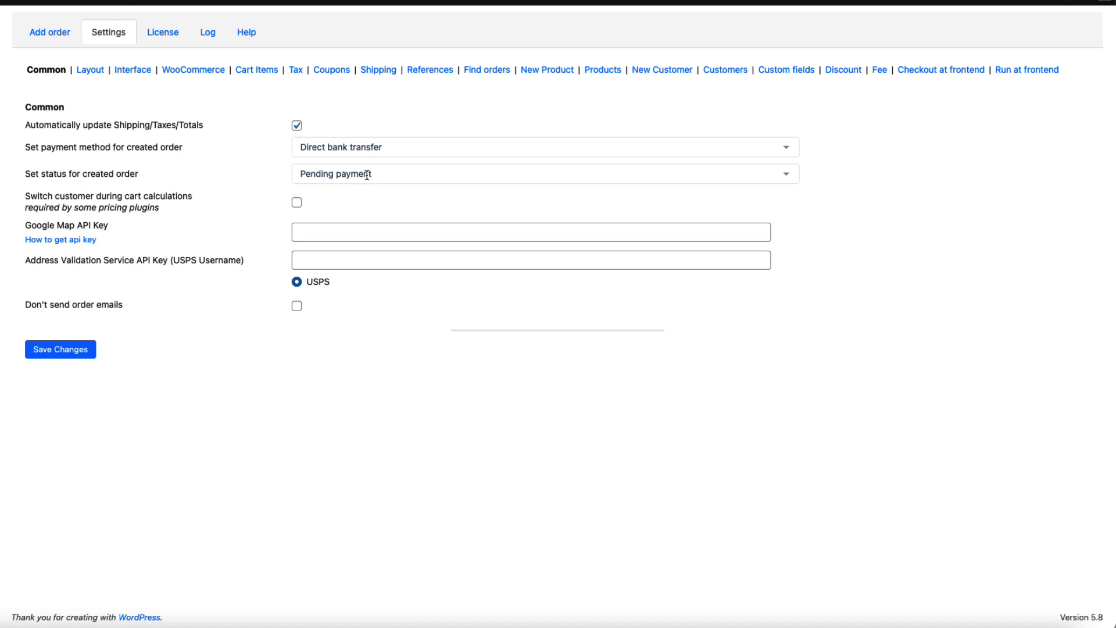
{"action": "mouse_move", "coordinate": [378, 180]}
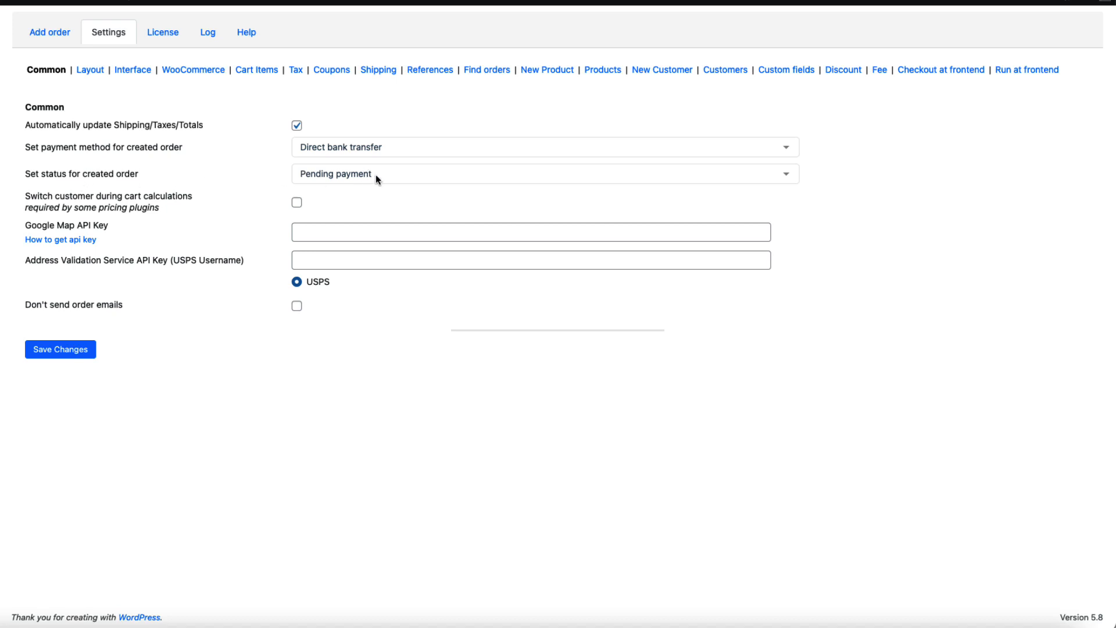
{"action": "mouse_move", "coordinate": [291, 324]}
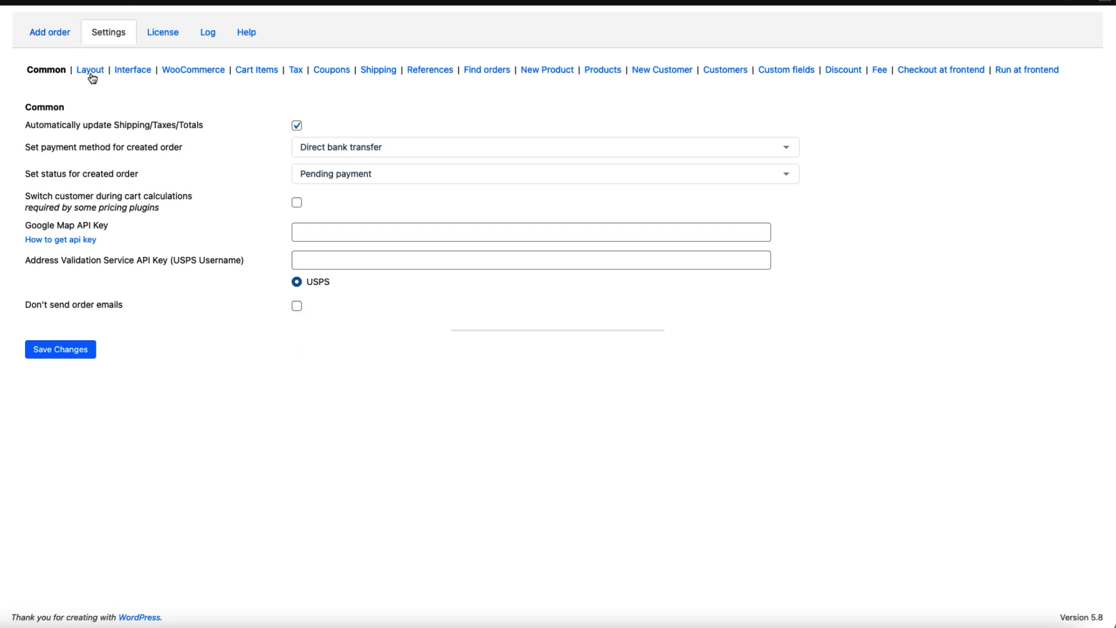
{"action": "left_click", "coordinate": [89, 70]}
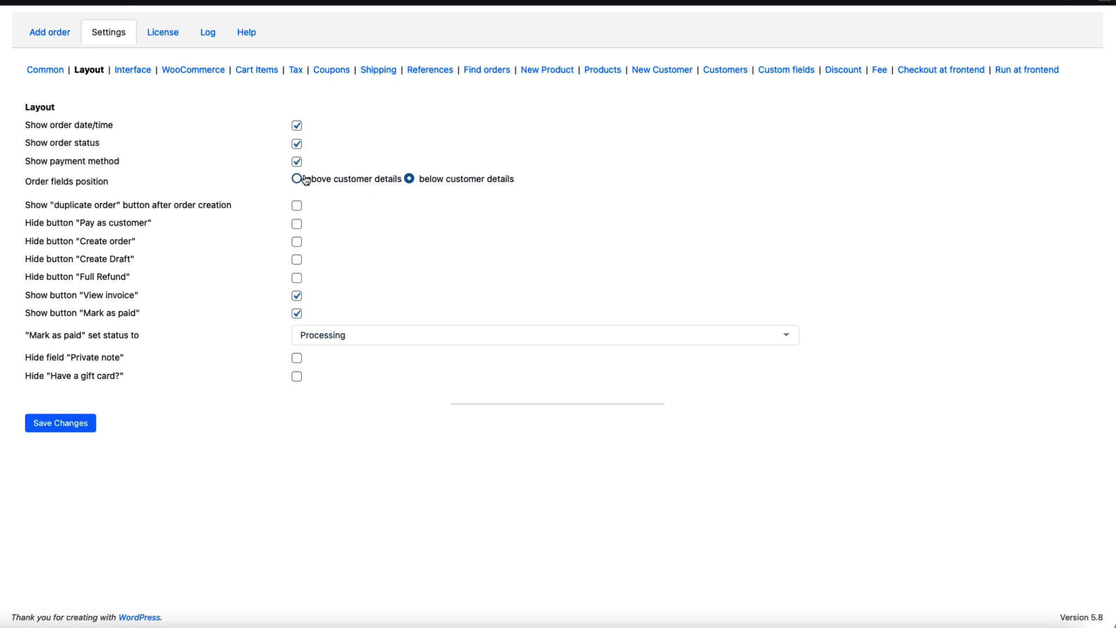
{"action": "left_click", "coordinate": [49, 32]}
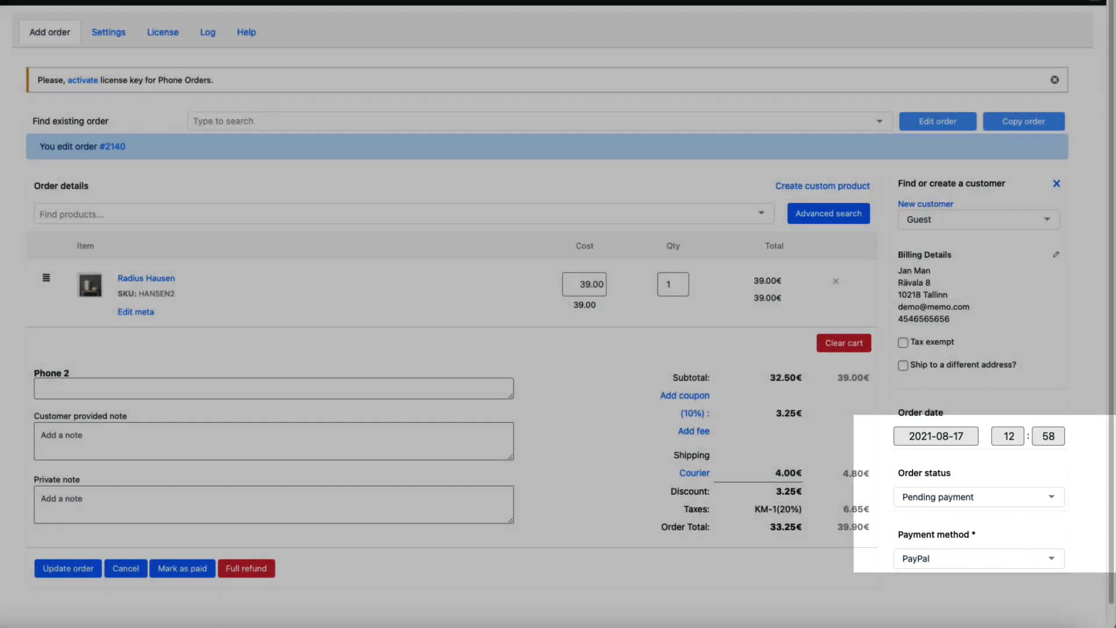
{"action": "left_click", "coordinate": [108, 32]}
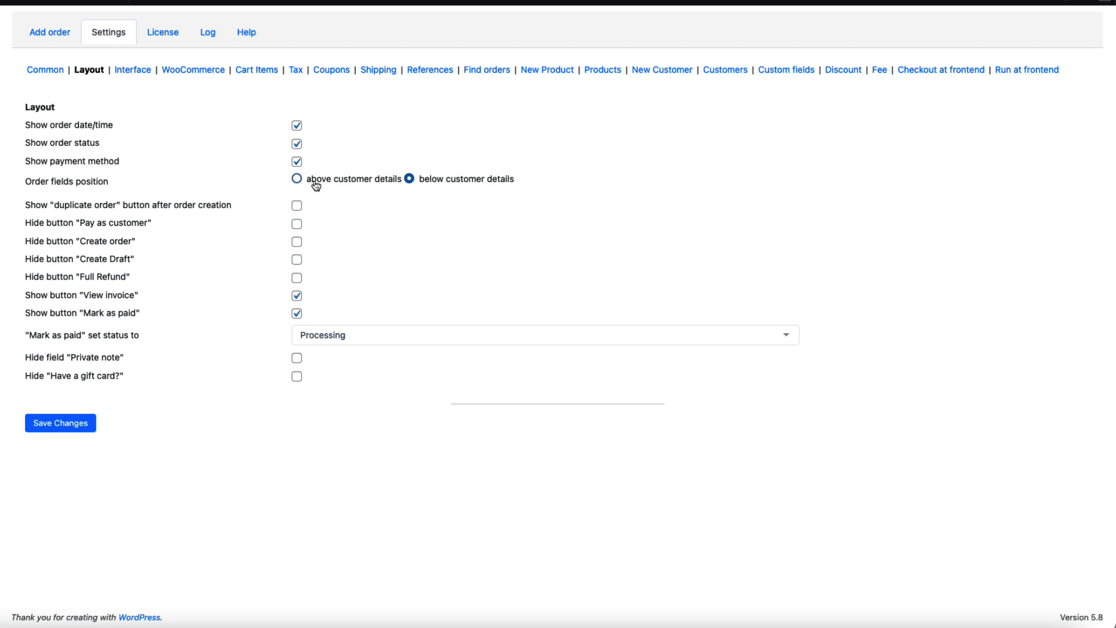
{"action": "mouse_move", "coordinate": [135, 246]}
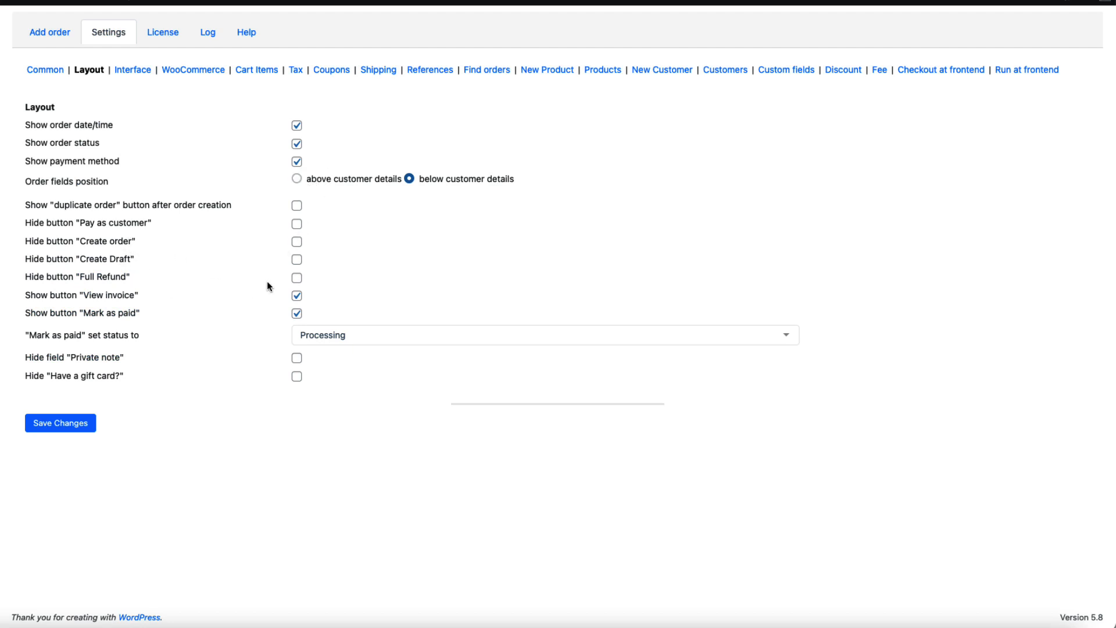
{"action": "mouse_move", "coordinate": [249, 362]}
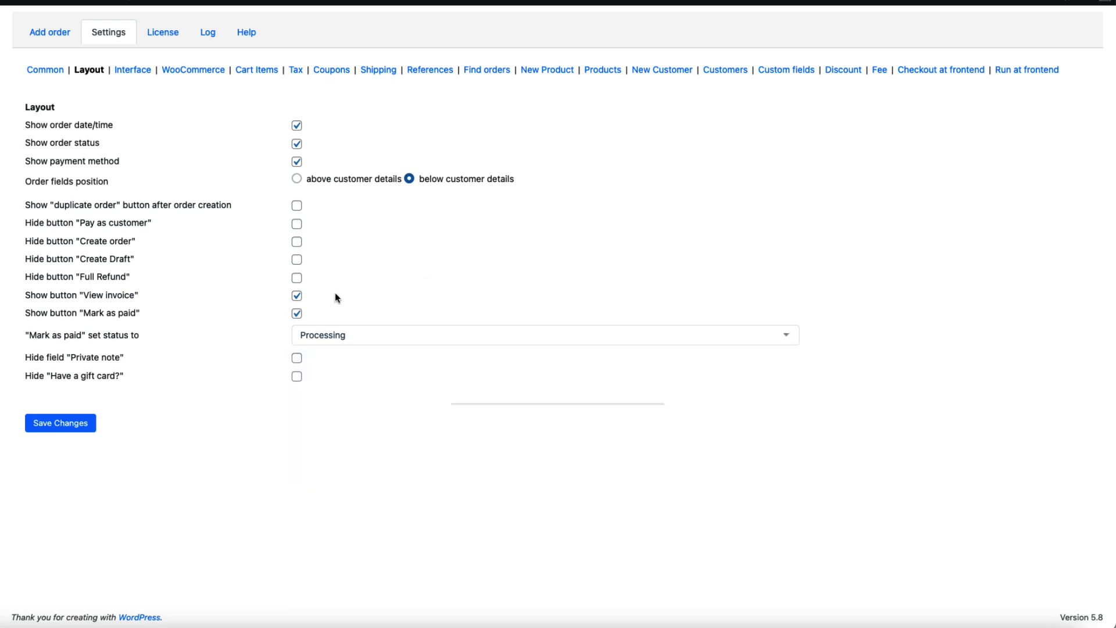
{"action": "mouse_move", "coordinate": [133, 70]}
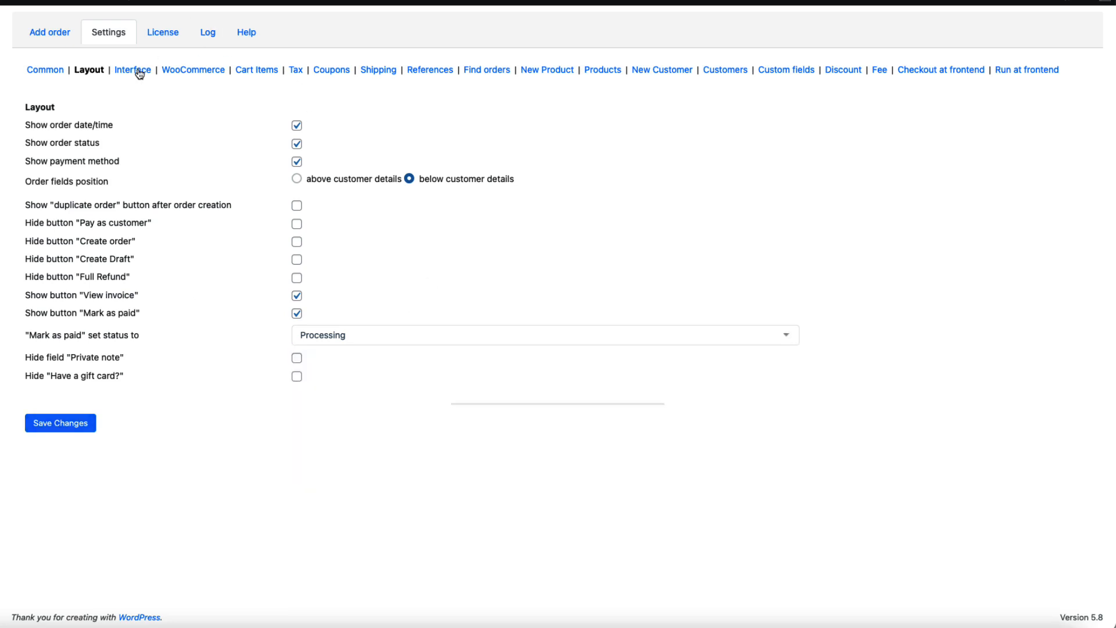
Step: Toggle Collapse WordPress menu in Interface settings, save, and reload the order page
{"action": "left_click", "coordinate": [132, 70]}
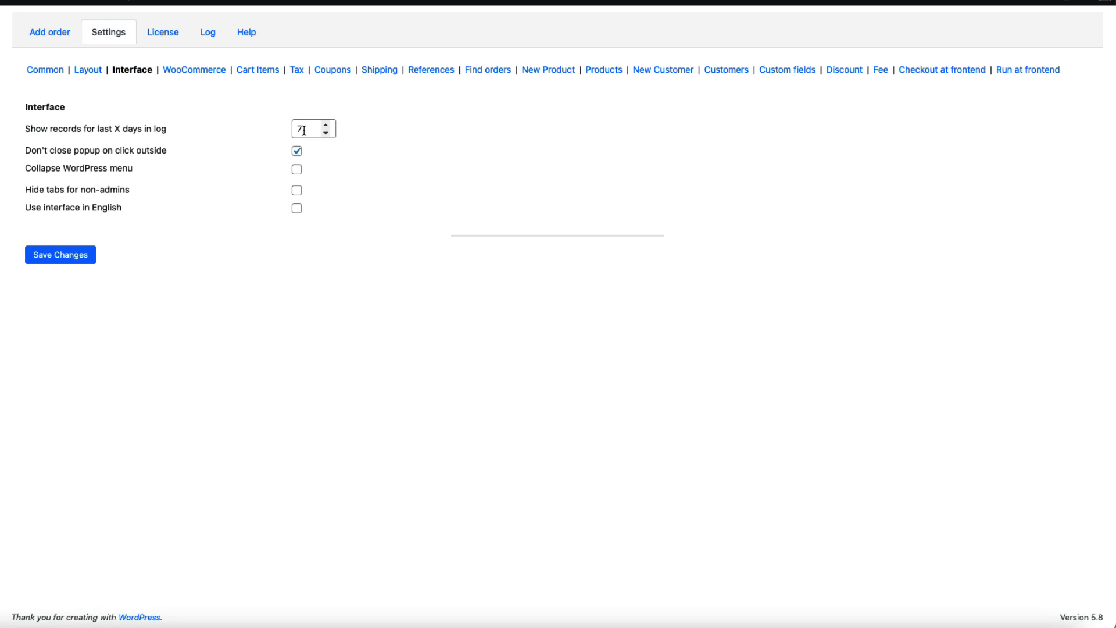
{"action": "mouse_move", "coordinate": [421, 125]}
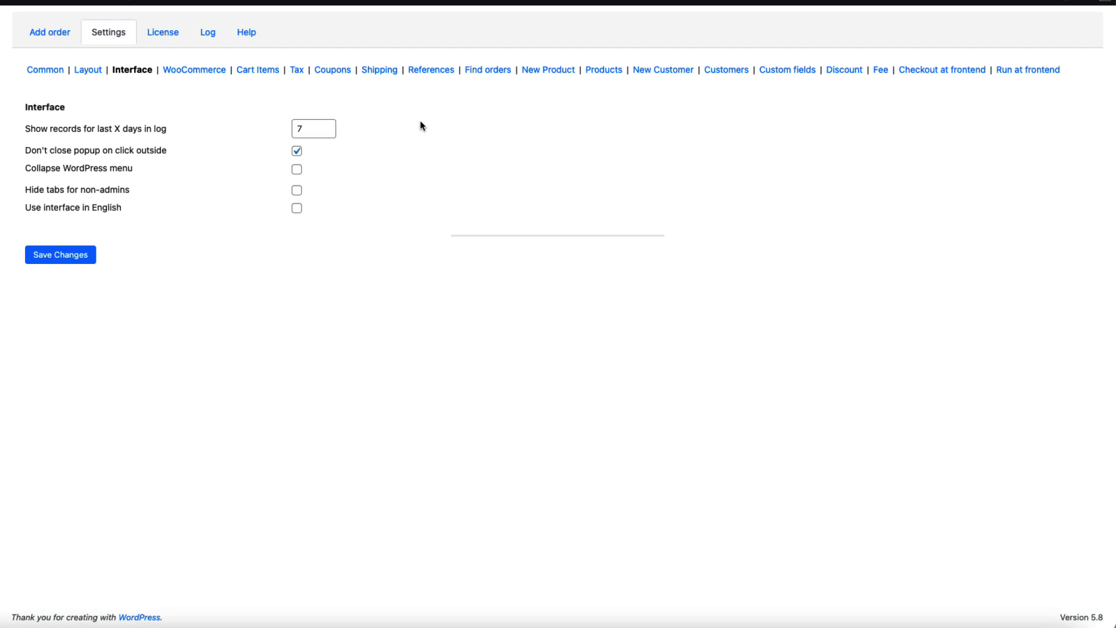
{"action": "mouse_move", "coordinate": [363, 160]}
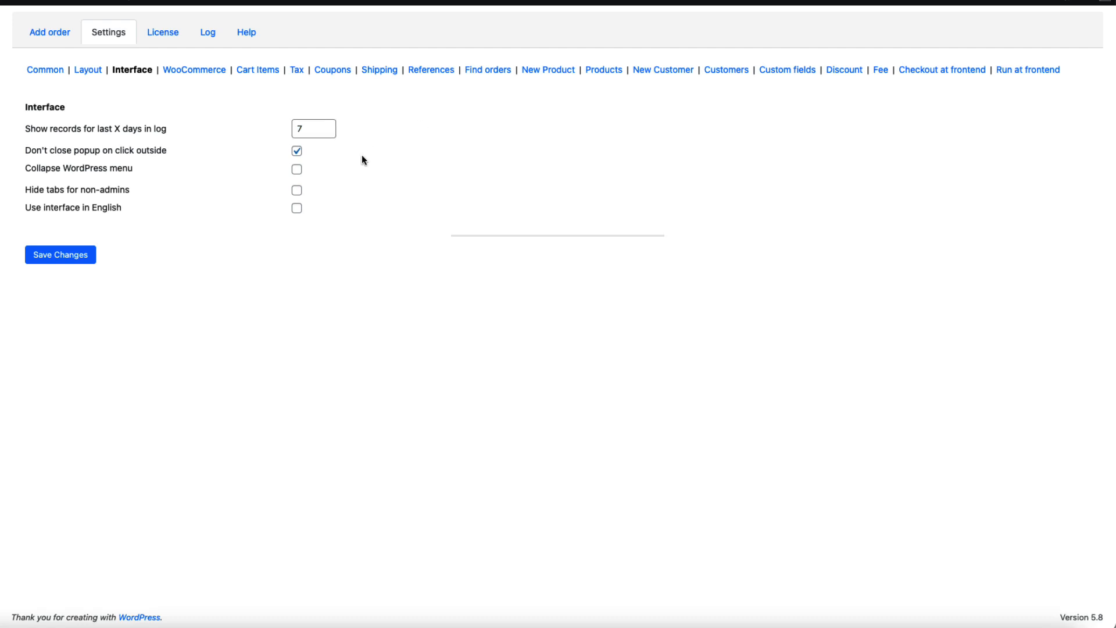
{"action": "left_click", "coordinate": [296, 169]}
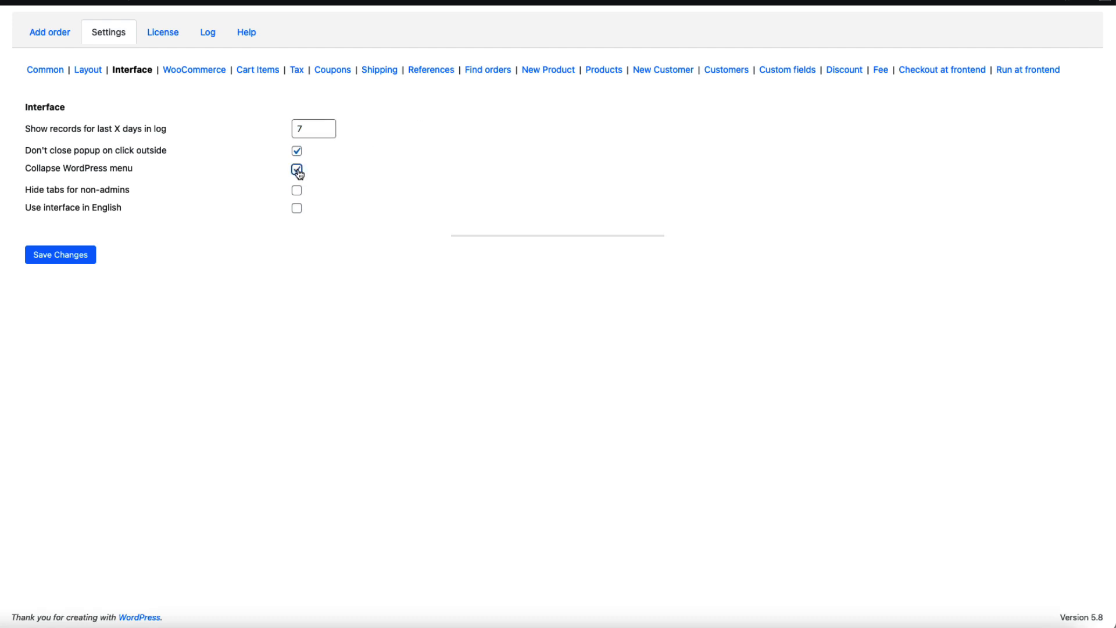
{"action": "left_click", "coordinate": [60, 254]}
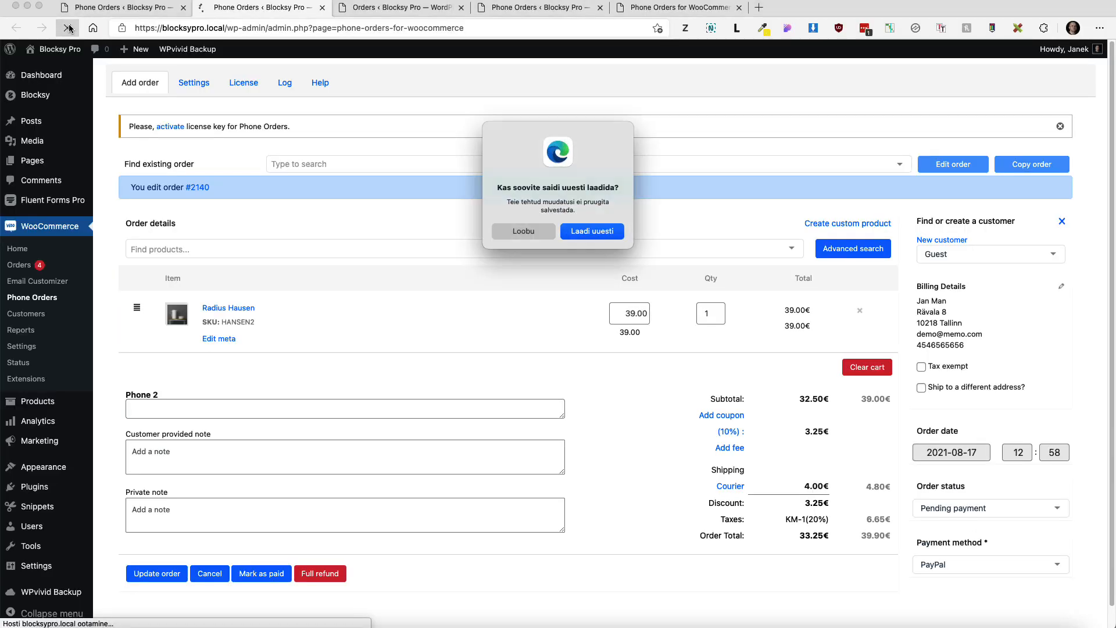
{"action": "left_click", "coordinate": [591, 231]}
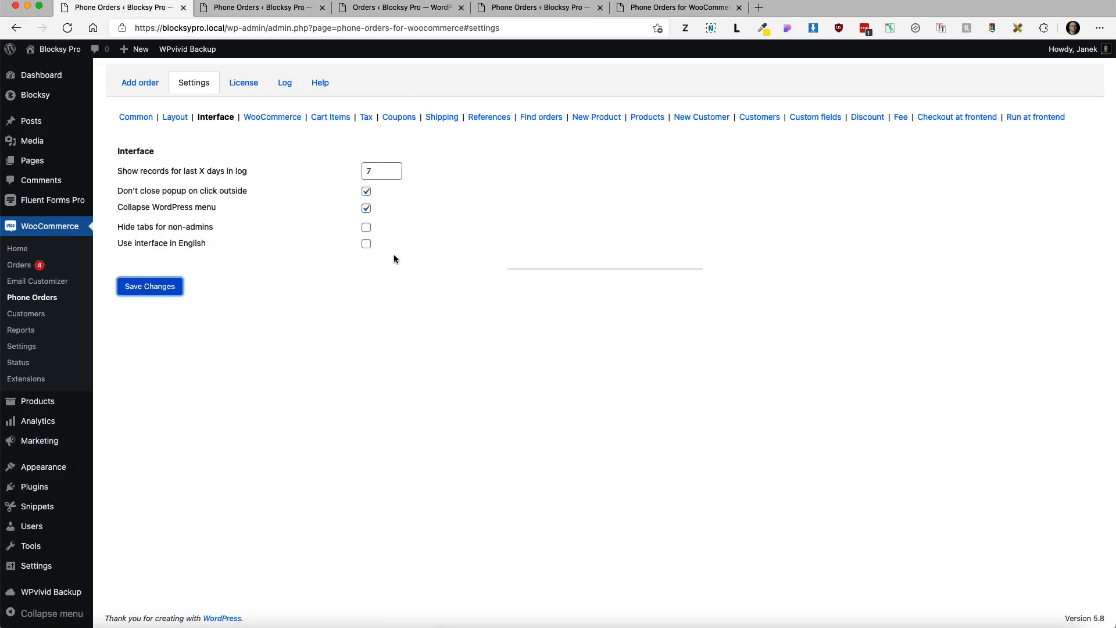
{"action": "left_click", "coordinate": [149, 285]}
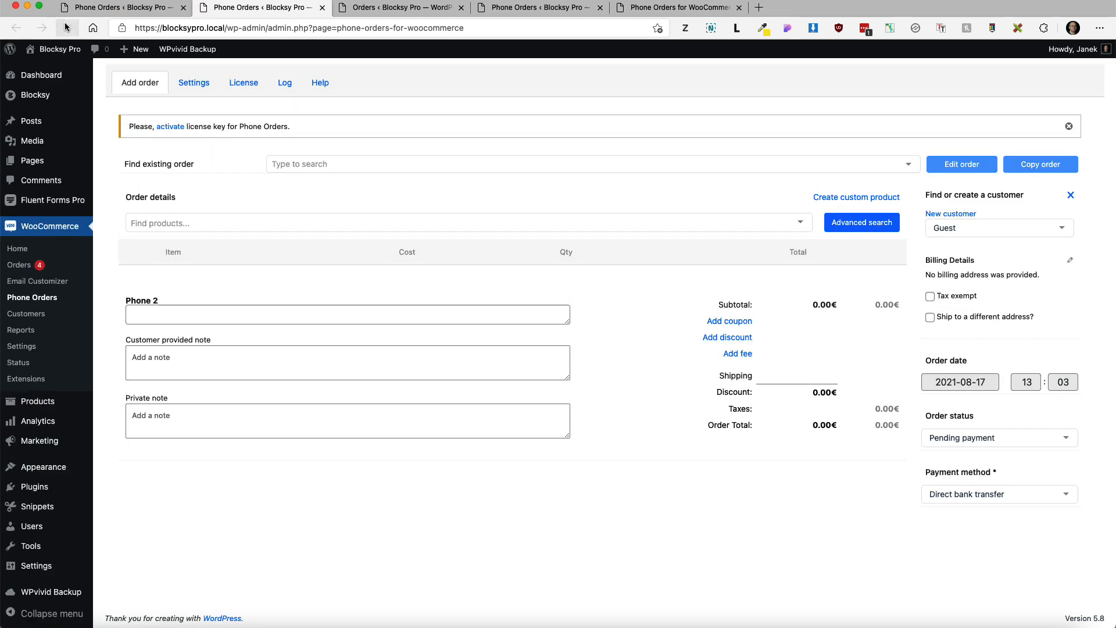
{"action": "mouse_move", "coordinate": [67, 28]}
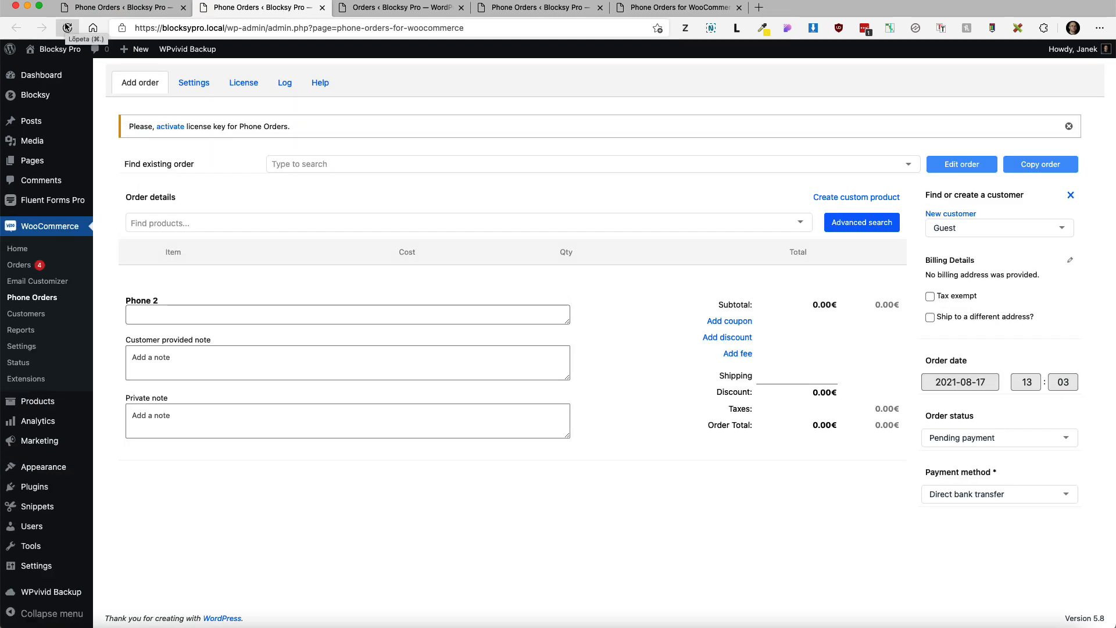
{"action": "left_click", "coordinate": [193, 83]}
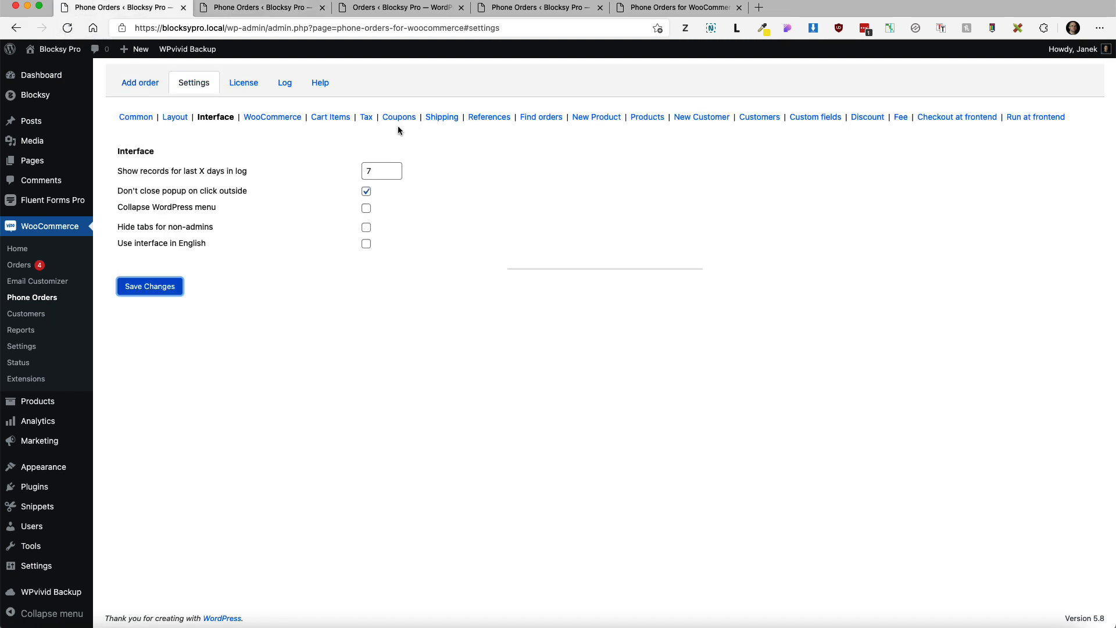
Step: Review the WooCommerce integration checkboxes, then move on to the Cart Items settings
{"action": "left_click", "coordinate": [272, 117]}
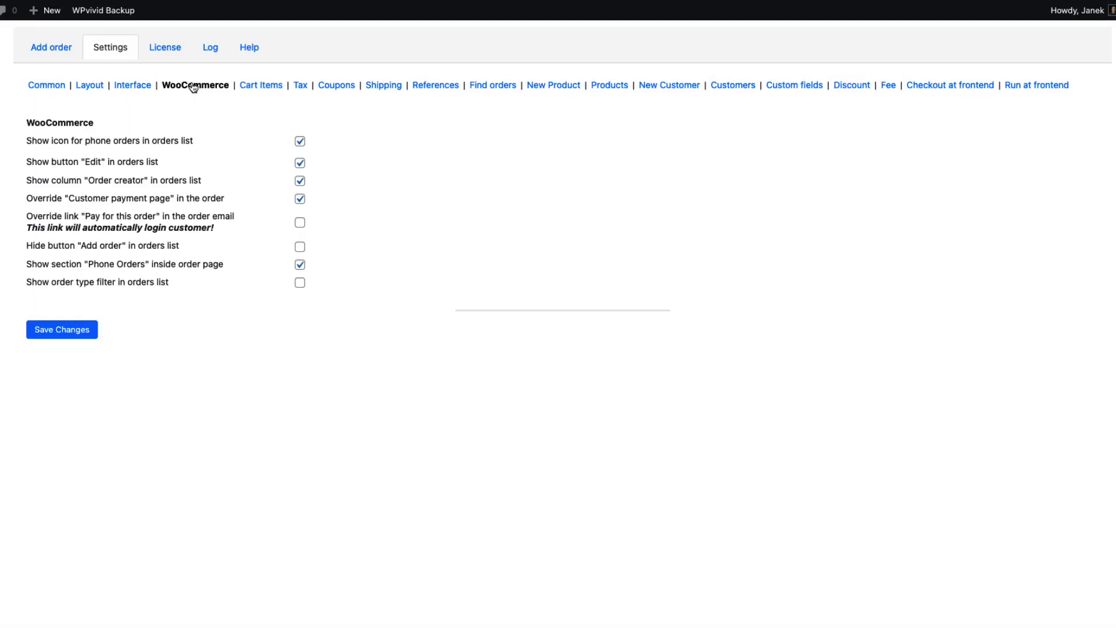
{"action": "left_click", "coordinate": [51, 48]}
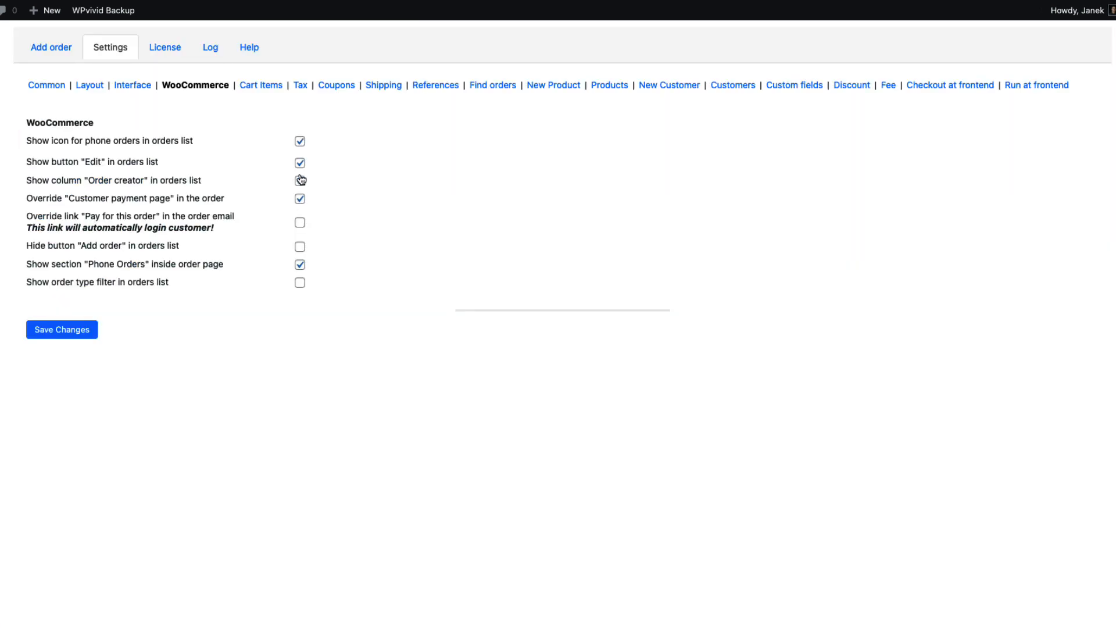
{"action": "left_click", "coordinate": [300, 180]}
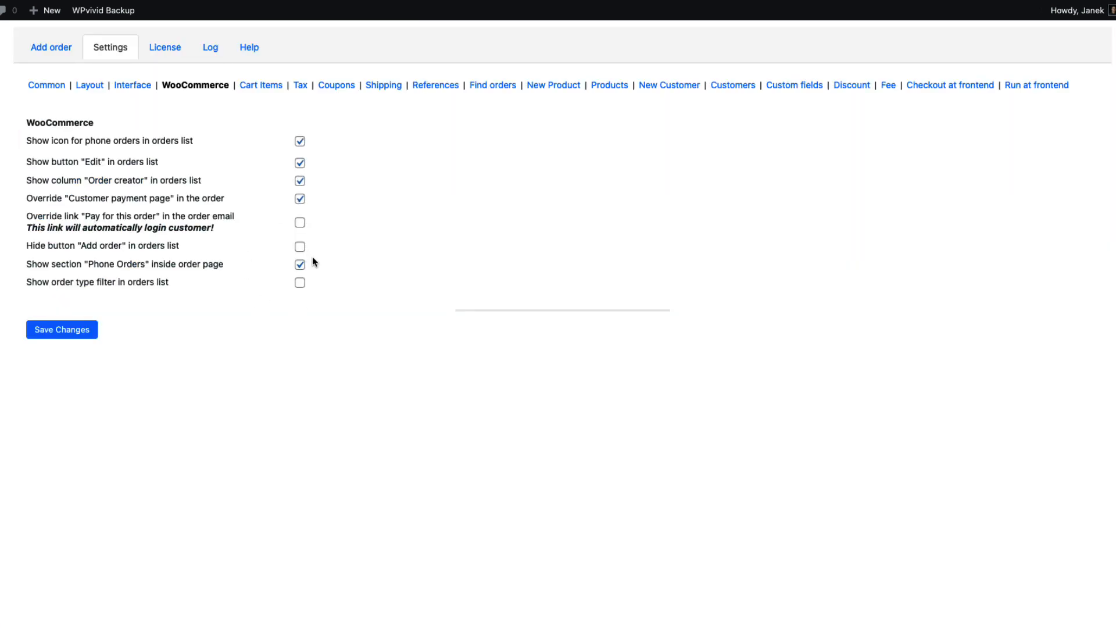
{"action": "left_click", "coordinate": [260, 85]}
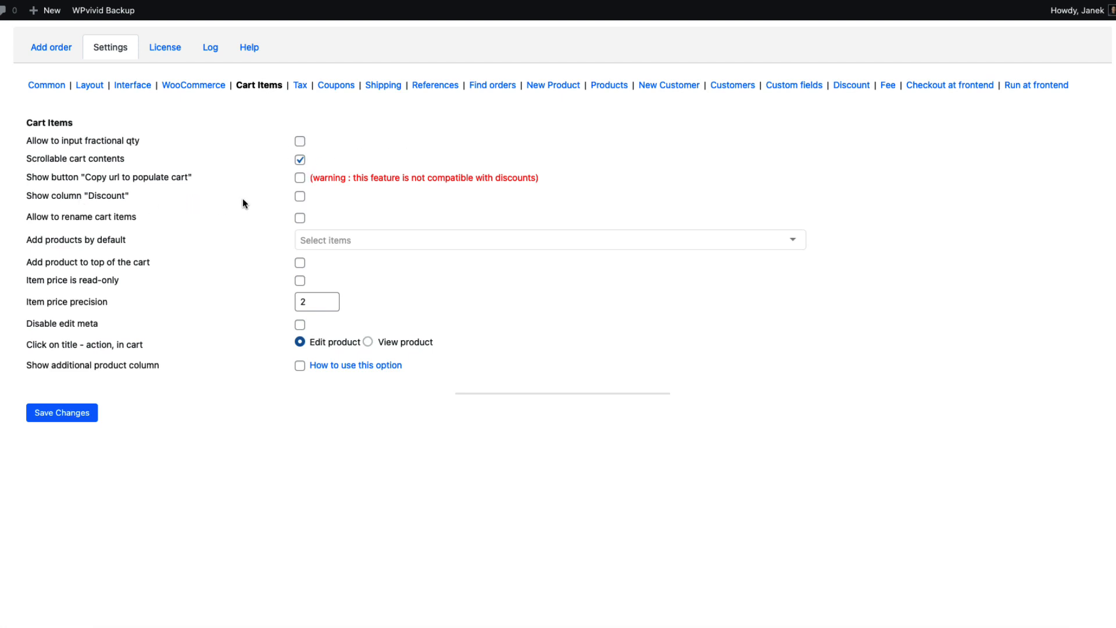
Step: Enable Show column "Discount" in Cart Items and reload the add-order page
{"action": "left_click", "coordinate": [300, 196]}
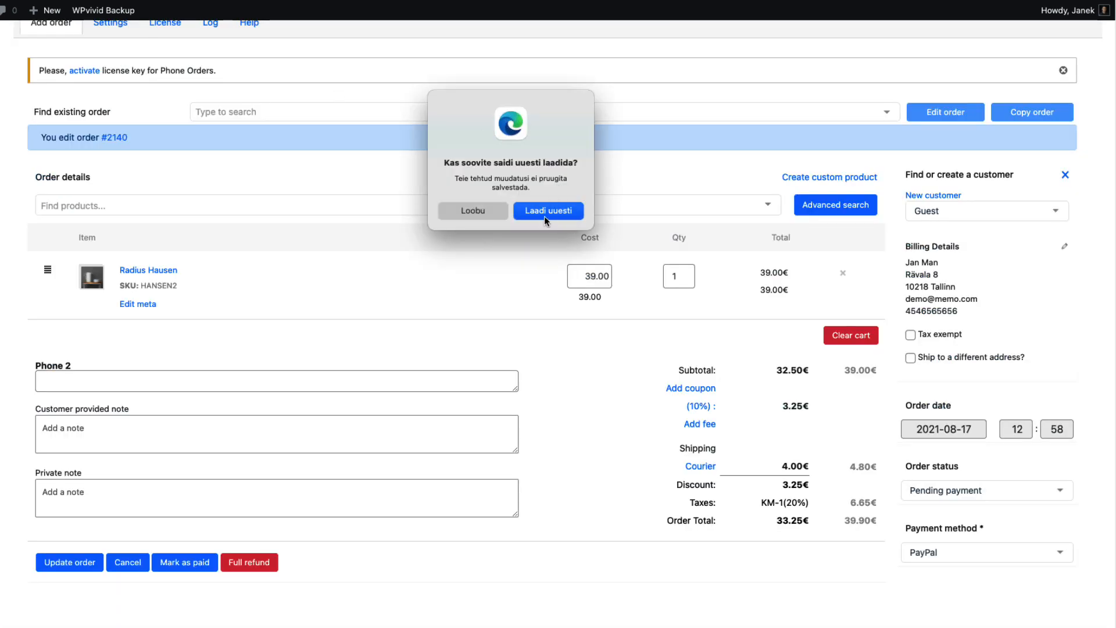
{"action": "left_click", "coordinate": [548, 211]}
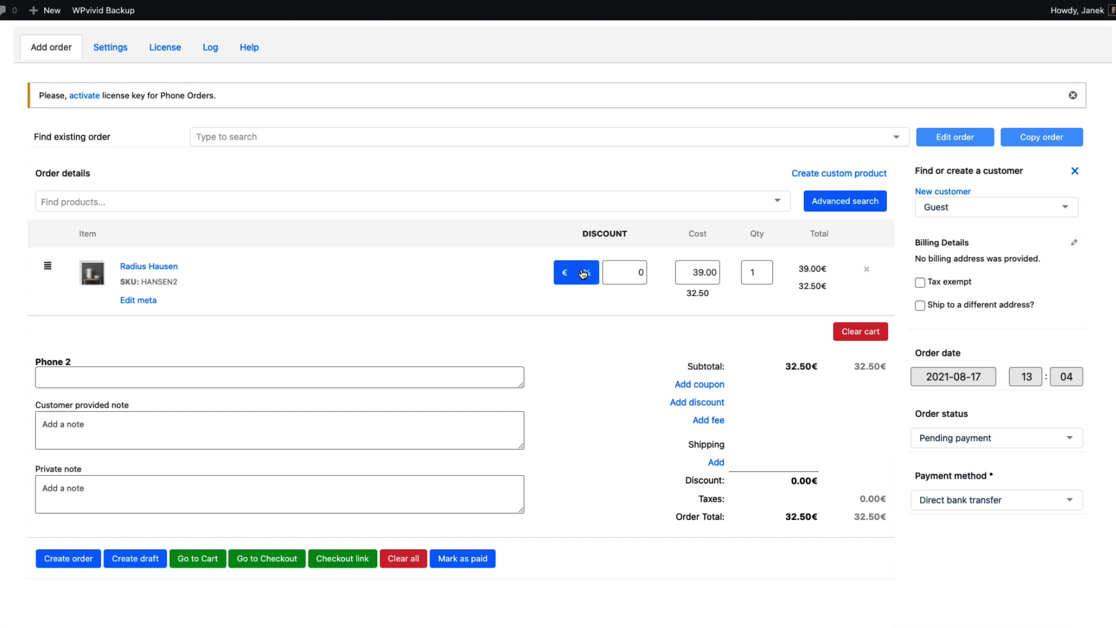
{"action": "left_click", "coordinate": [588, 272]}
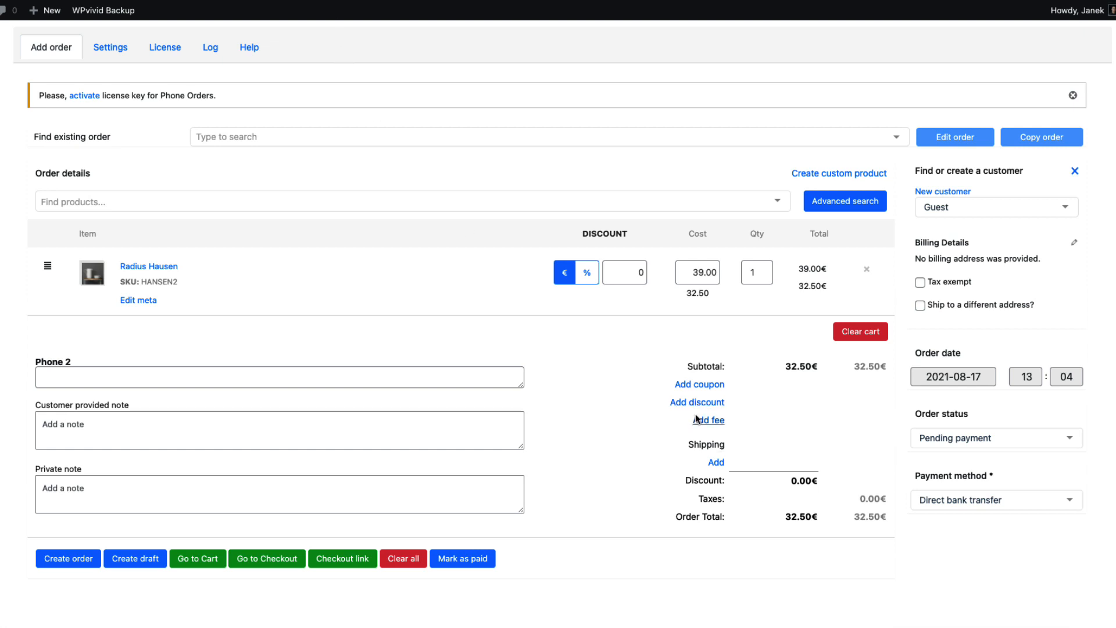
{"action": "left_click", "coordinate": [110, 48]}
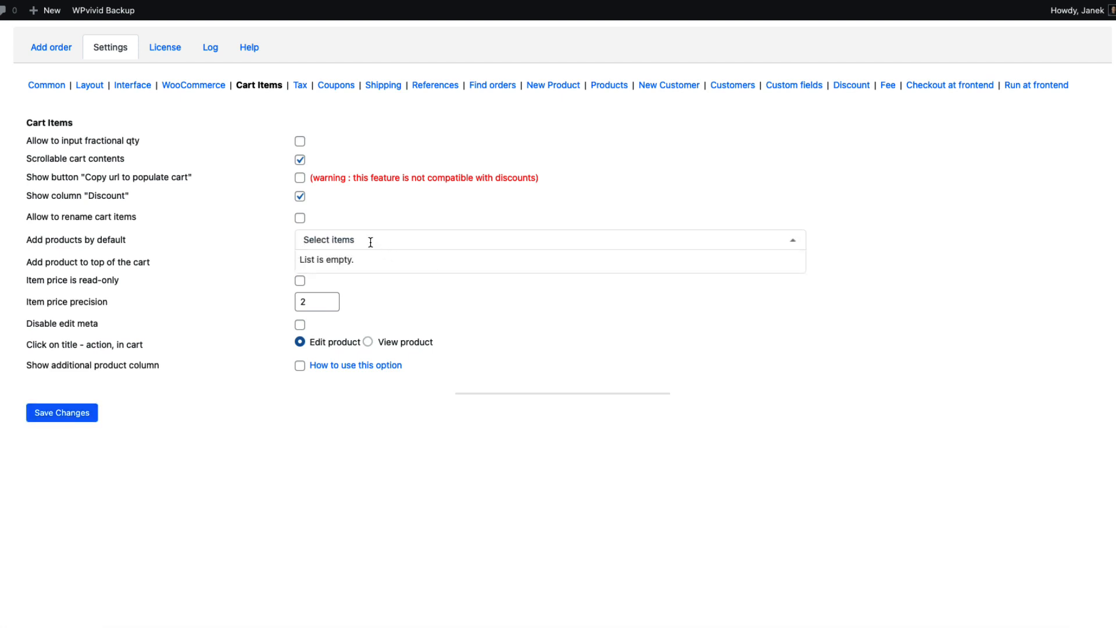
Step: Save Radius Hausen and Golden Lamp as default products for new orders
{"action": "type", "text": "radiu"}
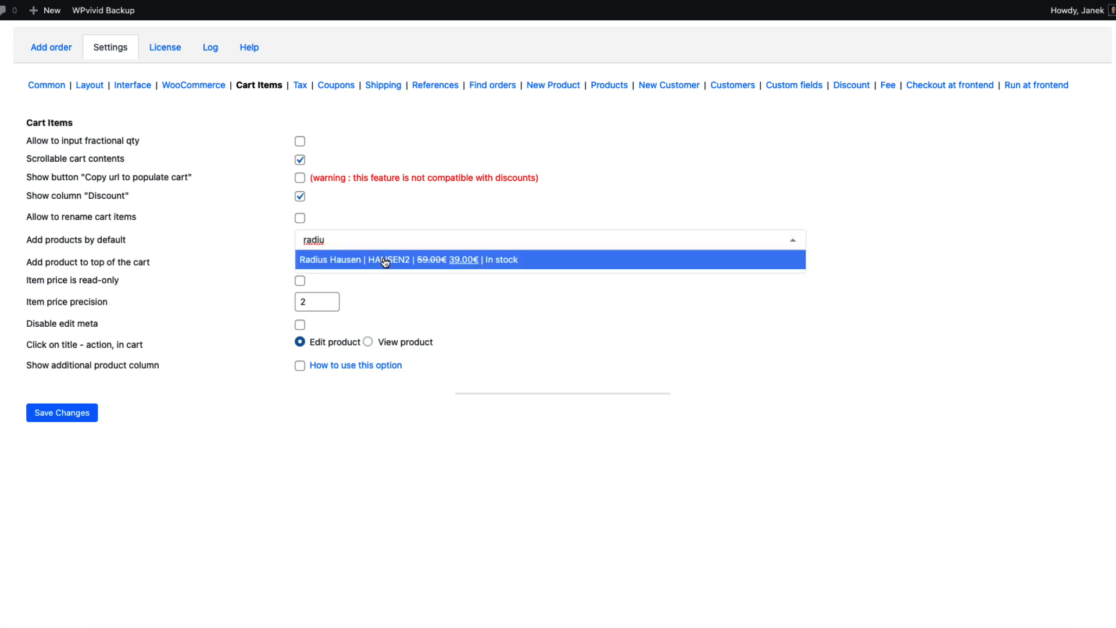
{"action": "left_click", "coordinate": [410, 258]}
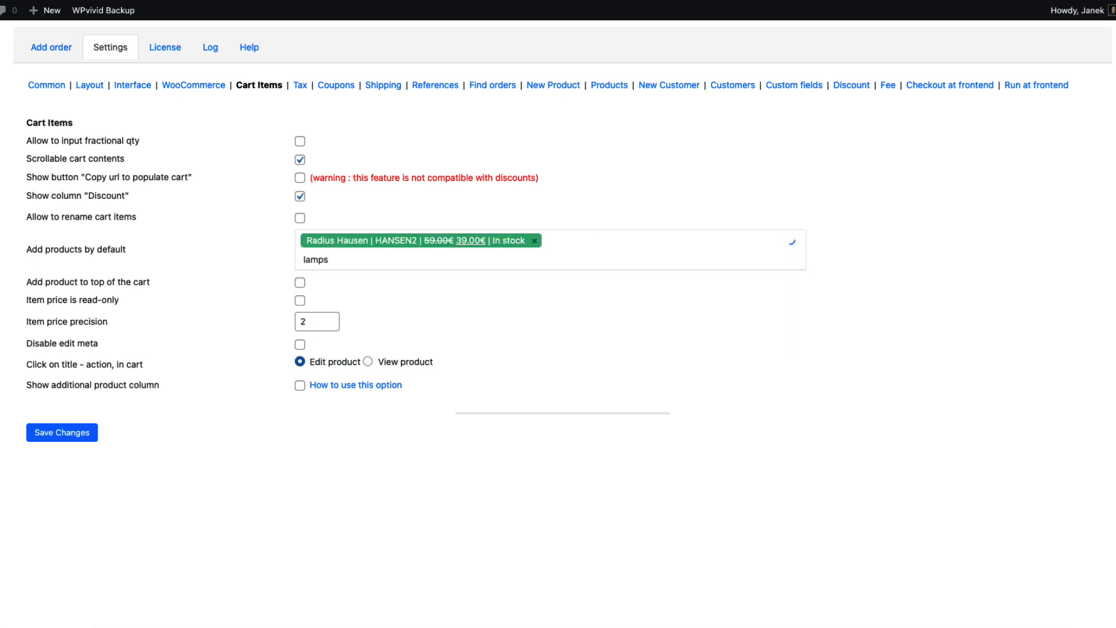
{"action": "type", "text": "lamp"}
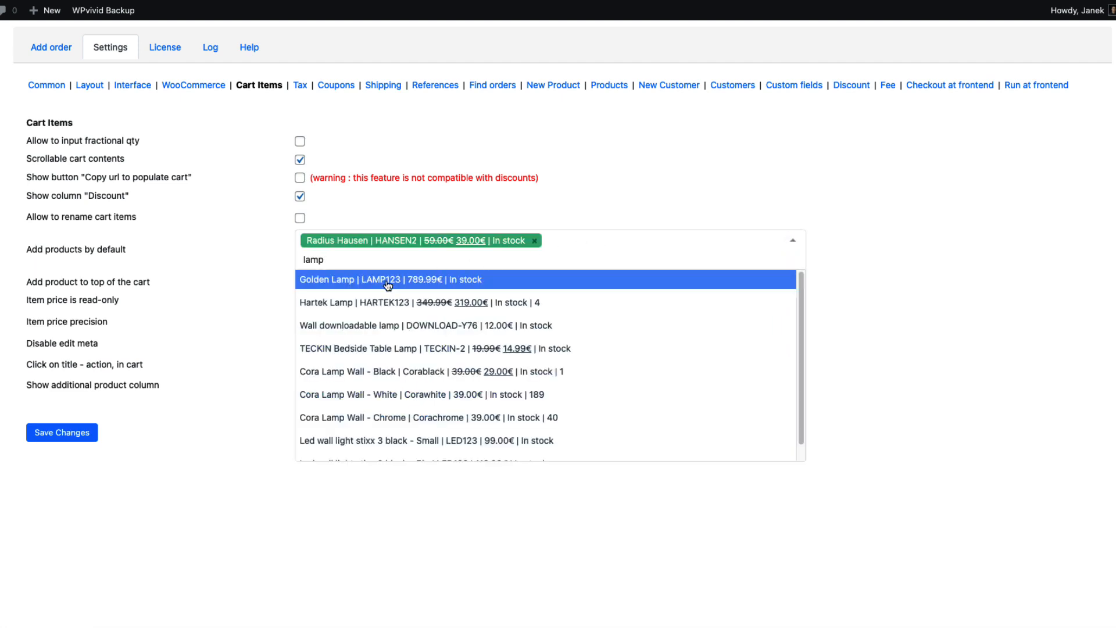
{"action": "left_click", "coordinate": [389, 279]}
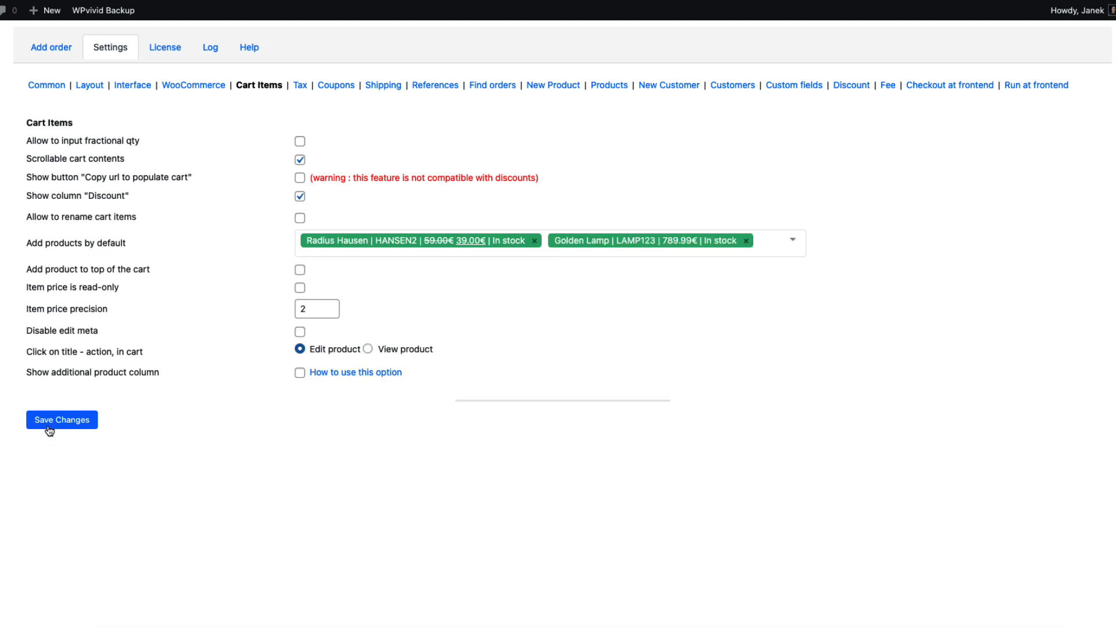
{"action": "left_click", "coordinate": [61, 419]}
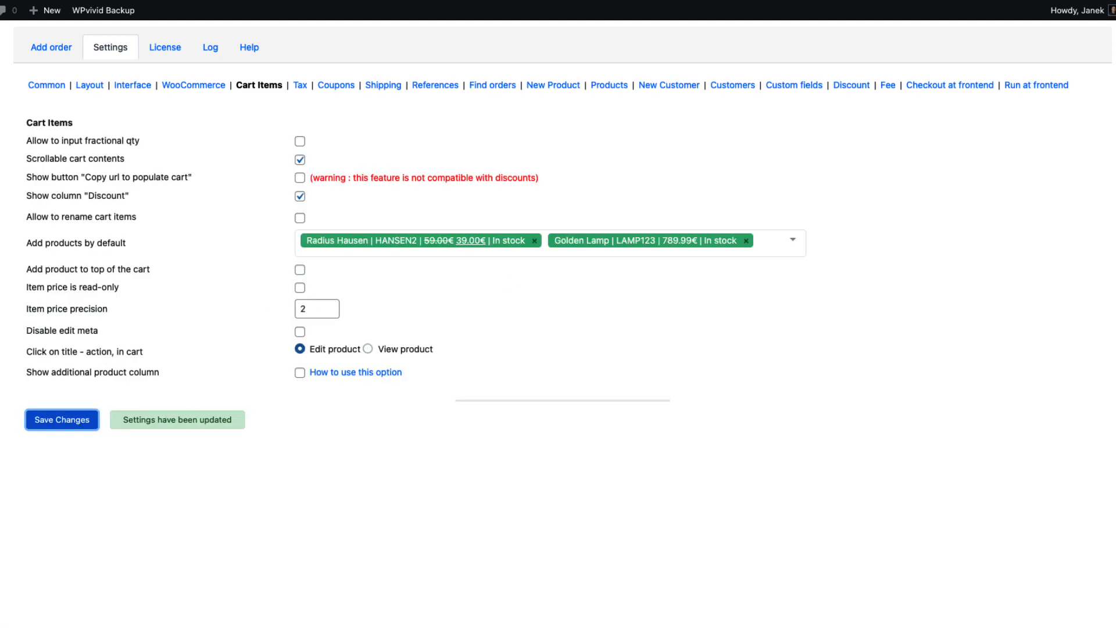
{"action": "left_click", "coordinate": [51, 48]}
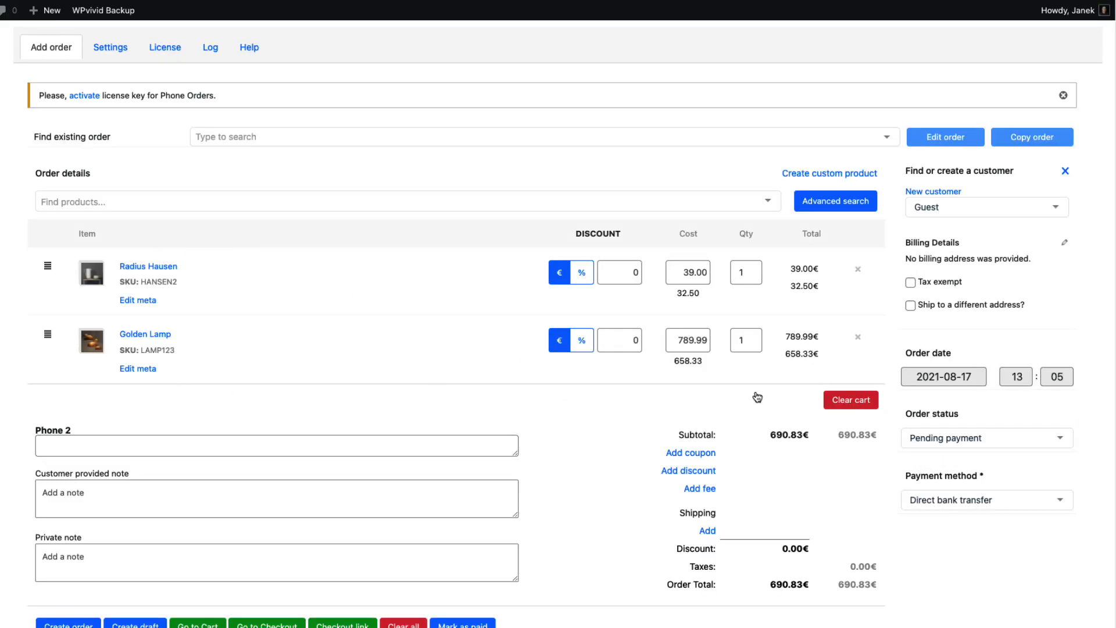
{"action": "mouse_move", "coordinate": [835, 300]}
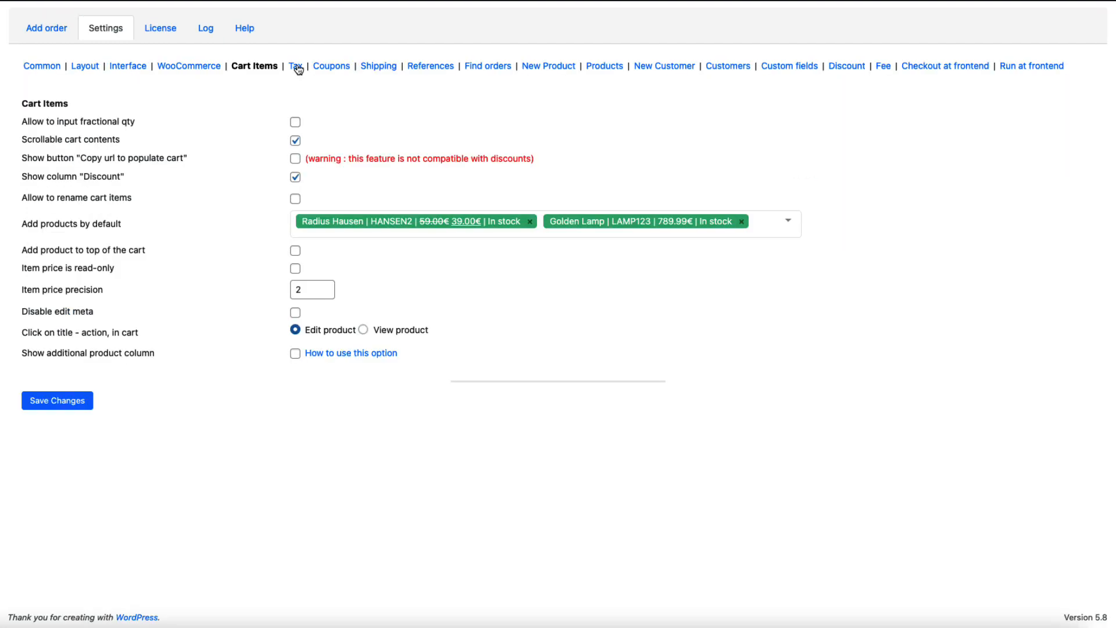
Step: Pass through the Tax and Coupons settings pages on the way to Shipping settings
{"action": "left_click", "coordinate": [295, 66]}
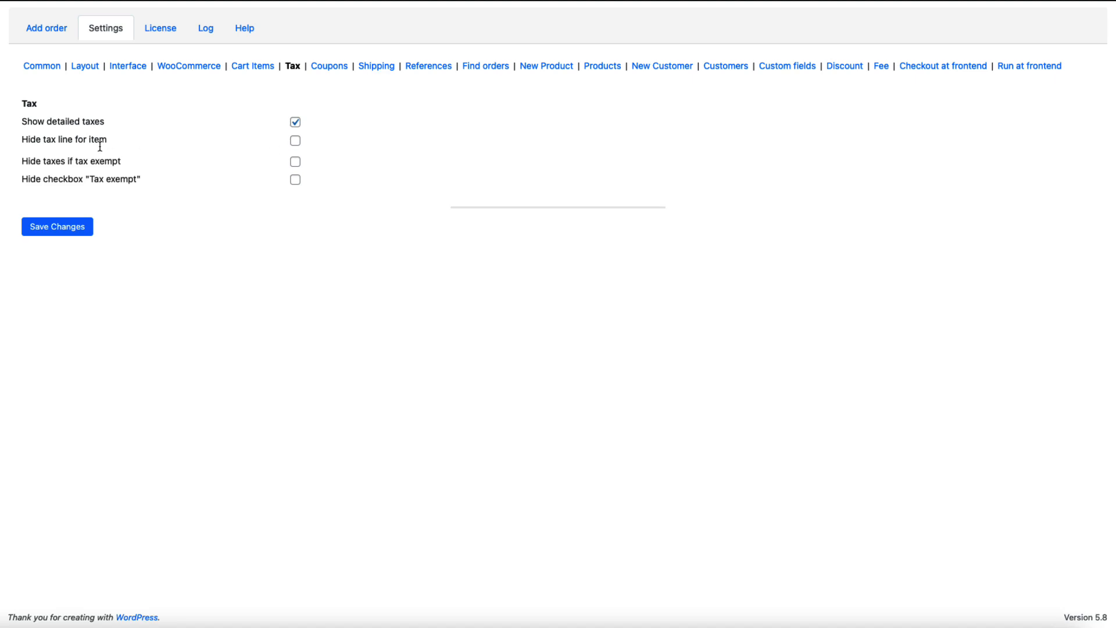
{"action": "mouse_move", "coordinate": [330, 66]}
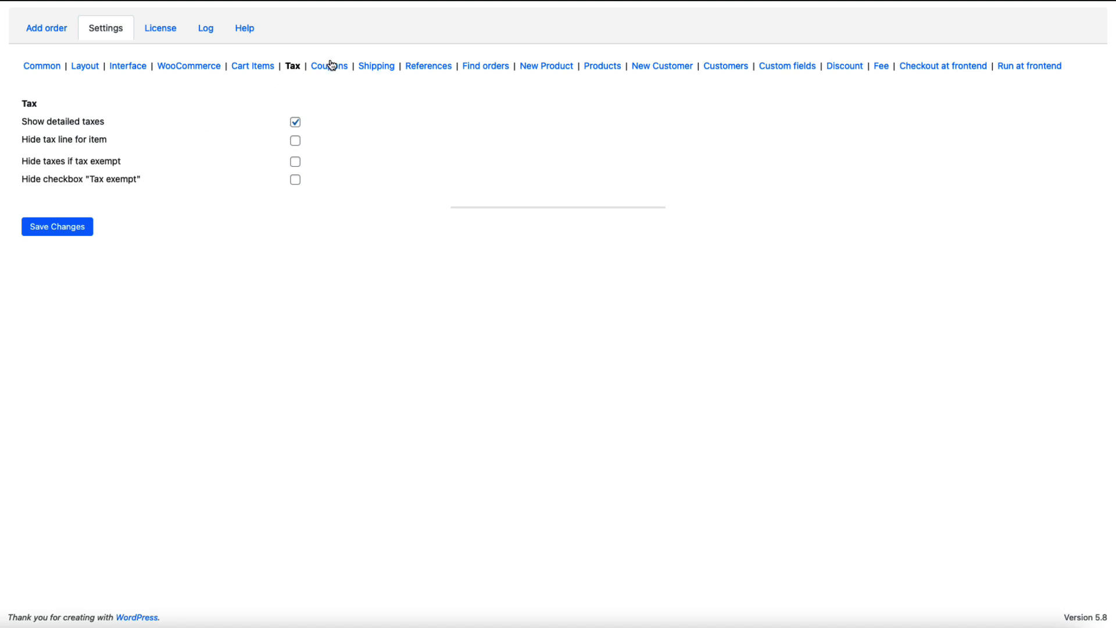
{"action": "left_click", "coordinate": [329, 66]}
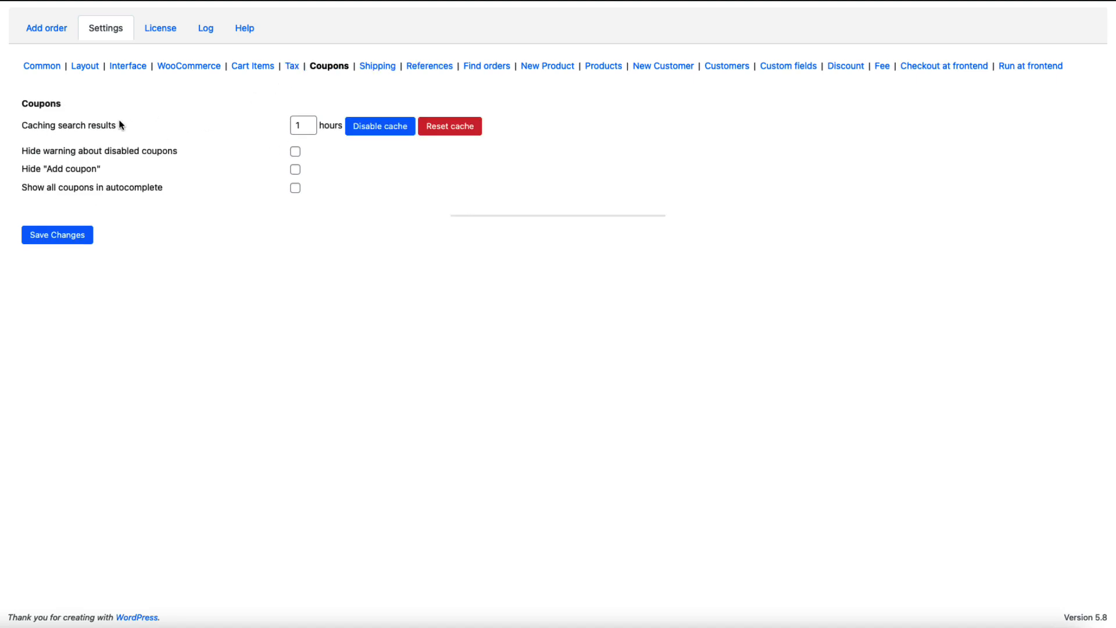
{"action": "mouse_move", "coordinate": [288, 161]}
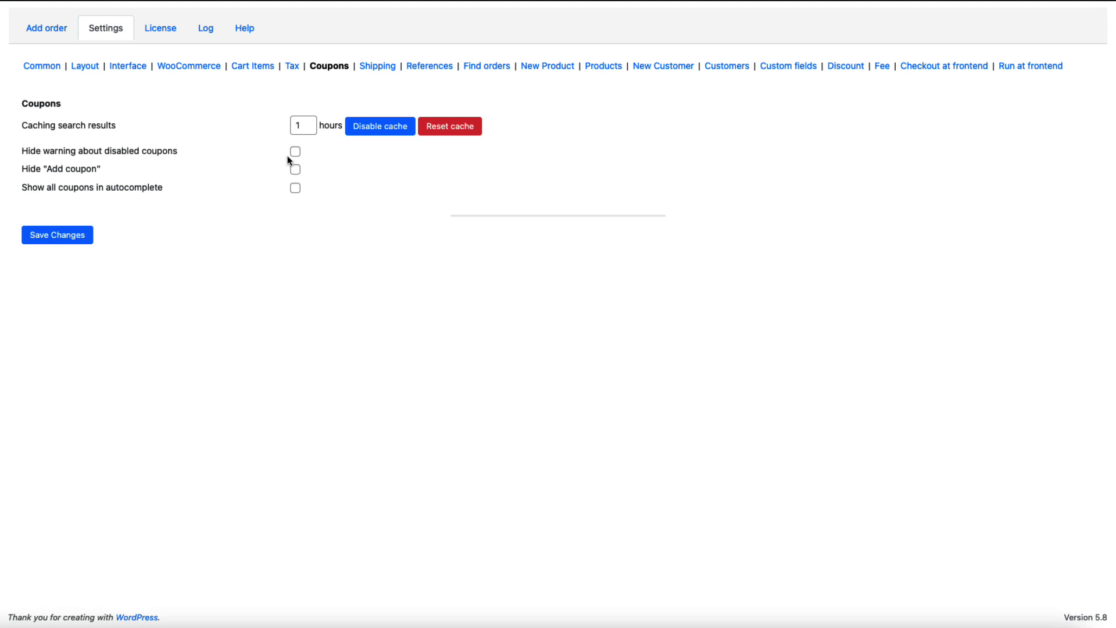
{"action": "mouse_move", "coordinate": [288, 175]}
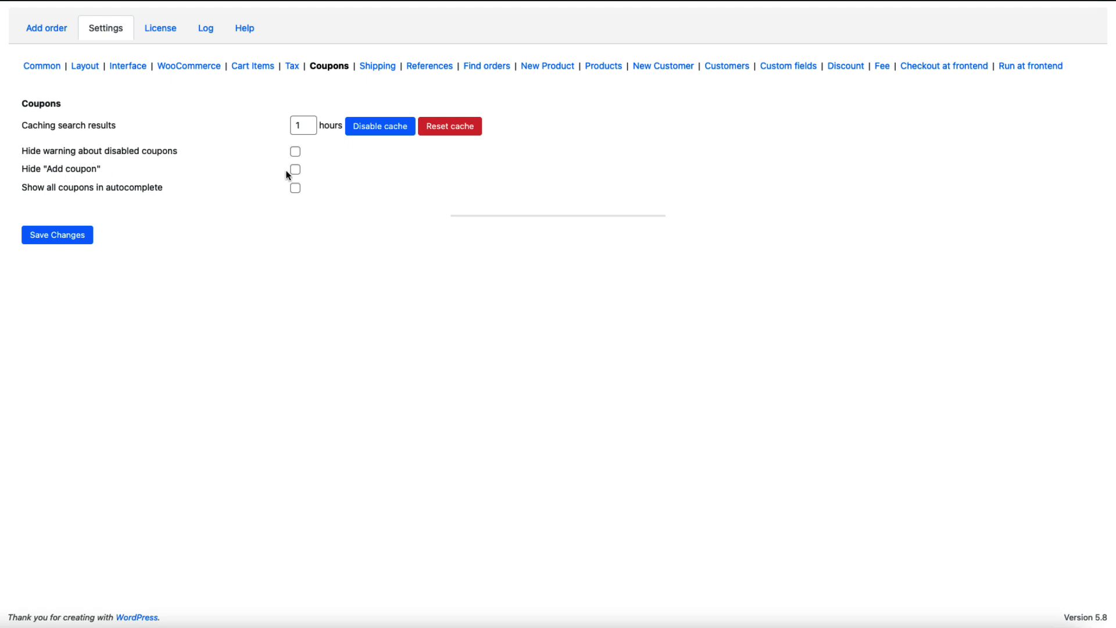
{"action": "mouse_move", "coordinate": [294, 196]}
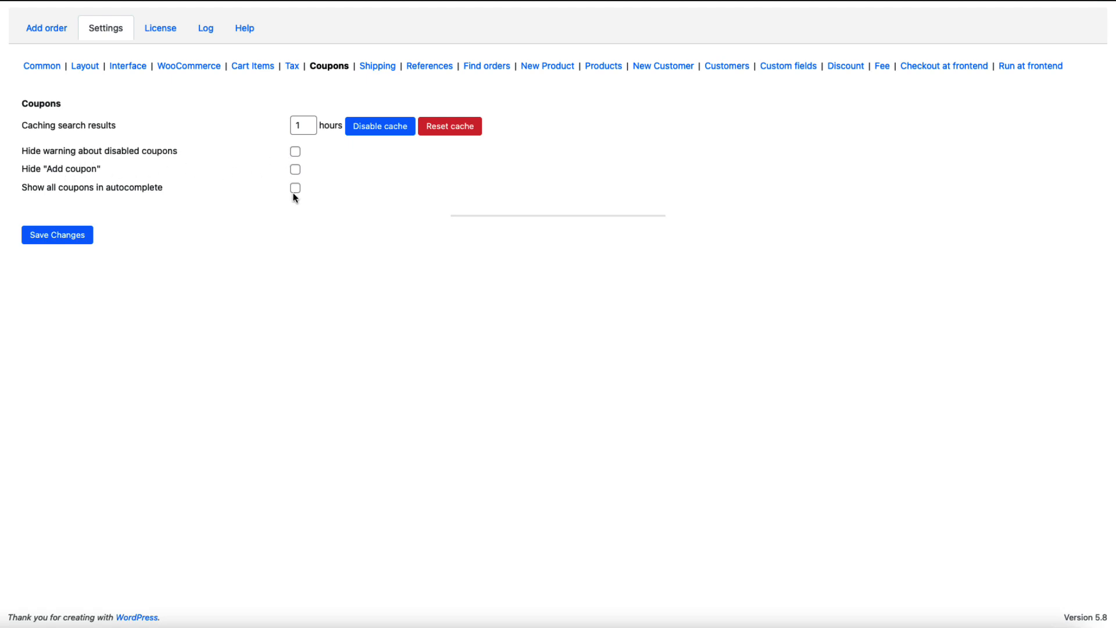
{"action": "left_click", "coordinate": [377, 65]}
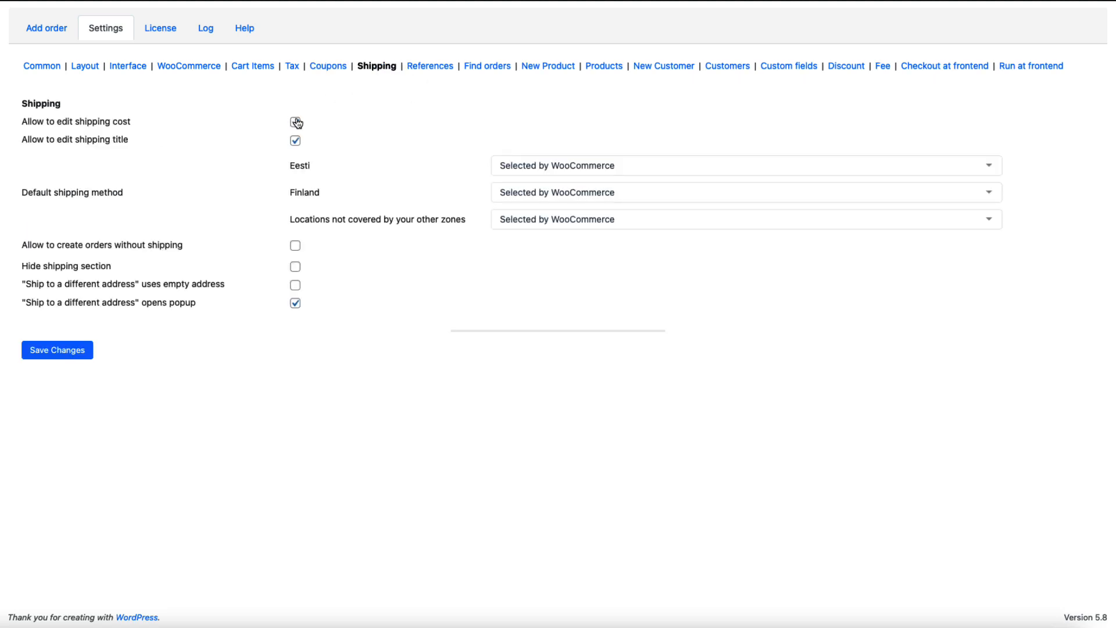
Step: Tick 'Allow to edit shipping cost', then pass through References to Find orders settings
{"action": "left_click", "coordinate": [295, 122]}
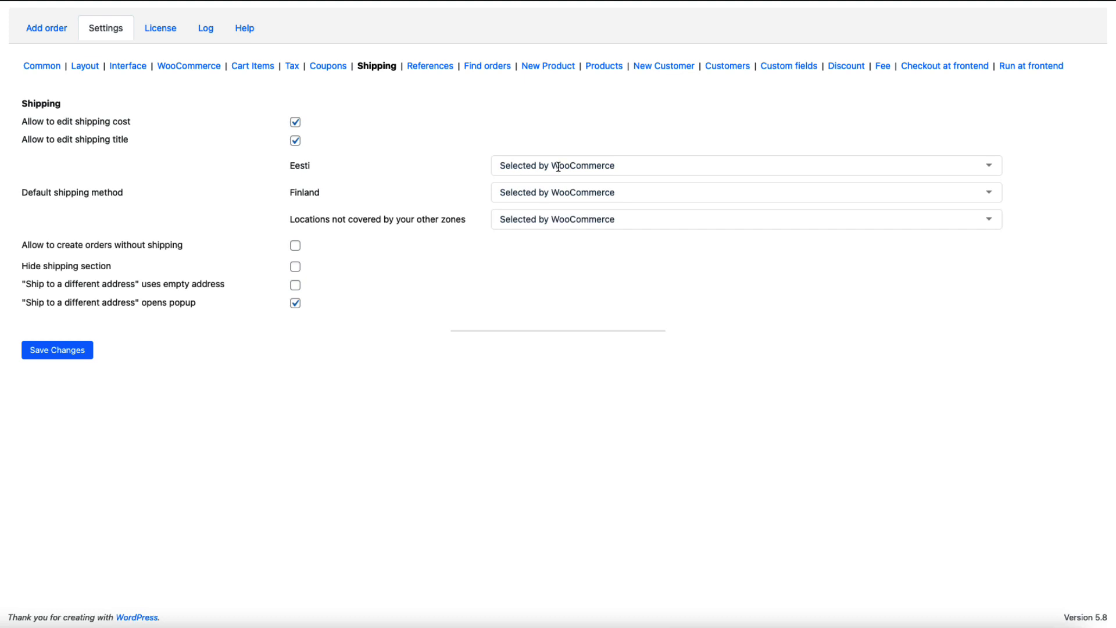
{"action": "mouse_move", "coordinate": [283, 307]}
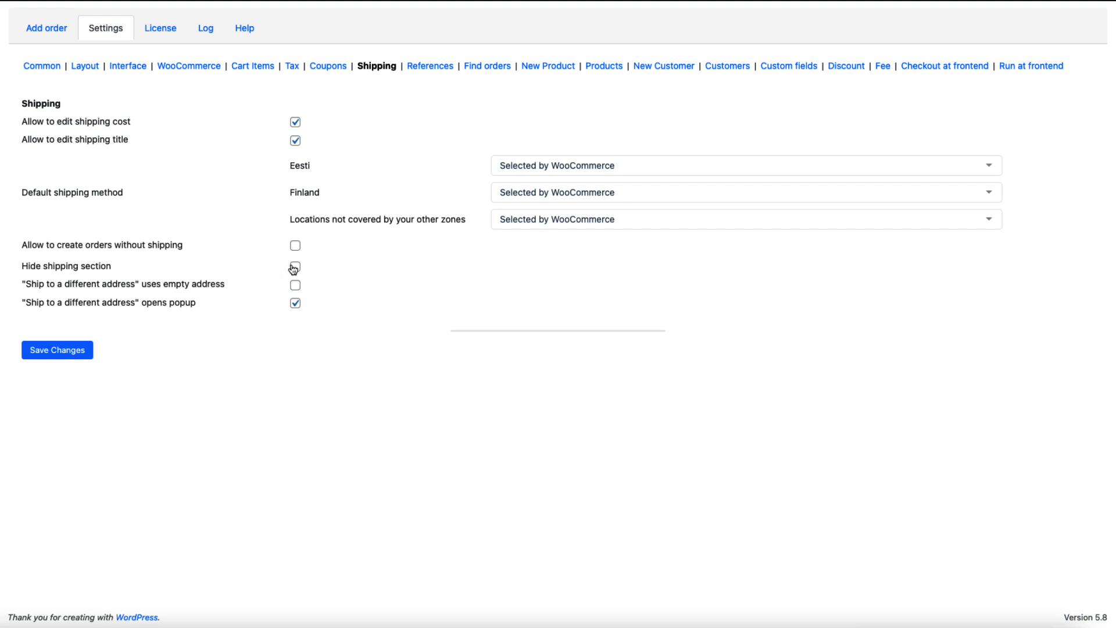
{"action": "left_click", "coordinate": [295, 266]}
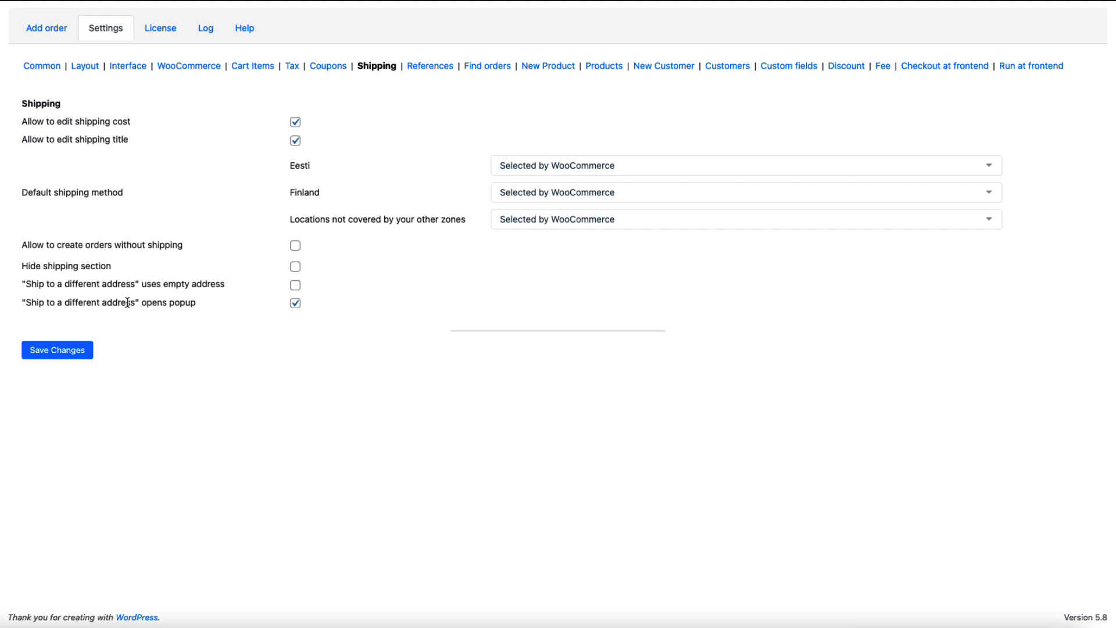
{"action": "mouse_move", "coordinate": [295, 302]}
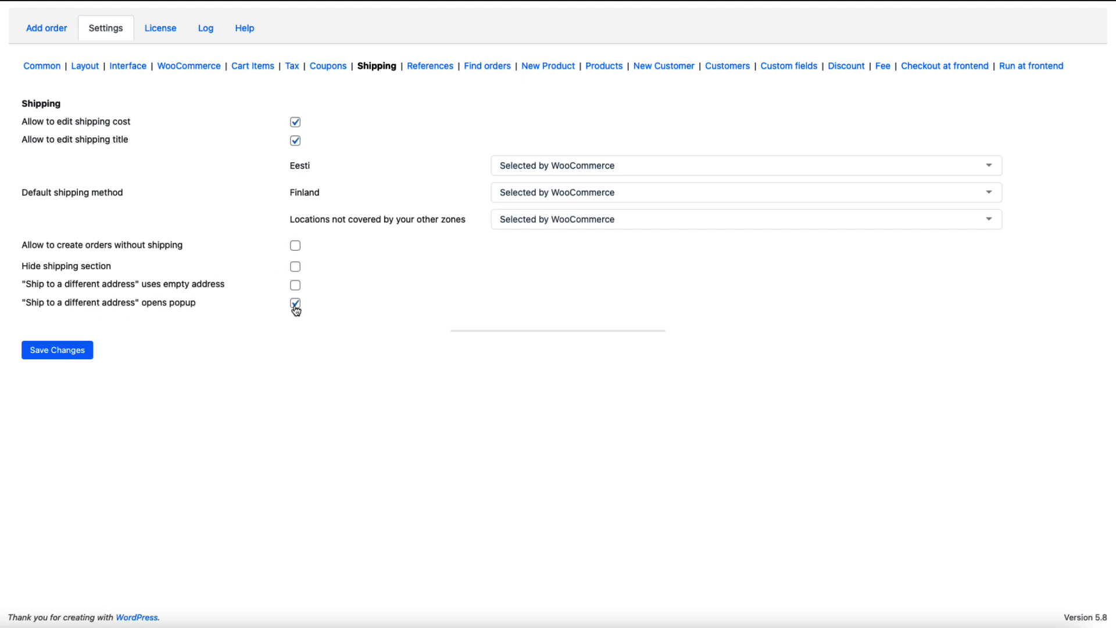
{"action": "left_click", "coordinate": [428, 65]}
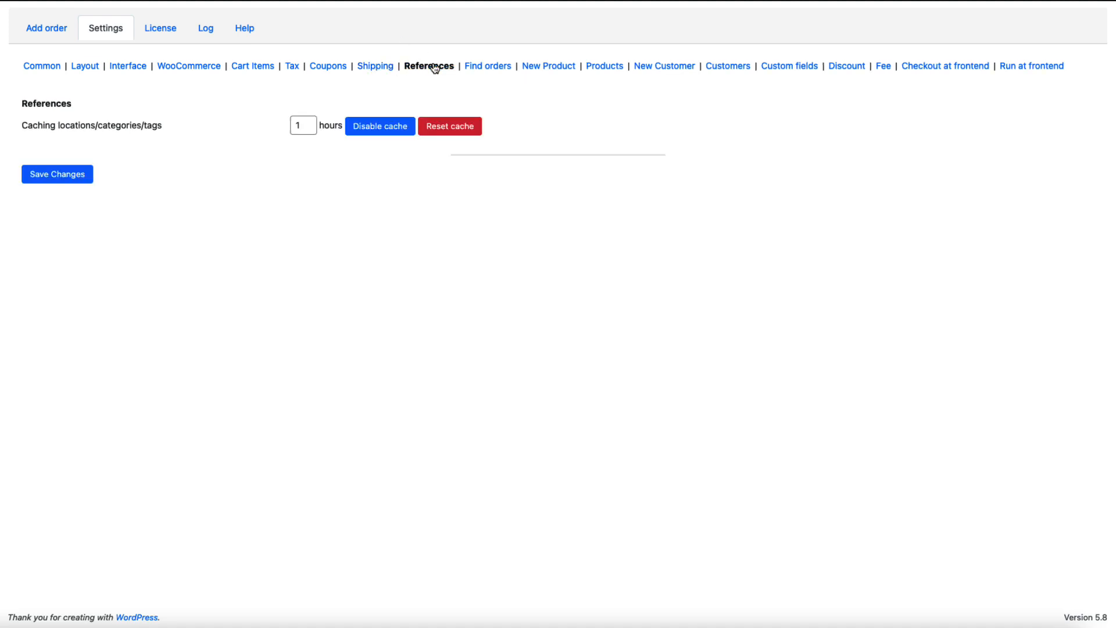
{"action": "mouse_move", "coordinate": [427, 91]}
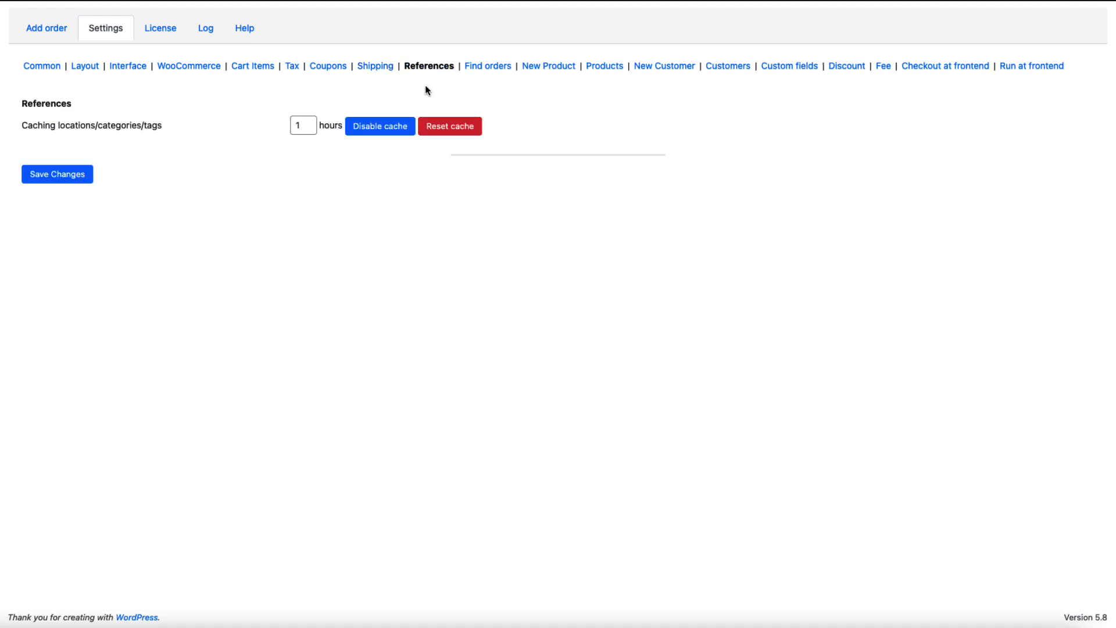
{"action": "mouse_move", "coordinate": [477, 76]}
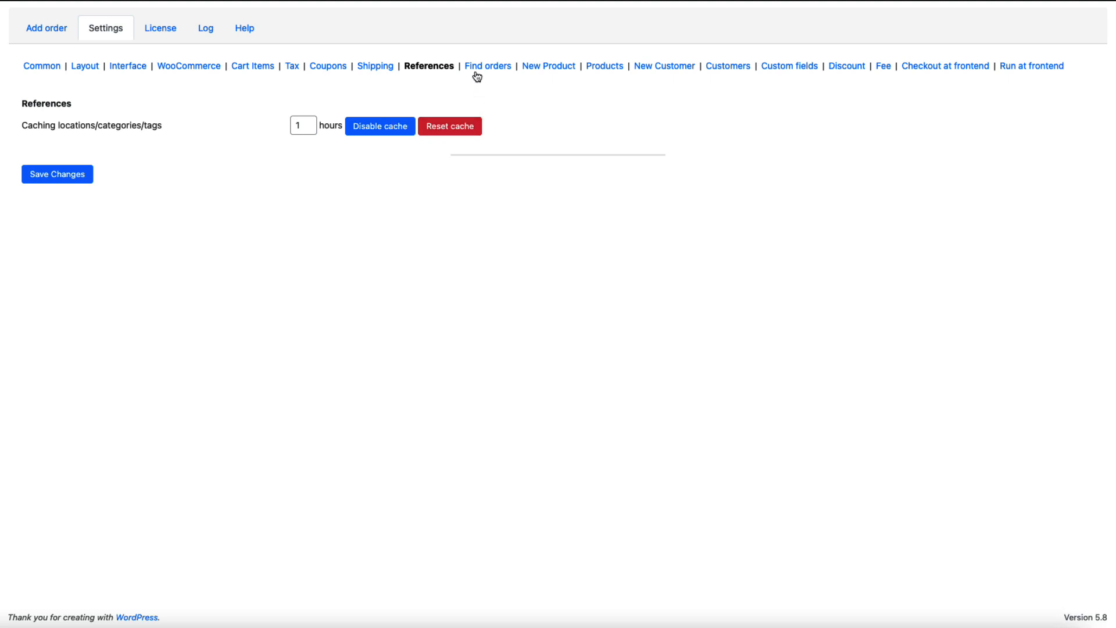
{"action": "left_click", "coordinate": [486, 66]}
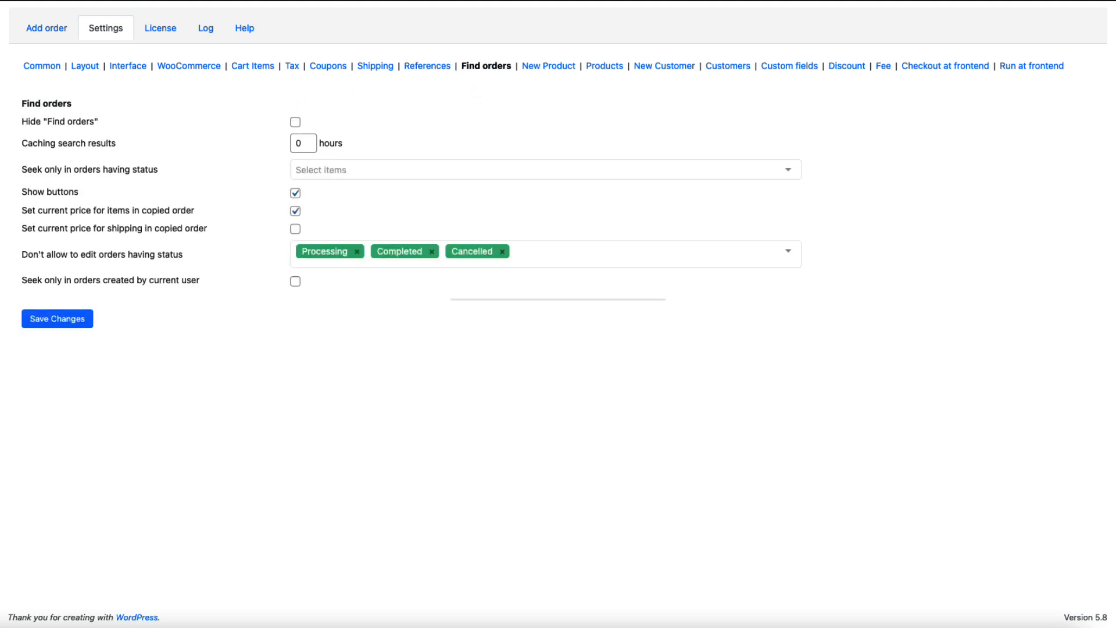
Step: Look over the New Product options, then move to the Products search settings
{"action": "left_click", "coordinate": [47, 28]}
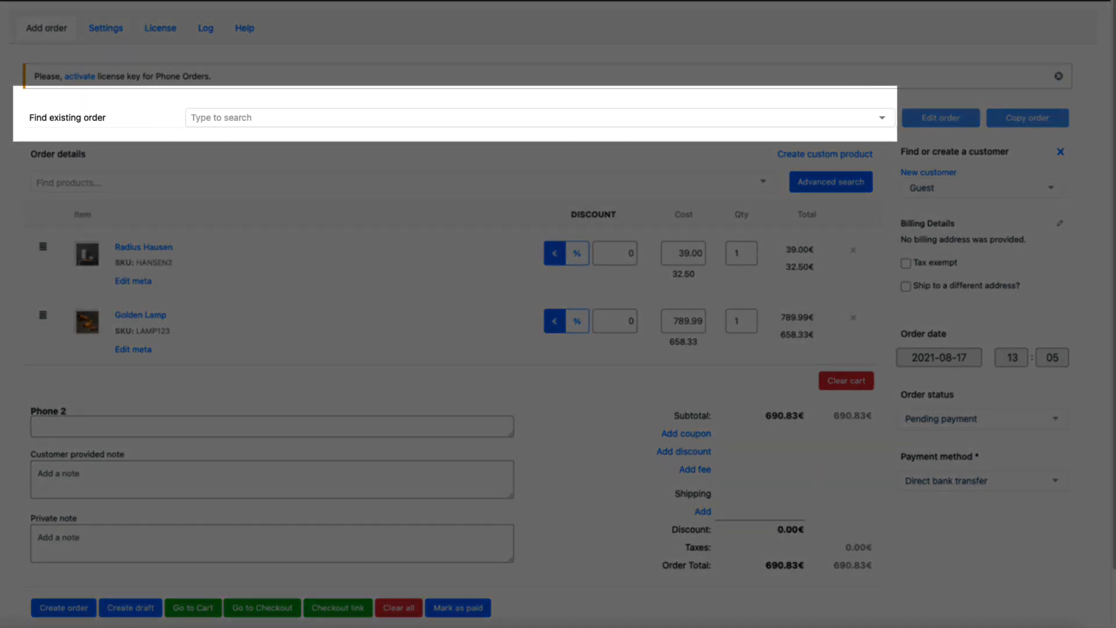
{"action": "left_click", "coordinate": [105, 28]}
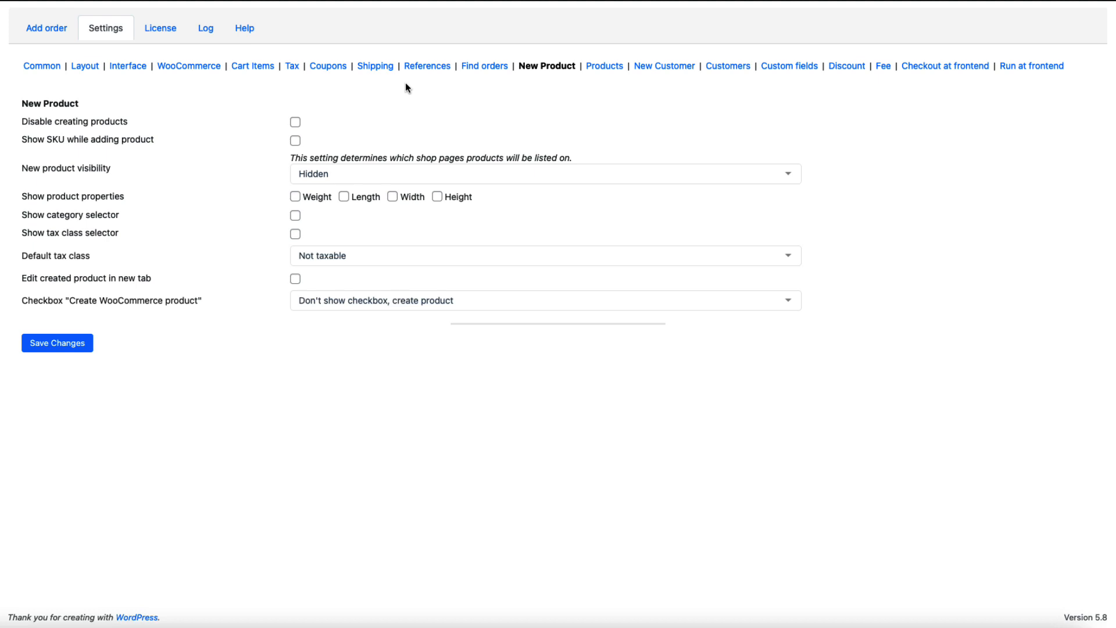
{"action": "mouse_move", "coordinate": [305, 120]}
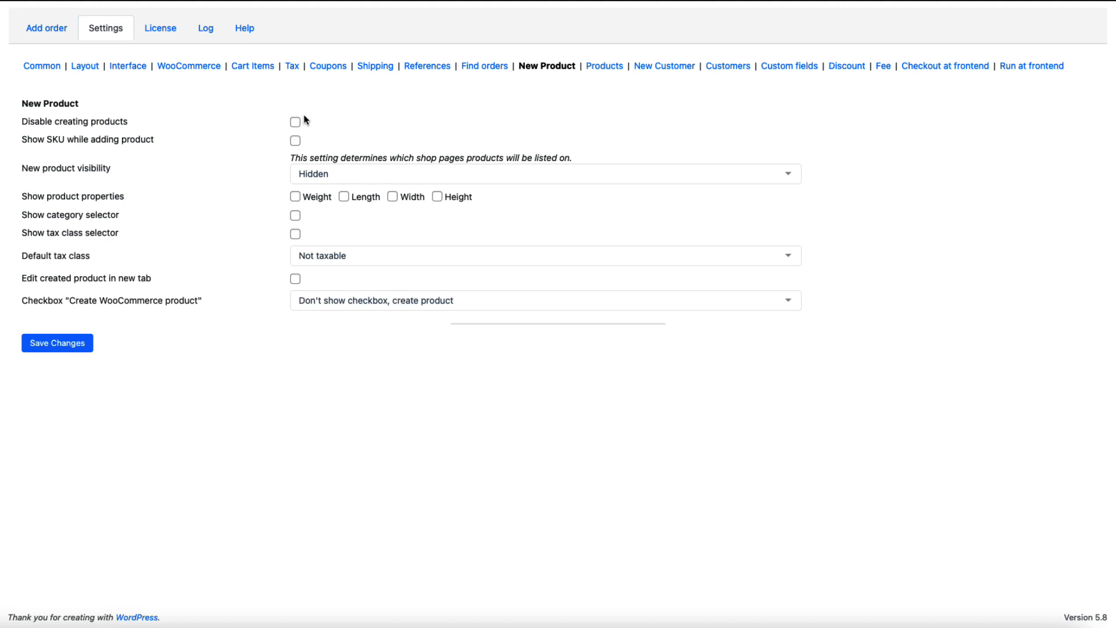
{"action": "mouse_move", "coordinate": [175, 185]}
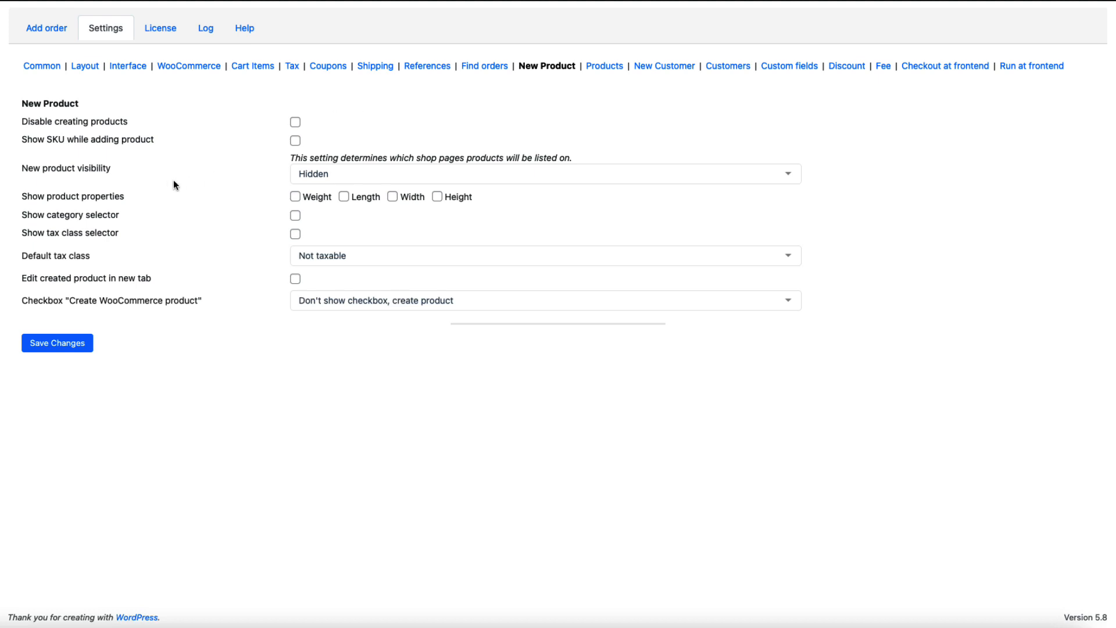
{"action": "mouse_move", "coordinate": [412, 333]}
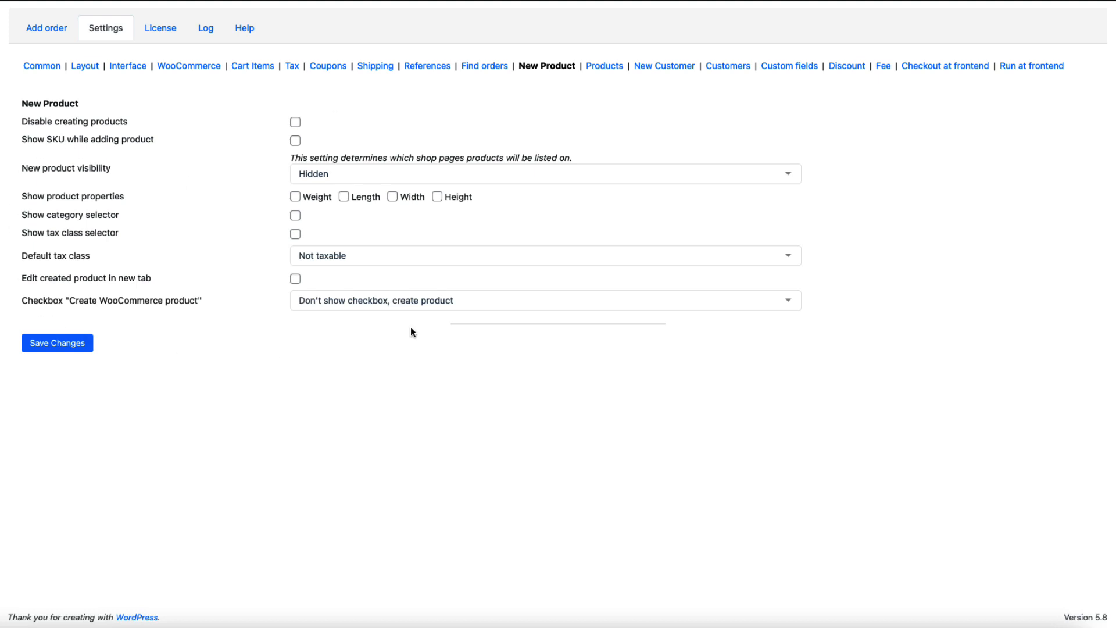
{"action": "mouse_move", "coordinate": [44, 197]}
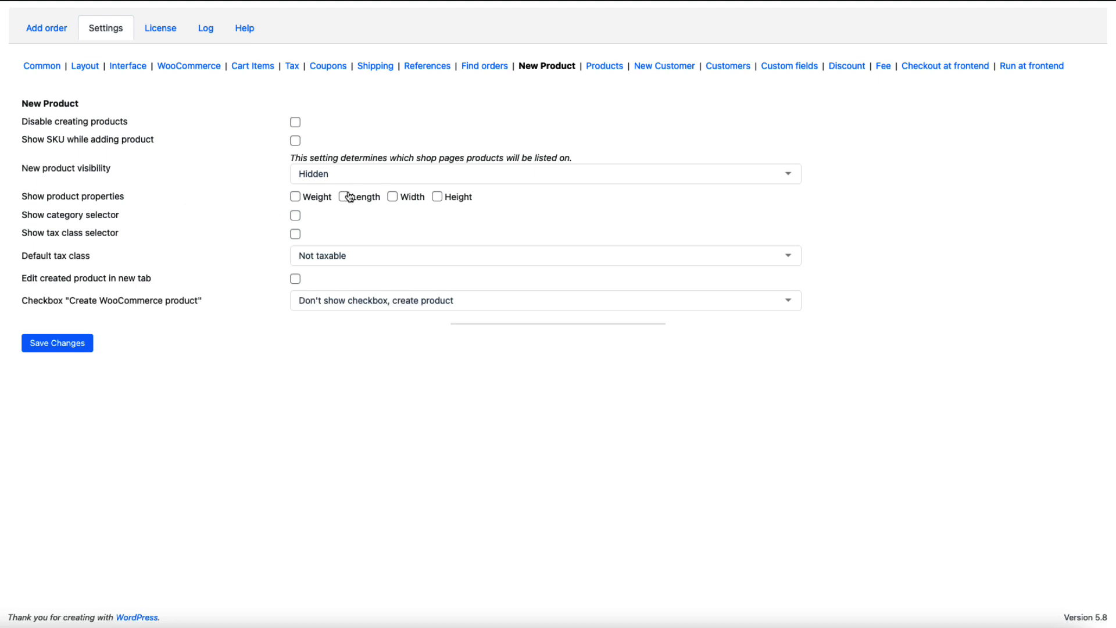
{"action": "mouse_move", "coordinate": [284, 342]}
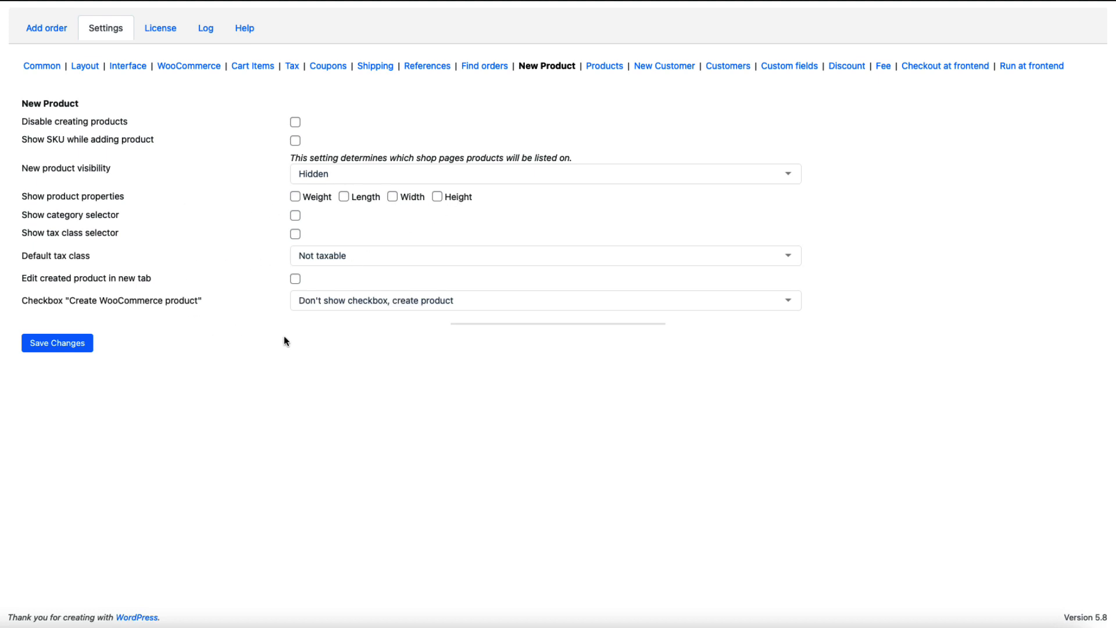
{"action": "left_click", "coordinate": [603, 66]}
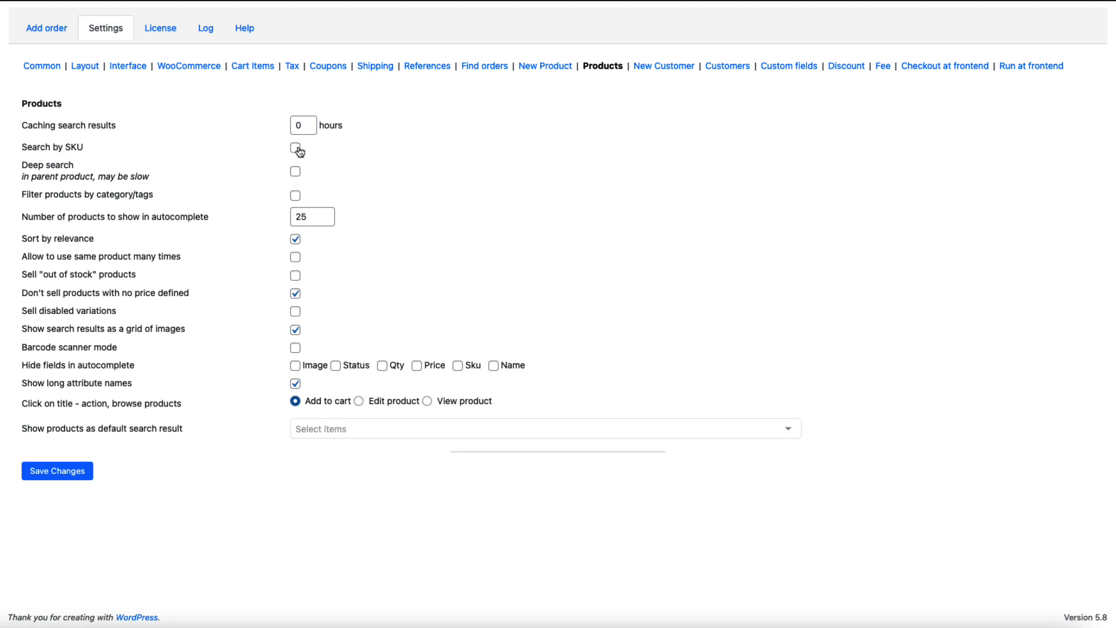
Step: Enable product search by SKU and selling out-of-stock products, then save the product settings
{"action": "left_click", "coordinate": [295, 147]}
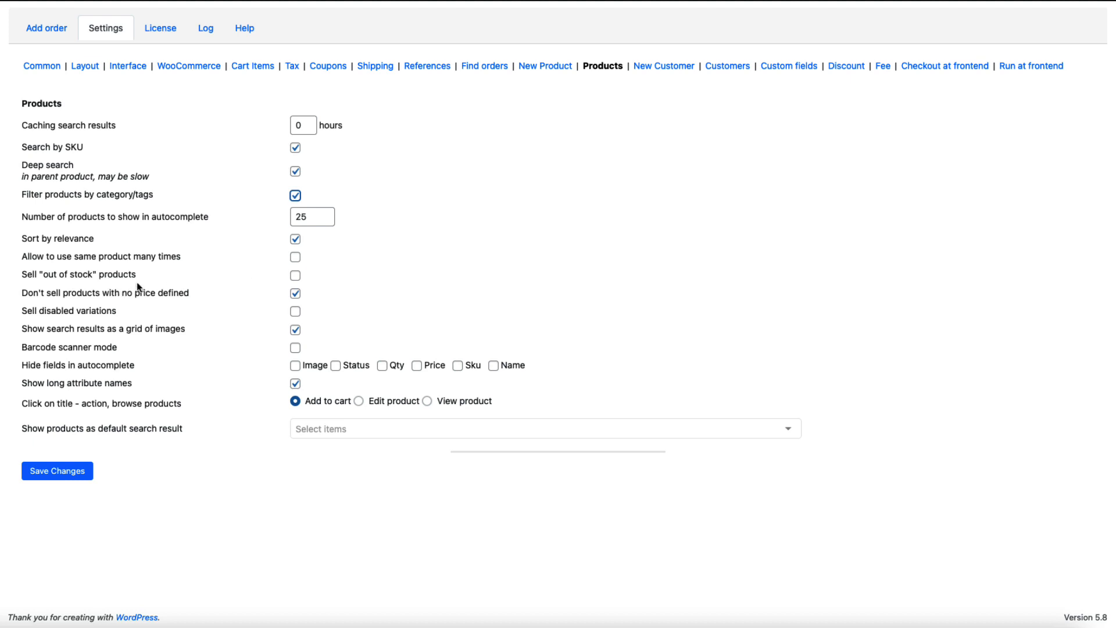
{"action": "left_click", "coordinate": [295, 275]}
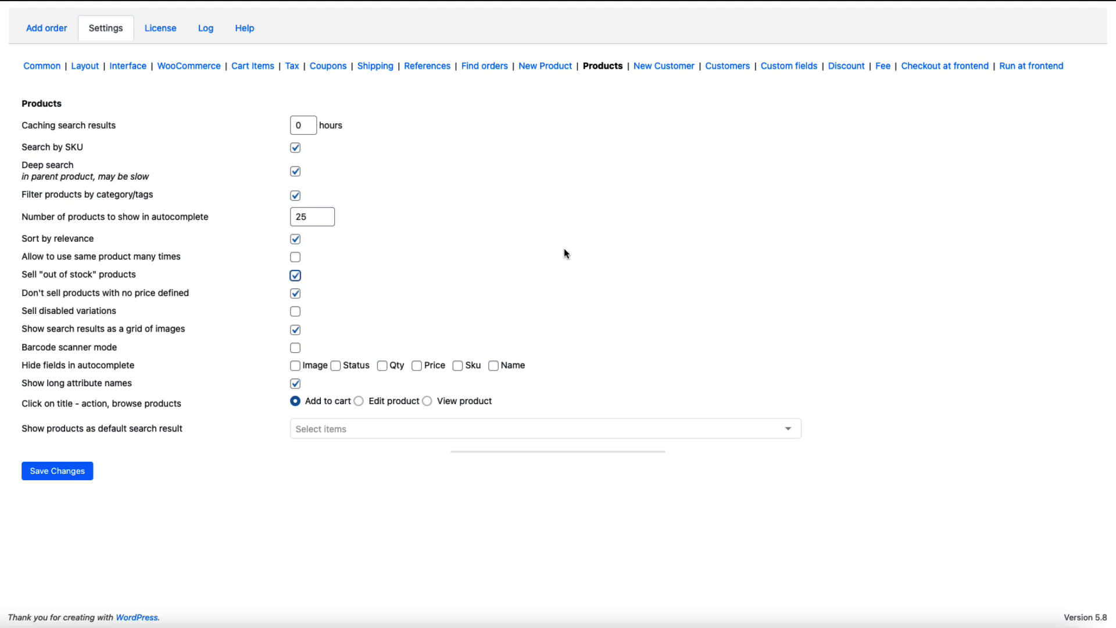
{"action": "mouse_move", "coordinate": [496, 282]}
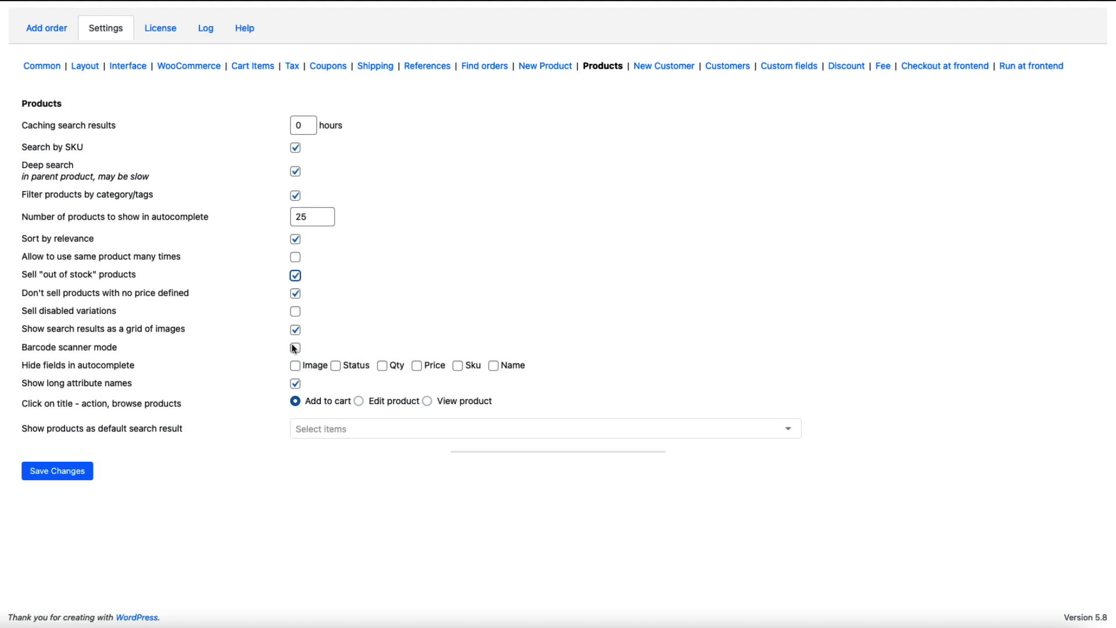
{"action": "left_click", "coordinate": [57, 470]}
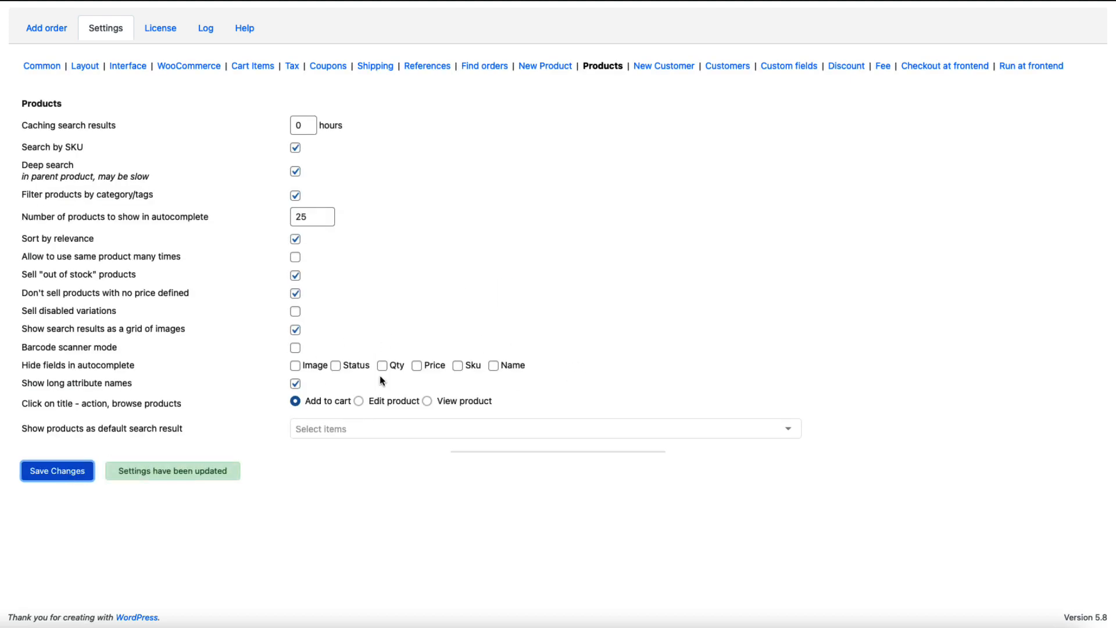
{"action": "mouse_move", "coordinate": [634, 97]}
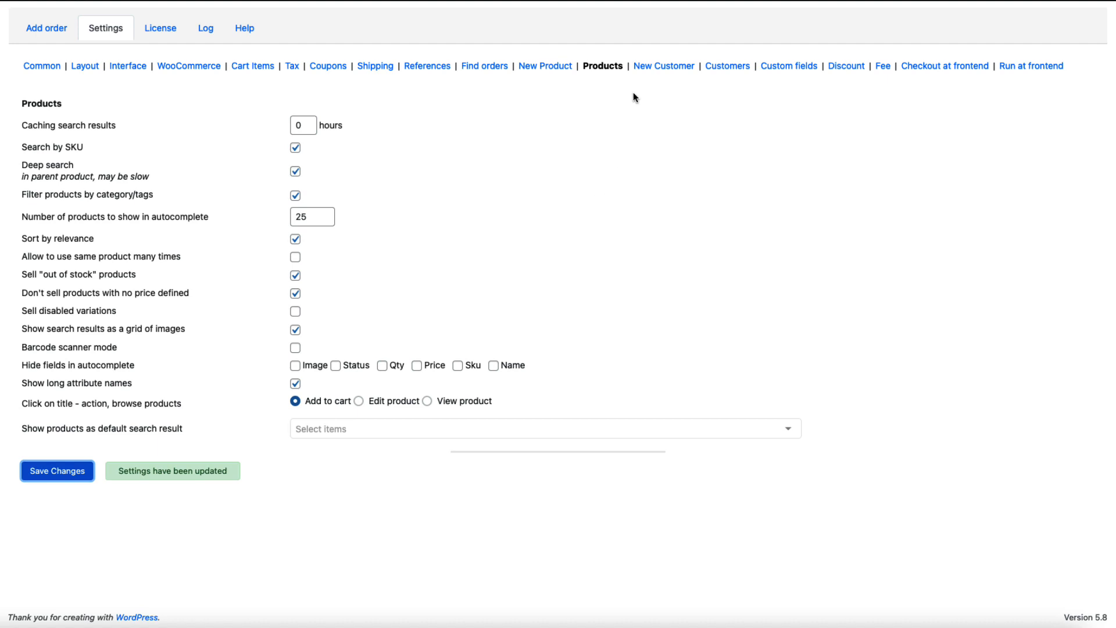
{"action": "left_click", "coordinate": [663, 66]}
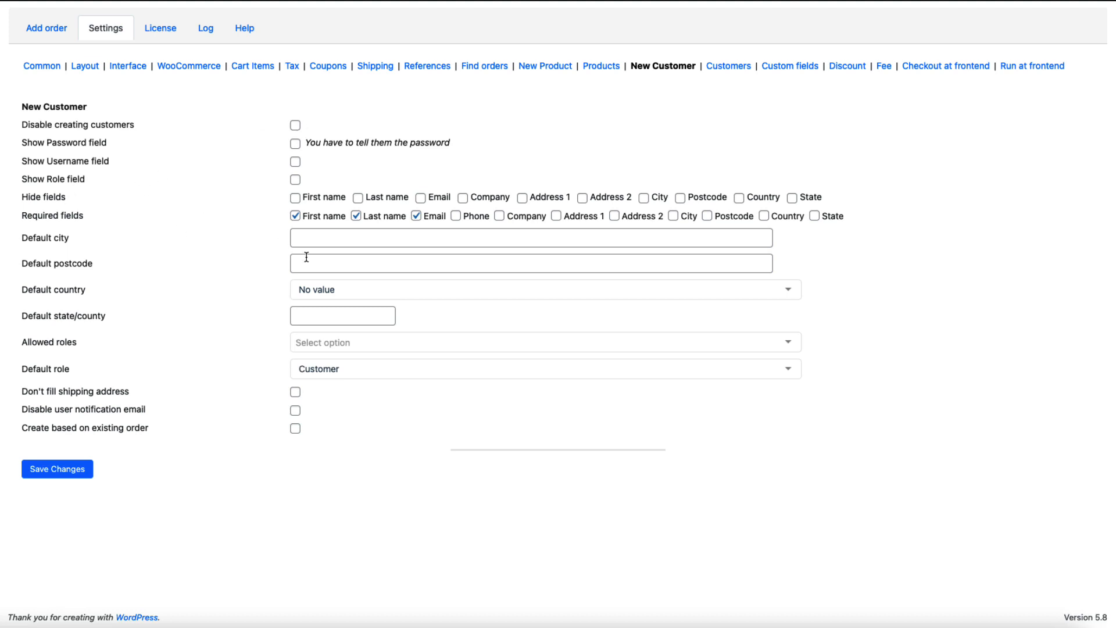
{"action": "mouse_move", "coordinate": [216, 310]}
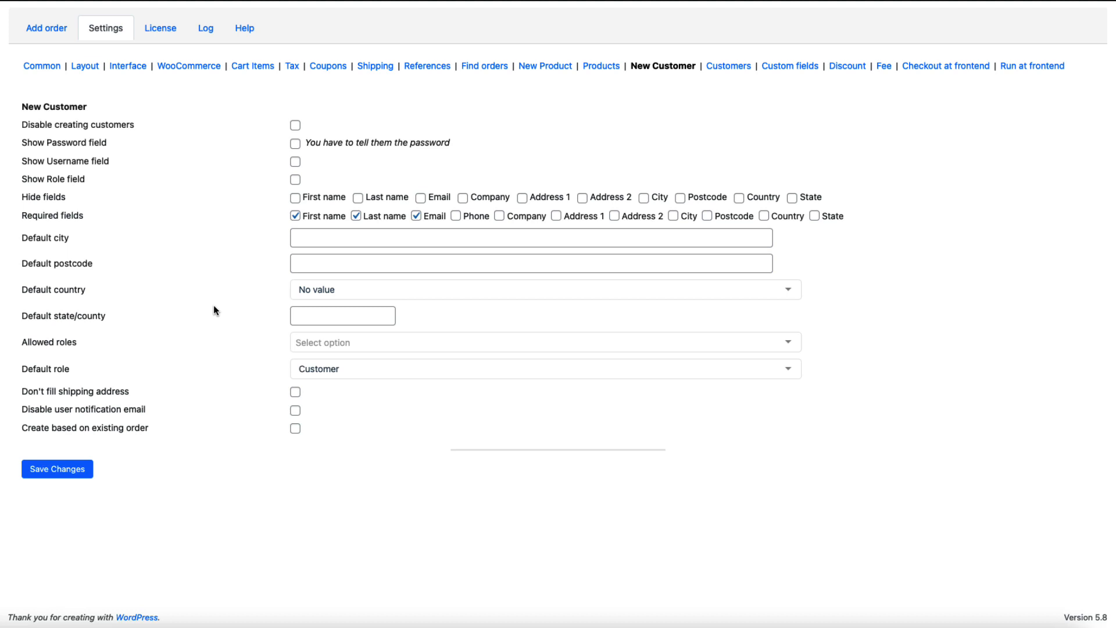
{"action": "mouse_move", "coordinate": [728, 66]}
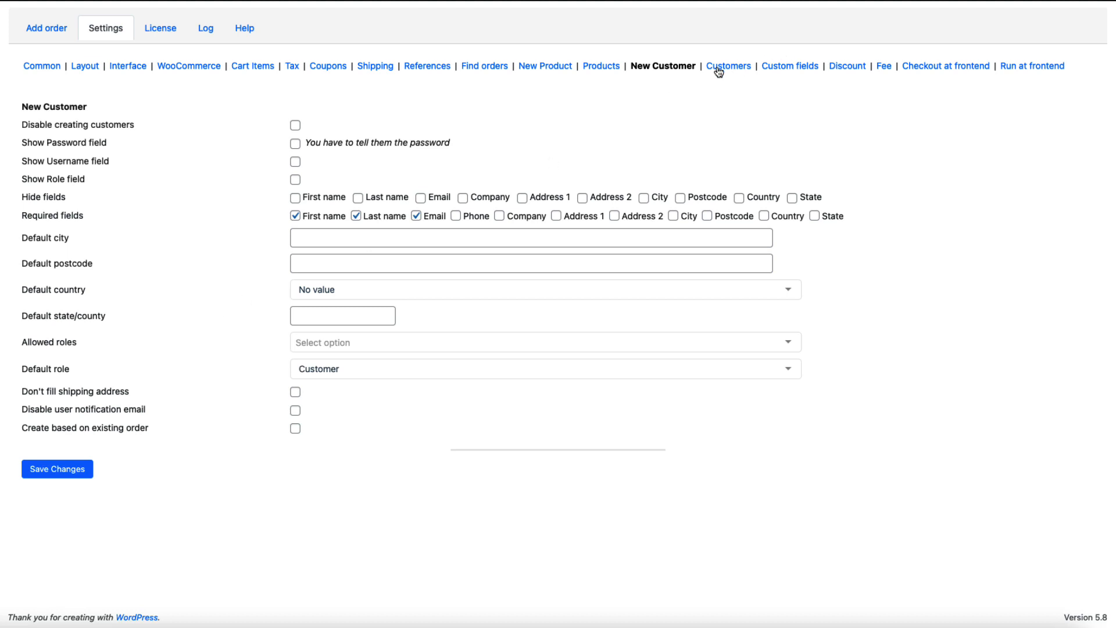
Step: In Customers settings, make First name, Last name and Email required fields
{"action": "left_click", "coordinate": [729, 66]}
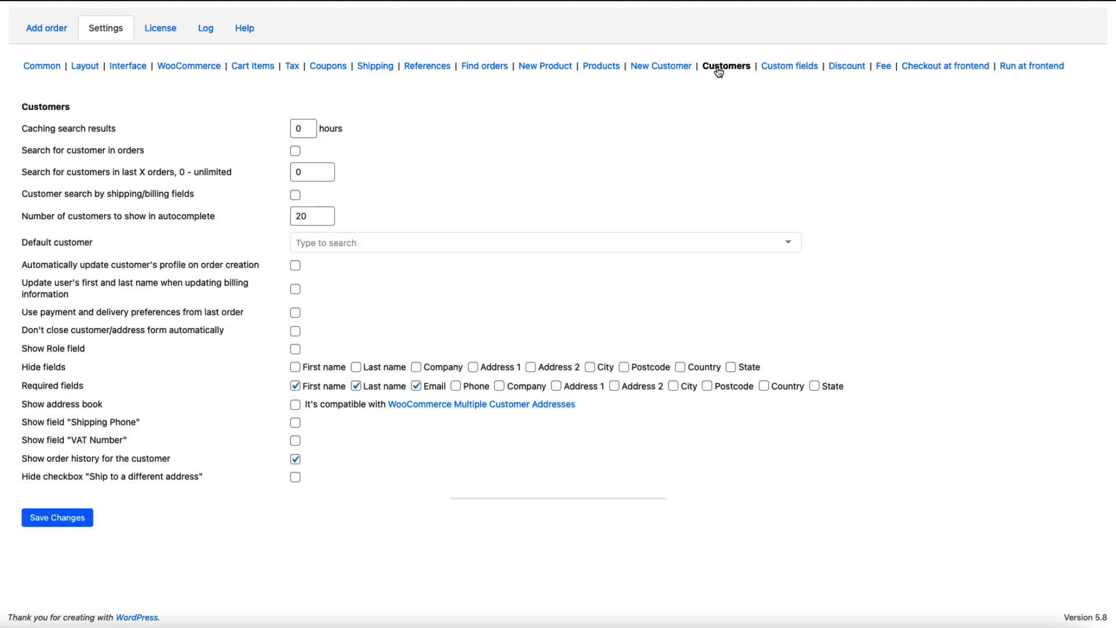
{"action": "mouse_move", "coordinate": [330, 242]}
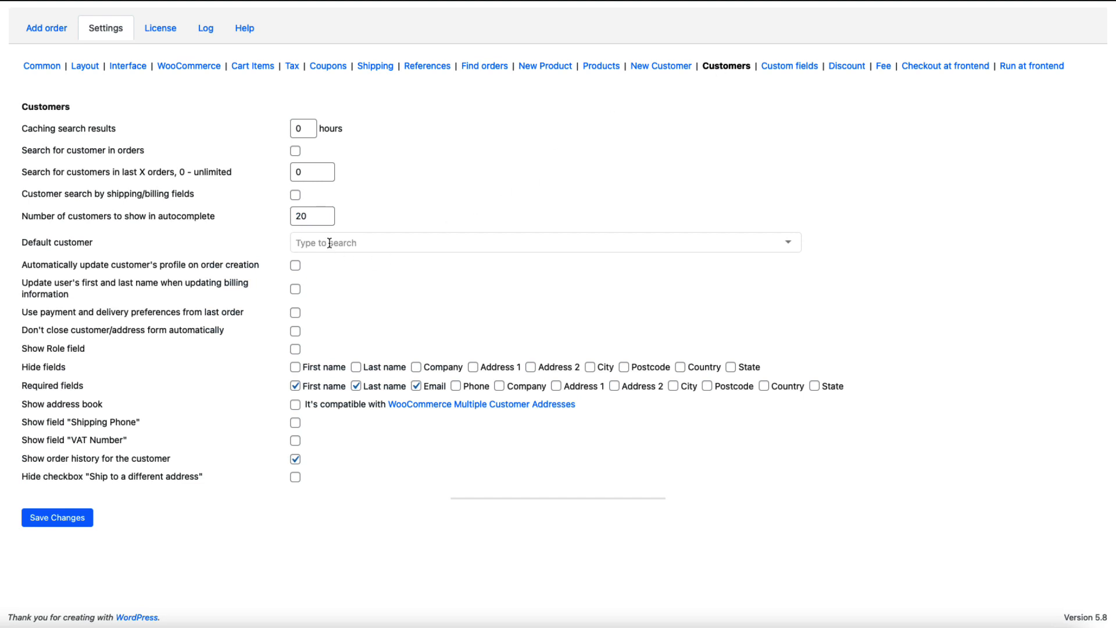
{"action": "mouse_move", "coordinate": [304, 376]}
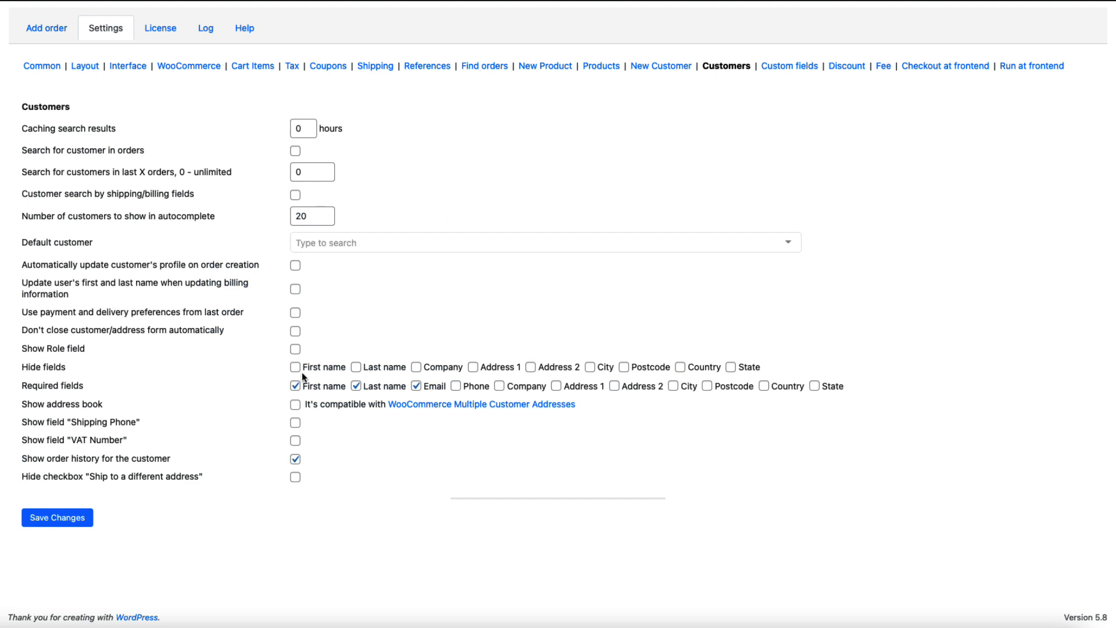
{"action": "mouse_move", "coordinate": [337, 389]}
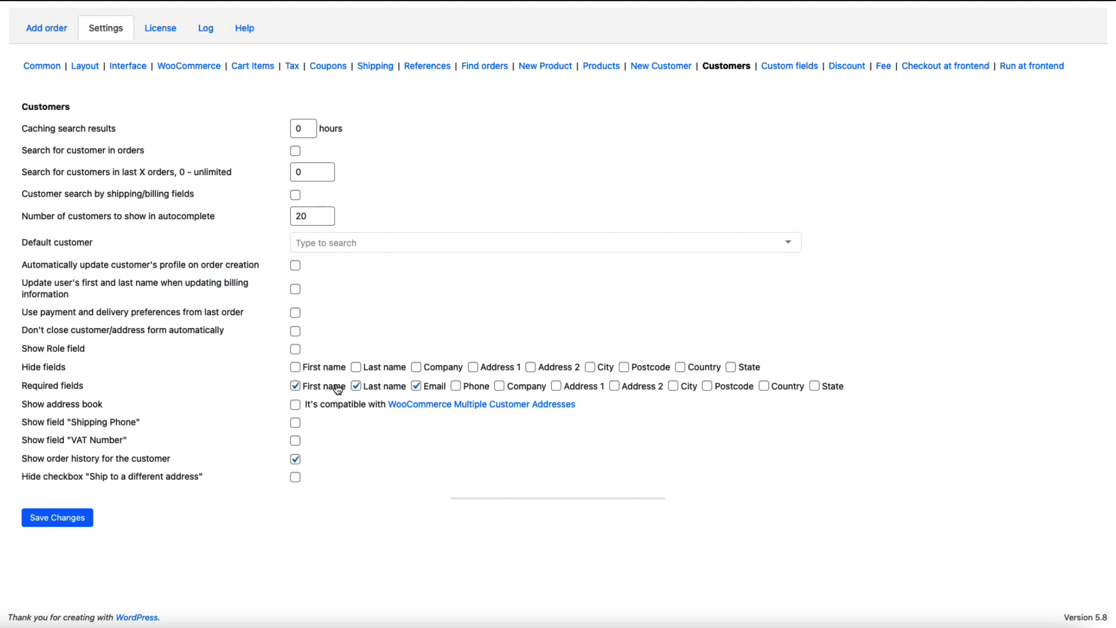
{"action": "mouse_move", "coordinate": [350, 394]}
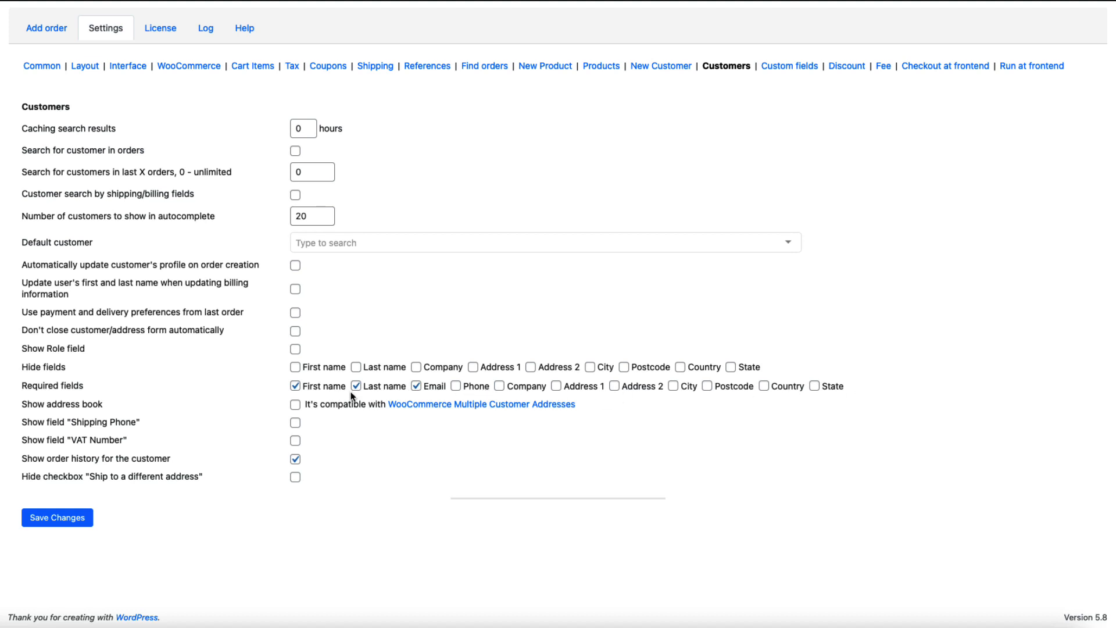
{"action": "mouse_move", "coordinate": [417, 393]}
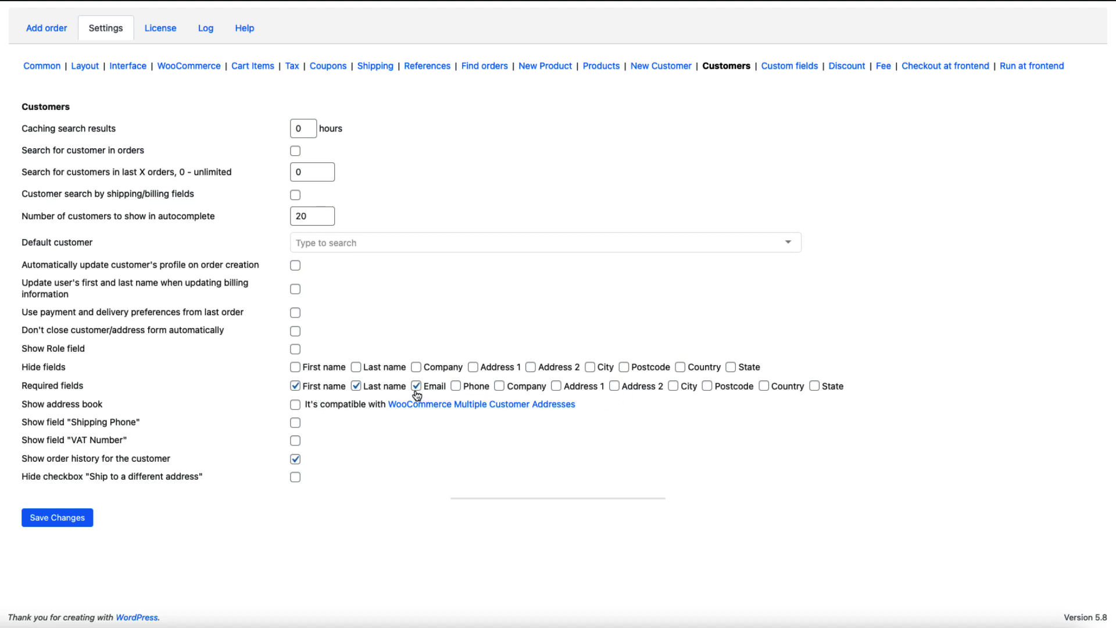
{"action": "left_click", "coordinate": [416, 386]}
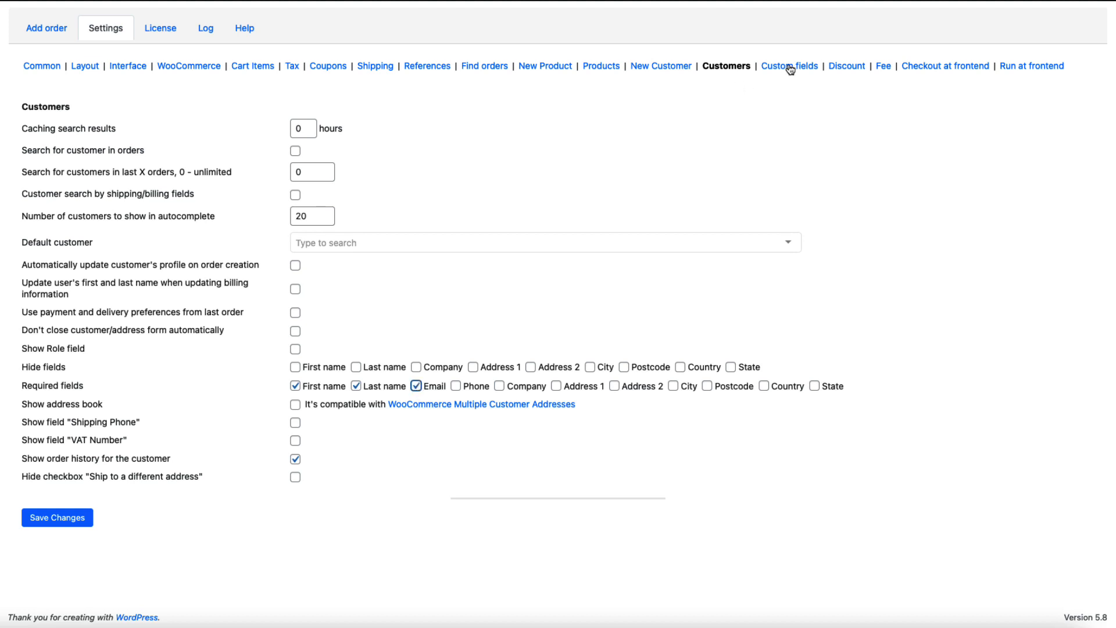
Step: Open Custom fields settings and check how the Phone 2 field appears on orders
{"action": "left_click", "coordinate": [788, 66]}
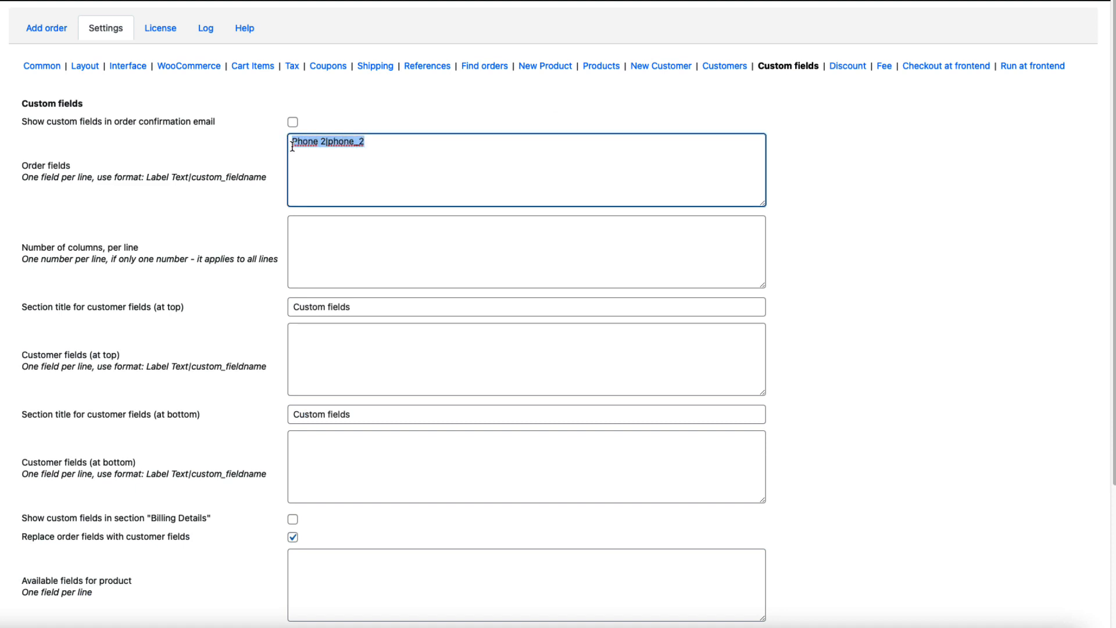
{"action": "left_click", "coordinate": [46, 28]}
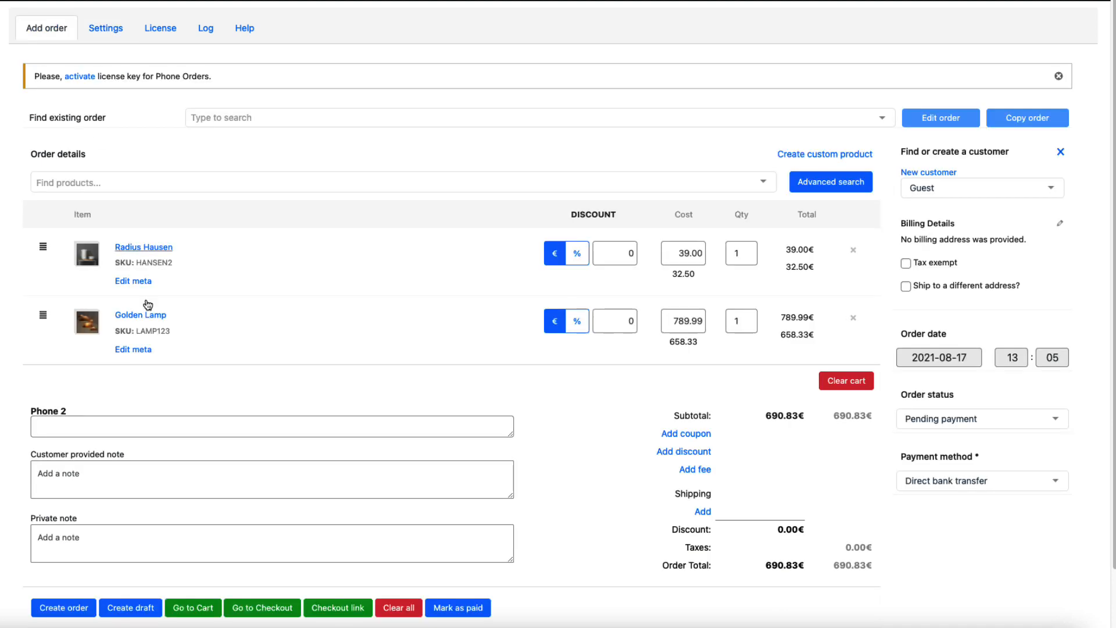
{"action": "scroll", "scroll_direction": "down", "scroll_amount": 3}
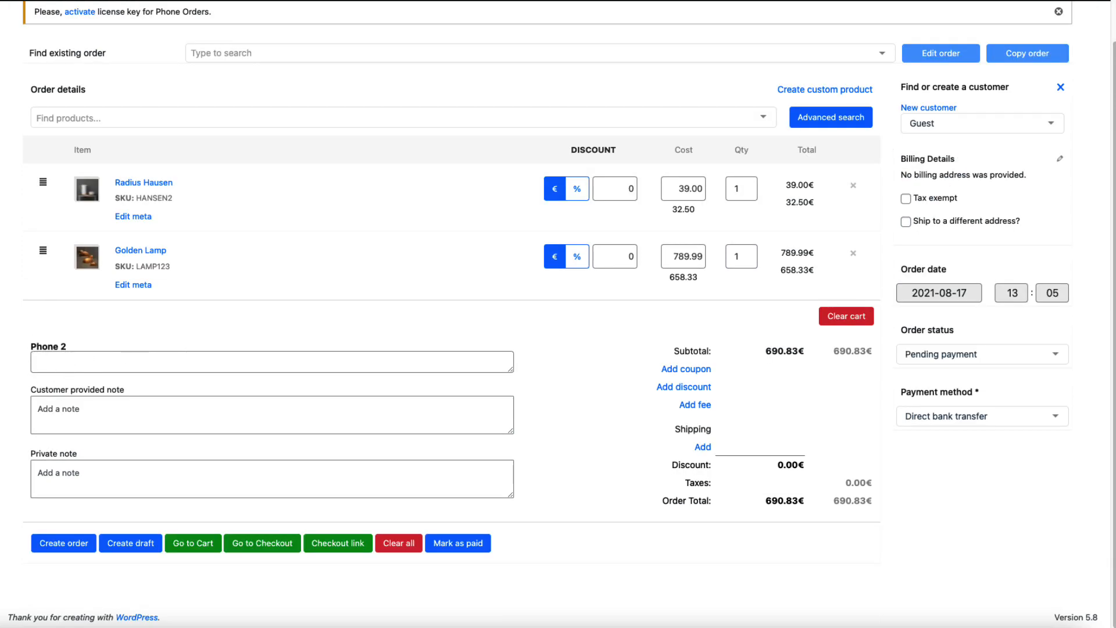
{"action": "left_click", "coordinate": [106, 28]}
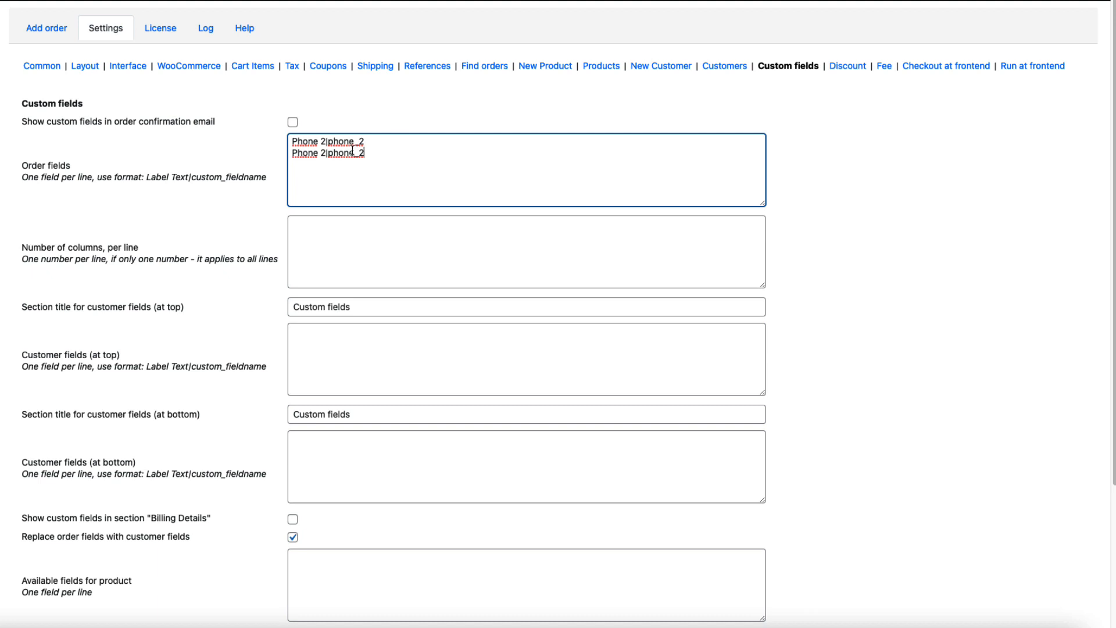
Step: Add the order field 'Delivery time|deliver_time' beneath 'Phone 2|phone_2'
{"action": "type", "text": "D"}
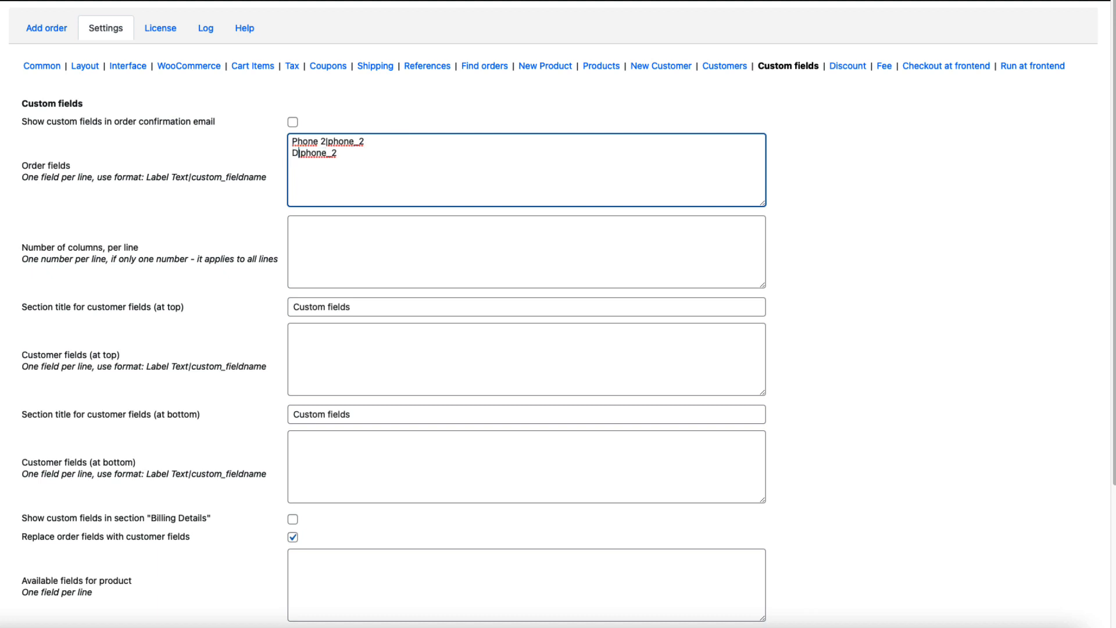
{"action": "type", "text": "Delivery time"}
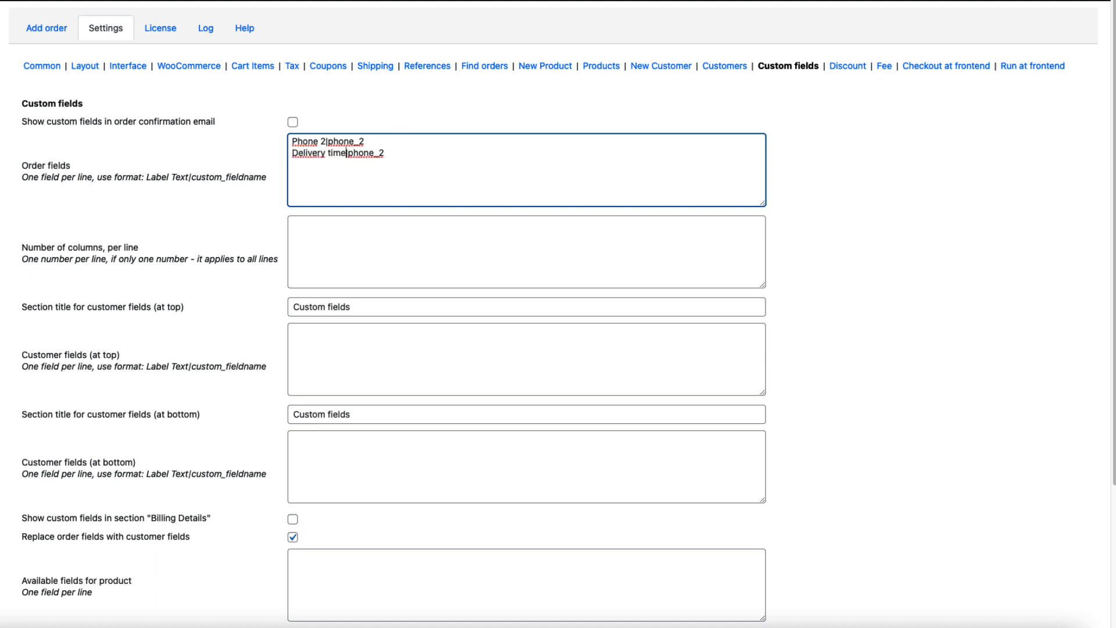
{"action": "type", "text": "deliv"}
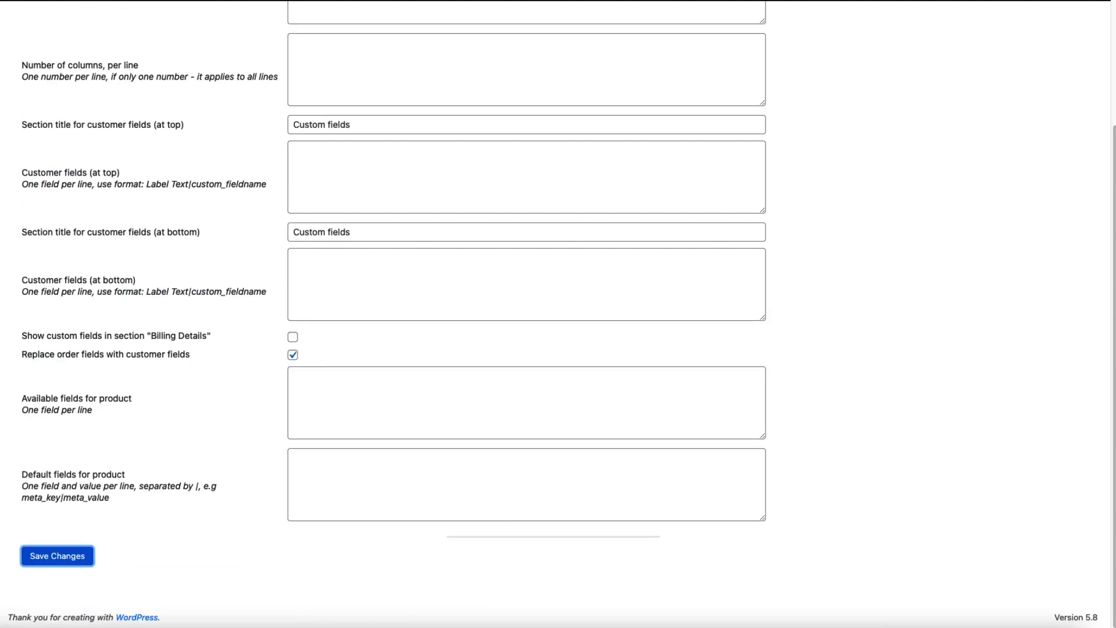
{"action": "scroll", "scroll_direction": "up", "scroll_amount": 3}
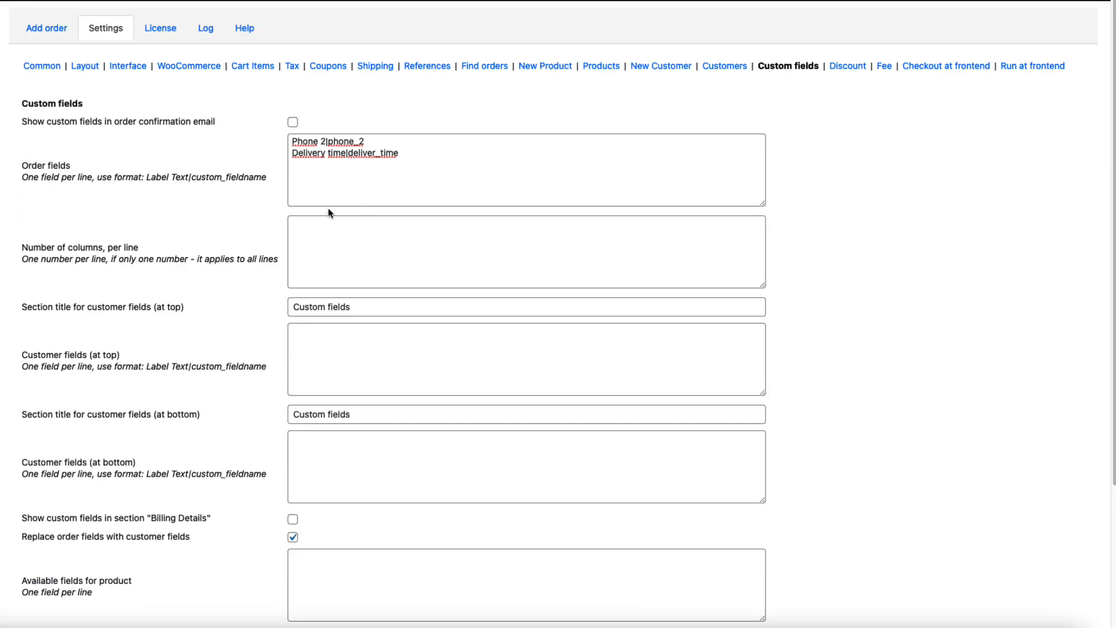
{"action": "mouse_move", "coordinate": [109, 175]}
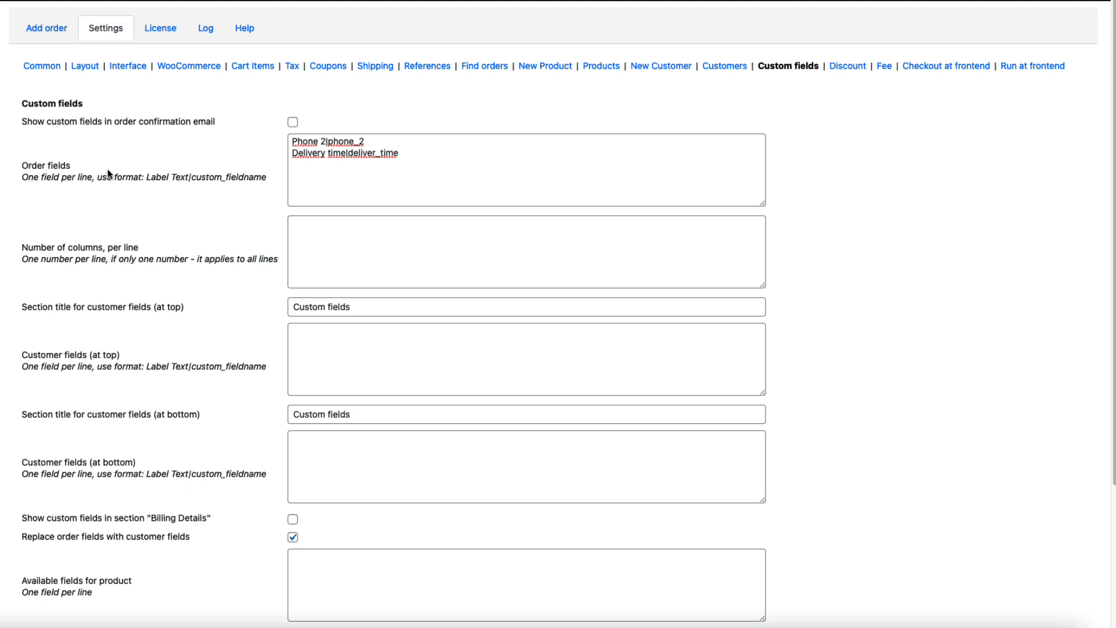
{"action": "scroll", "scroll_direction": "down", "scroll_amount": 3}
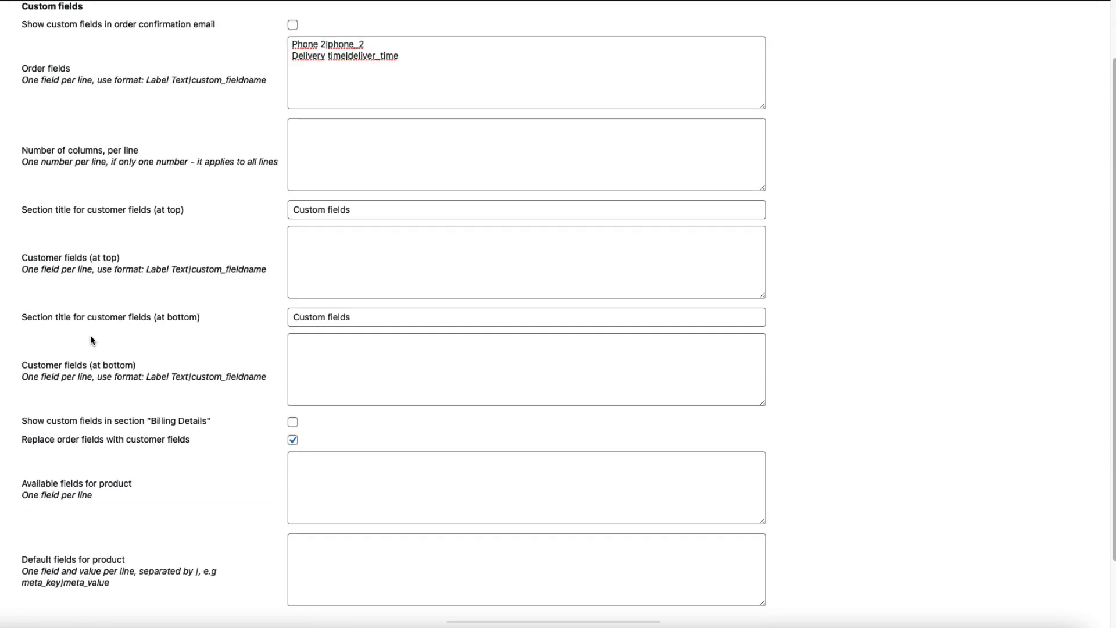
{"action": "scroll", "scroll_direction": "down", "scroll_amount": 3}
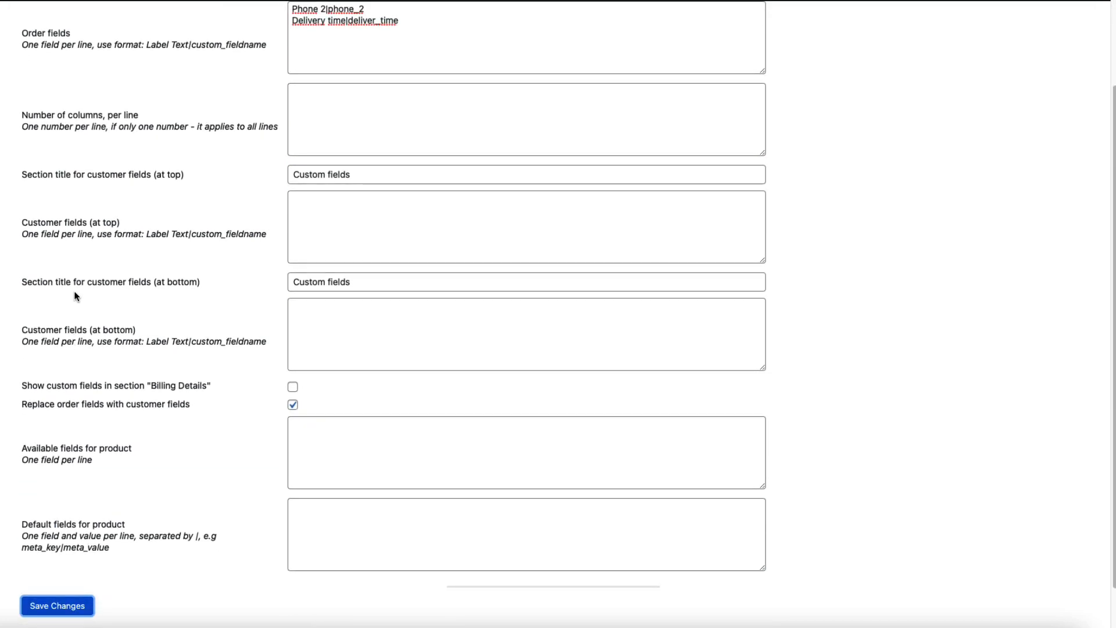
{"action": "scroll", "scroll_direction": "down", "scroll_amount": 3}
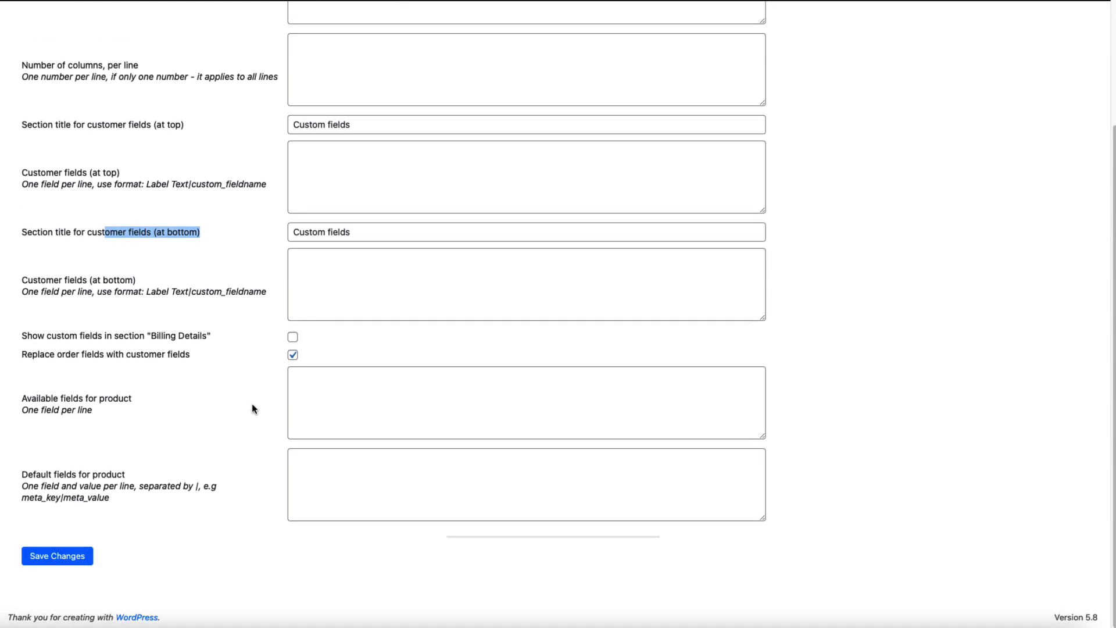
{"action": "scroll", "scroll_direction": "up", "scroll_amount": 3}
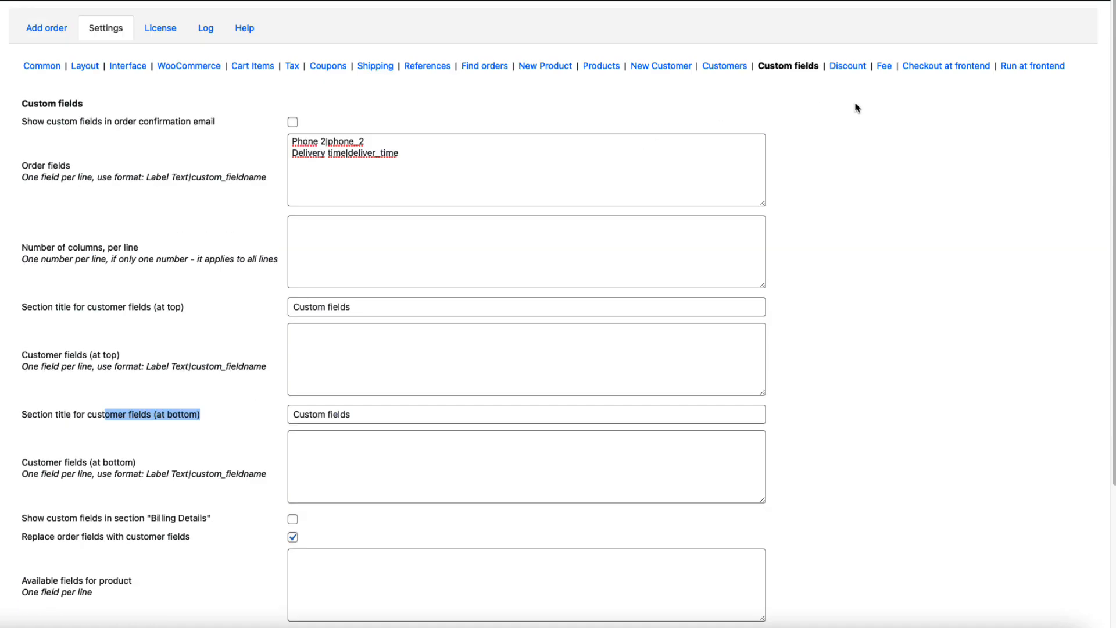
{"action": "mouse_move", "coordinate": [803, 119]}
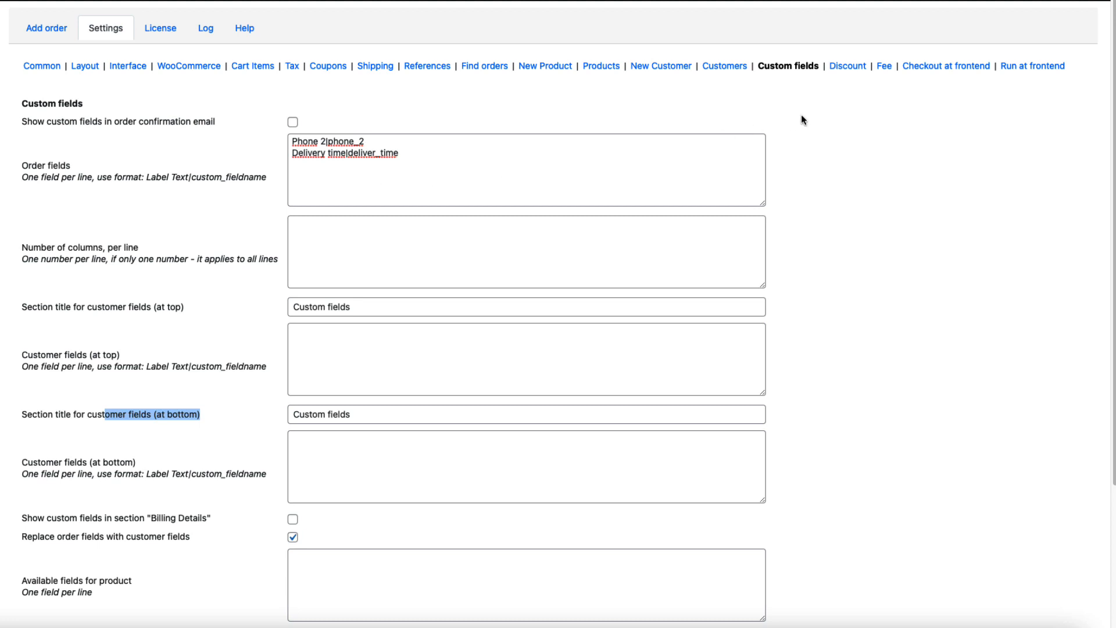
Step: Review Discount and Fee settings, then enable passing modified product prices to the frontend cart
{"action": "left_click", "coordinate": [845, 65]}
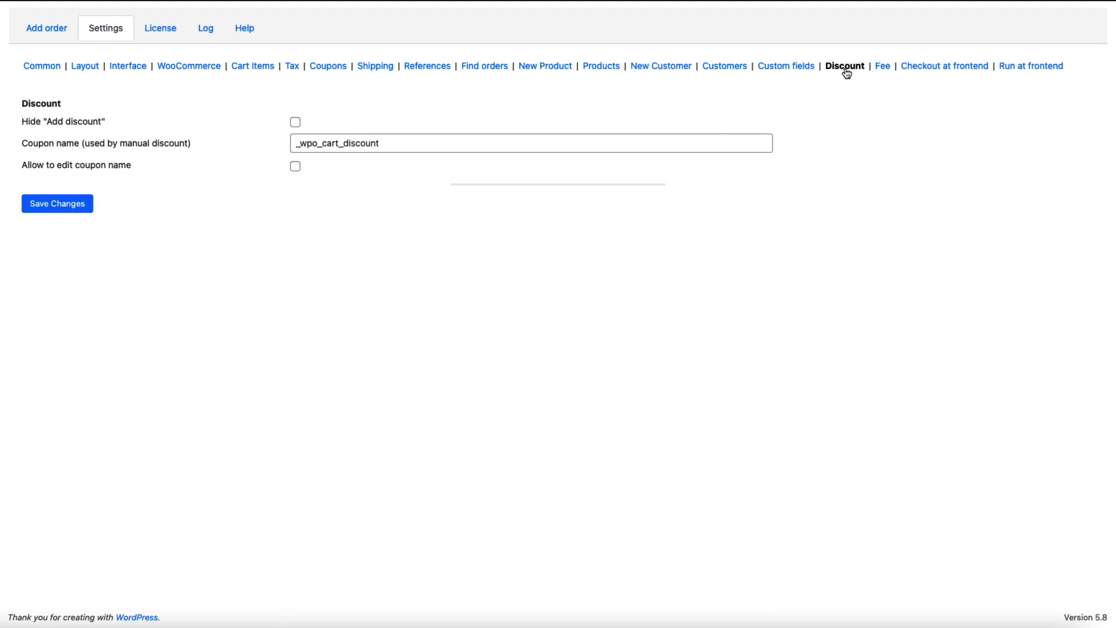
{"action": "mouse_move", "coordinate": [292, 129]}
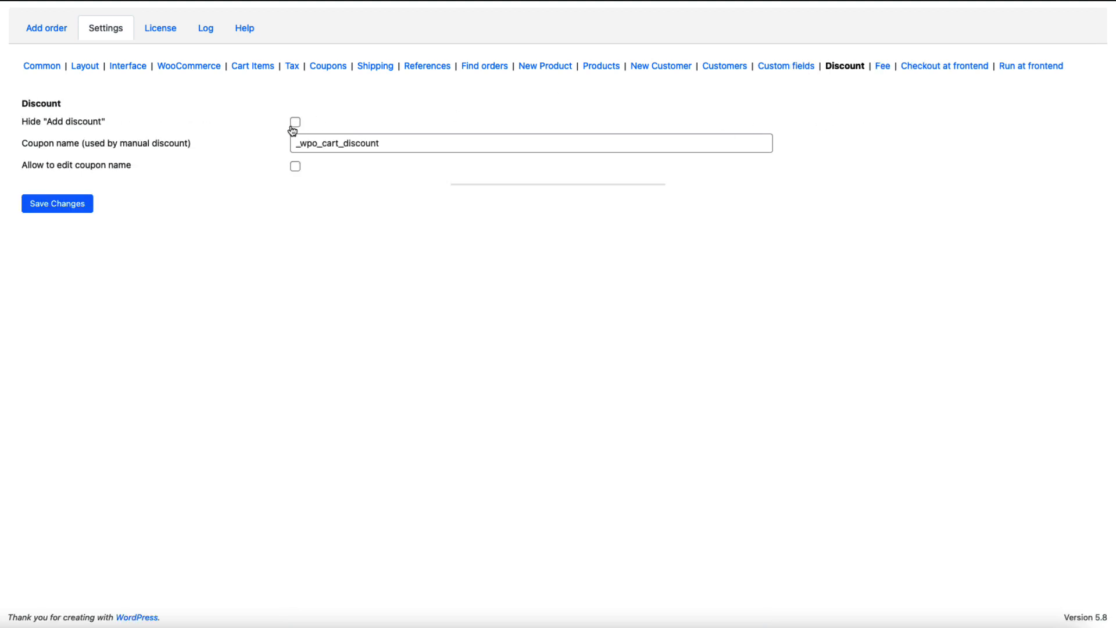
{"action": "left_click", "coordinate": [880, 66]}
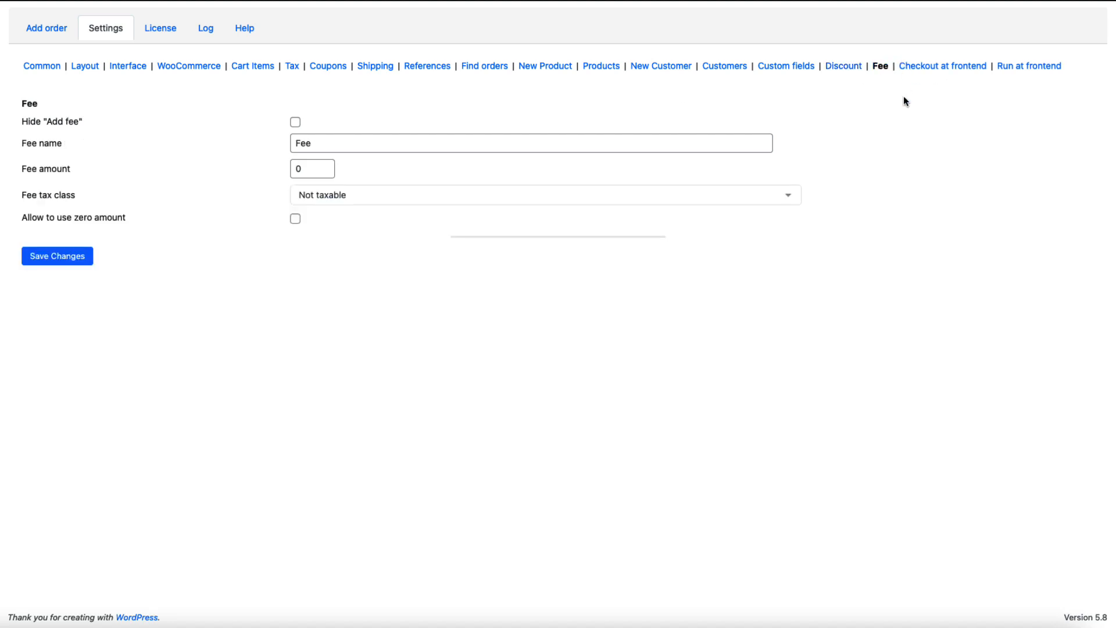
{"action": "mouse_move", "coordinate": [301, 135]}
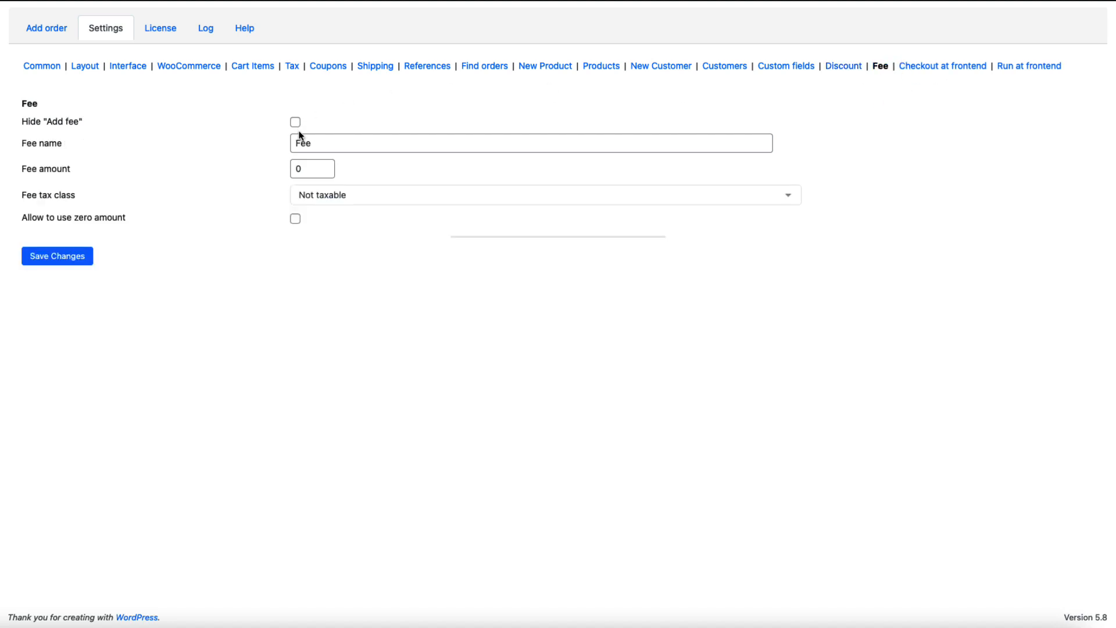
{"action": "left_click", "coordinate": [46, 28]}
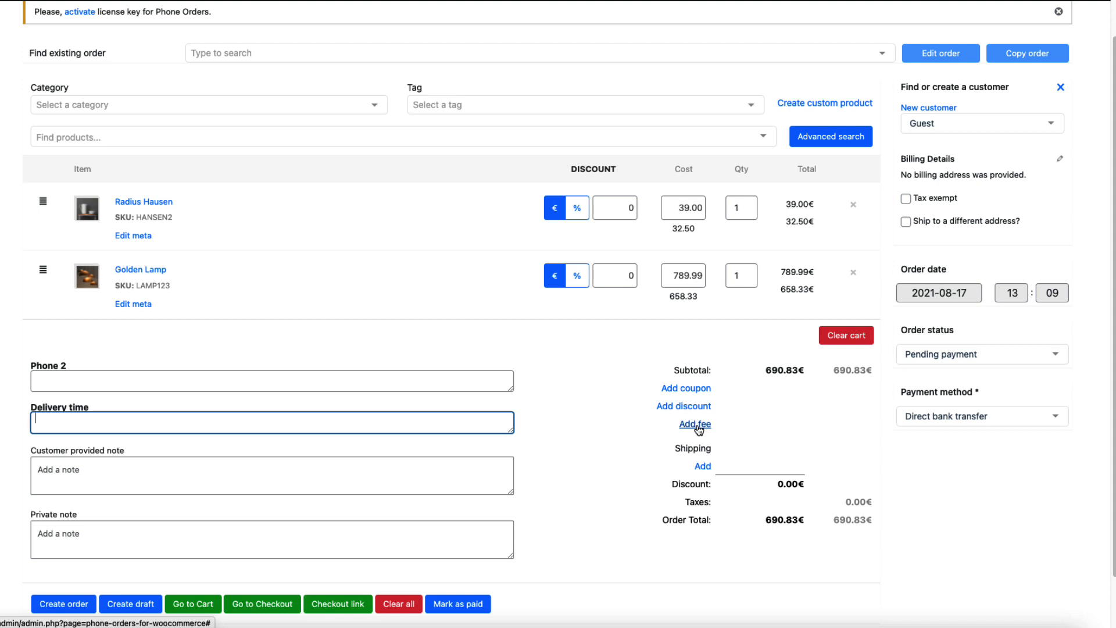
{"action": "left_click", "coordinate": [693, 424]}
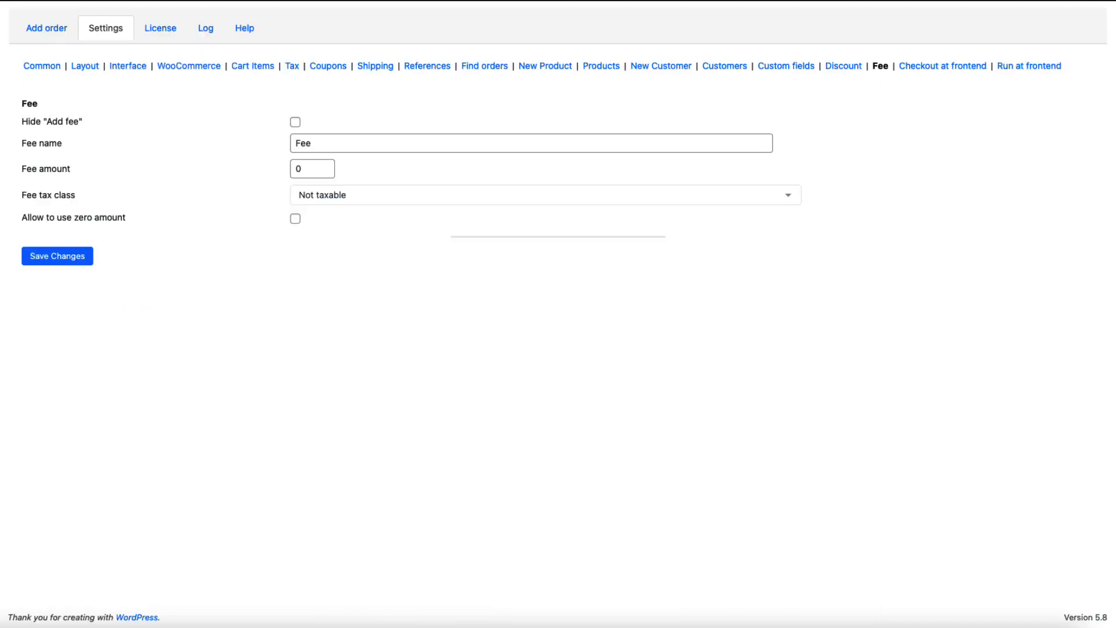
{"action": "mouse_move", "coordinate": [940, 67]}
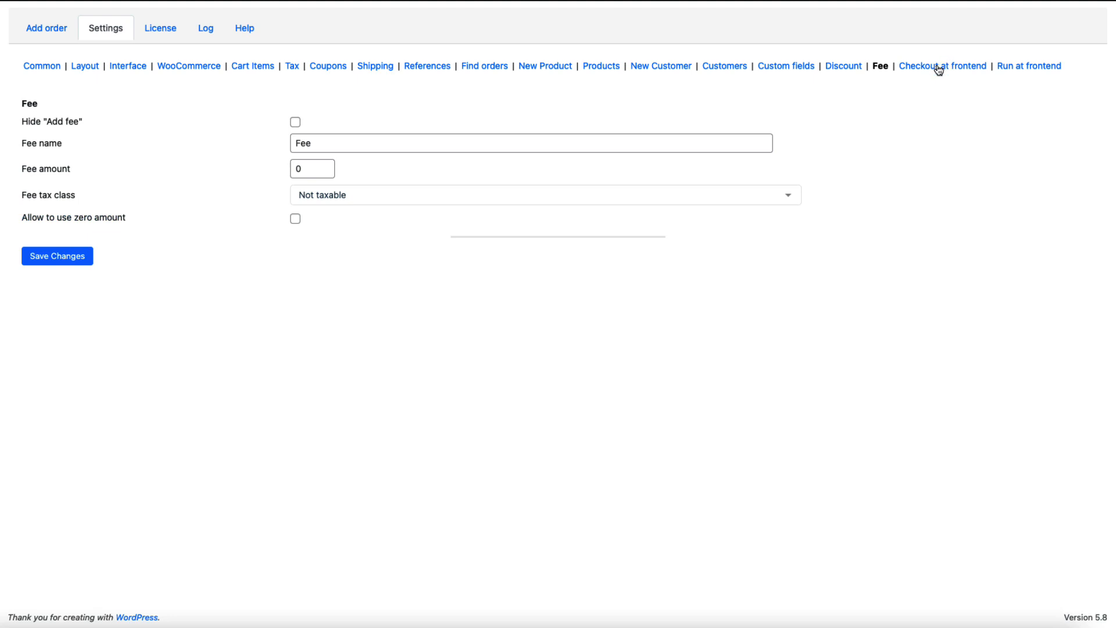
{"action": "left_click", "coordinate": [943, 66]}
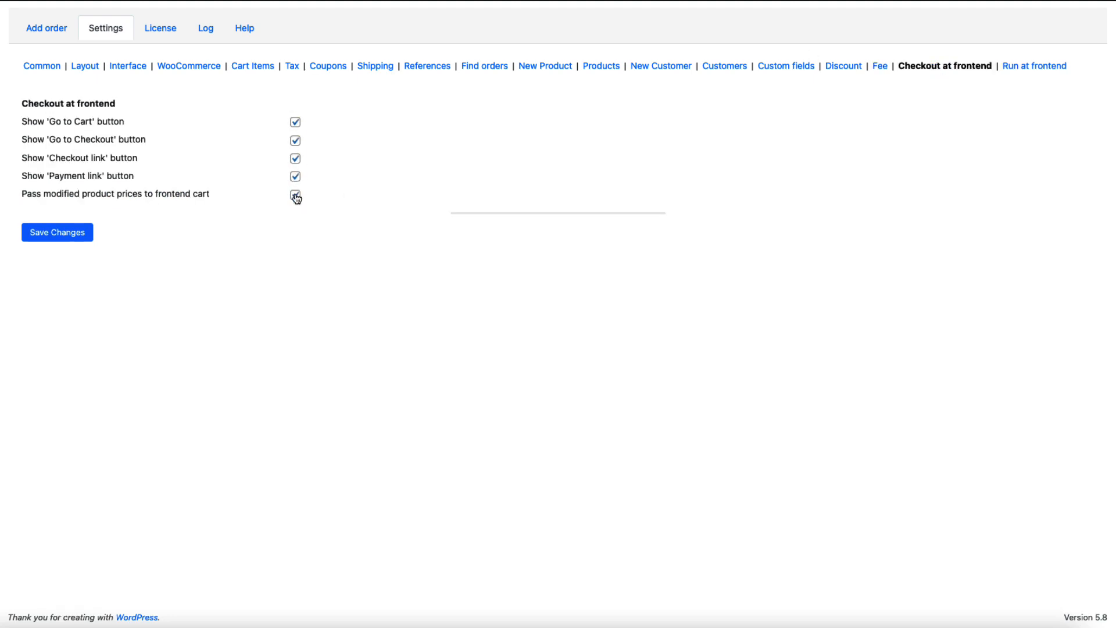
{"action": "left_click", "coordinate": [295, 194]}
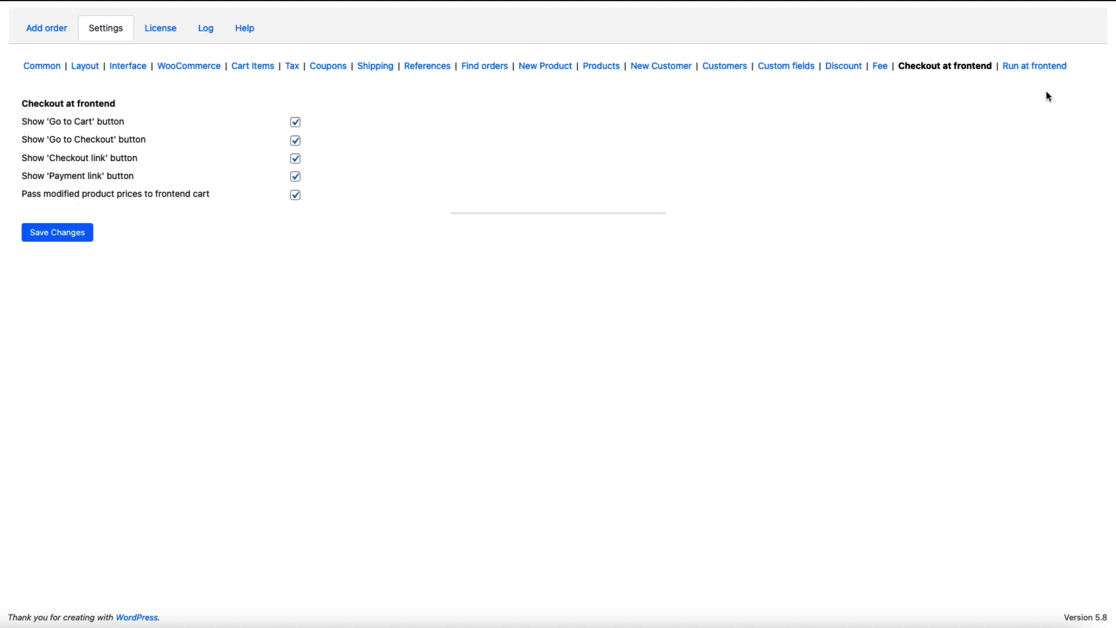
Step: Open Run at frontend settings, select the Frontend page URL, preview it and return
{"action": "left_click", "coordinate": [1031, 65]}
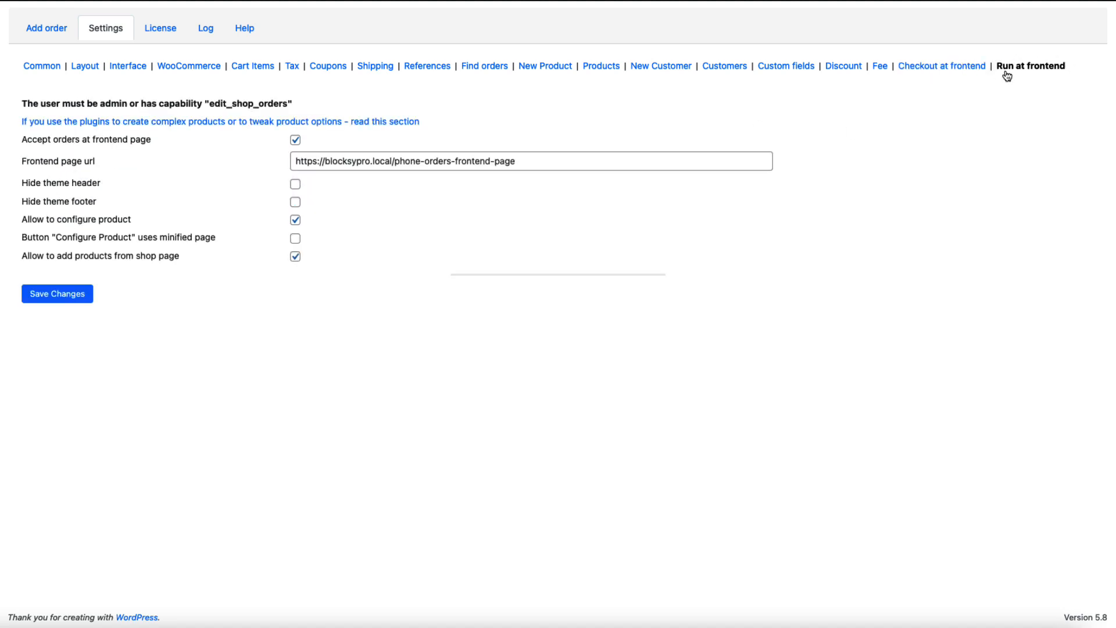
{"action": "mouse_move", "coordinate": [291, 146]}
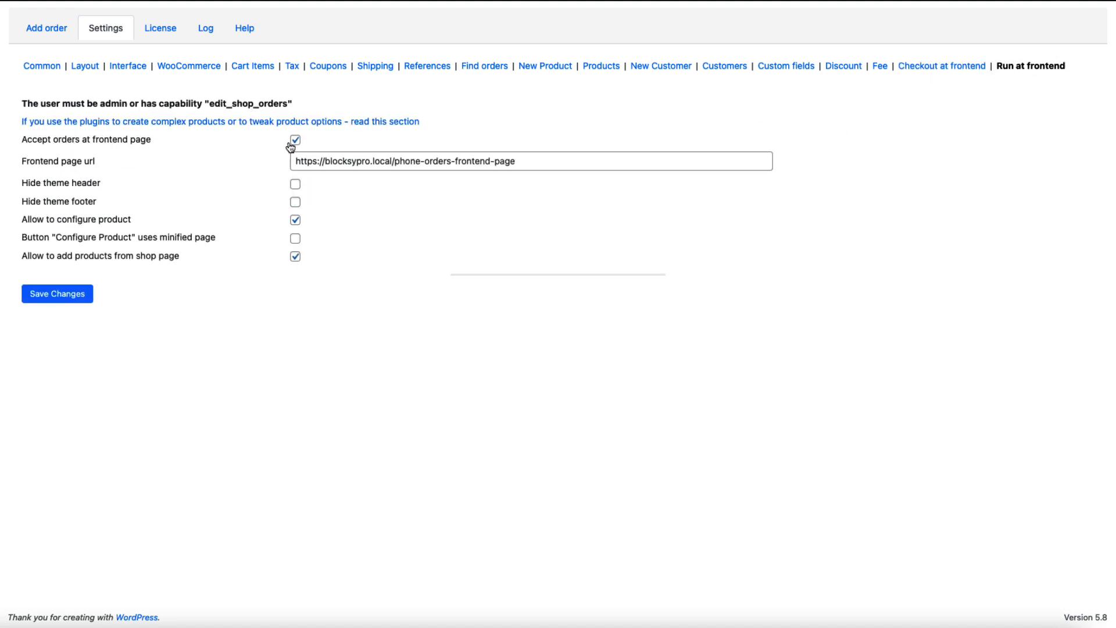
{"action": "mouse_move", "coordinate": [523, 167]}
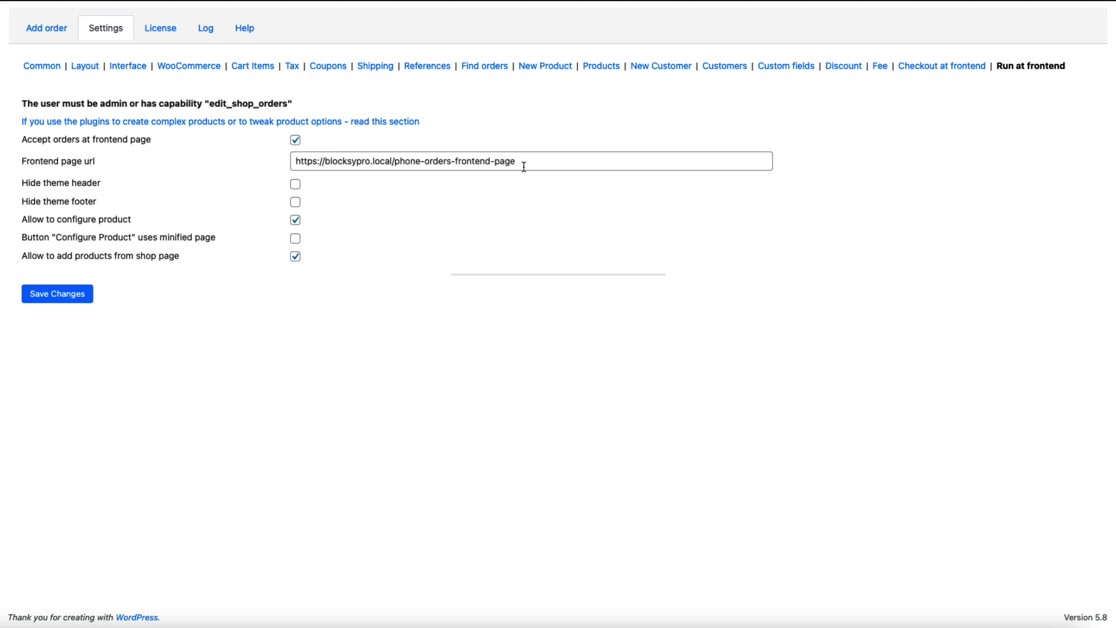
{"action": "triple_click", "coordinate": [406, 161]}
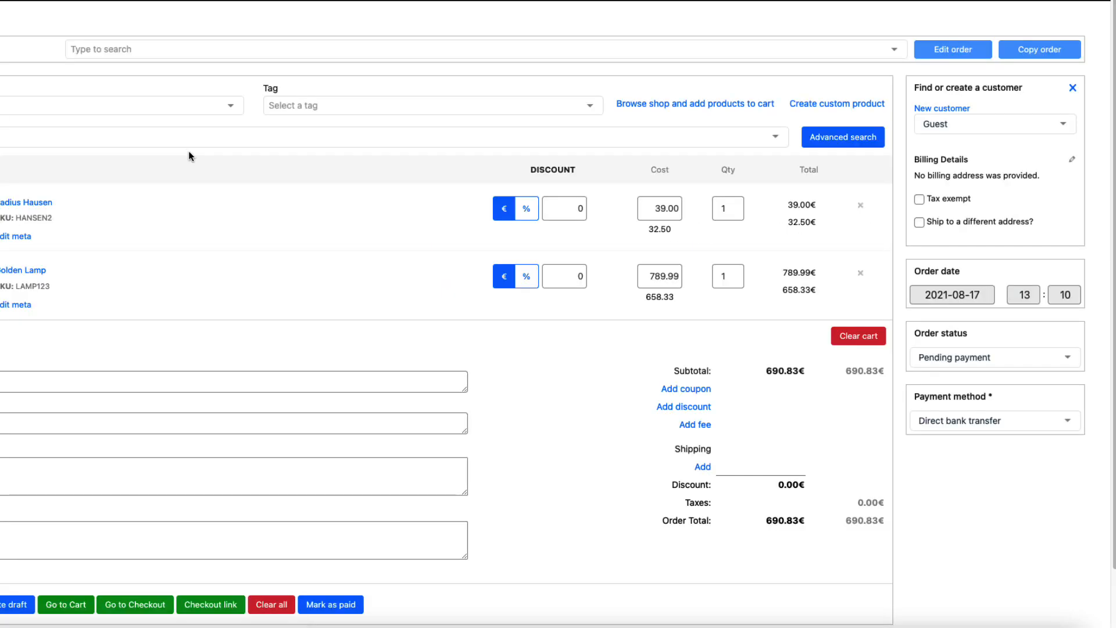
{"action": "mouse_move", "coordinate": [207, 259]}
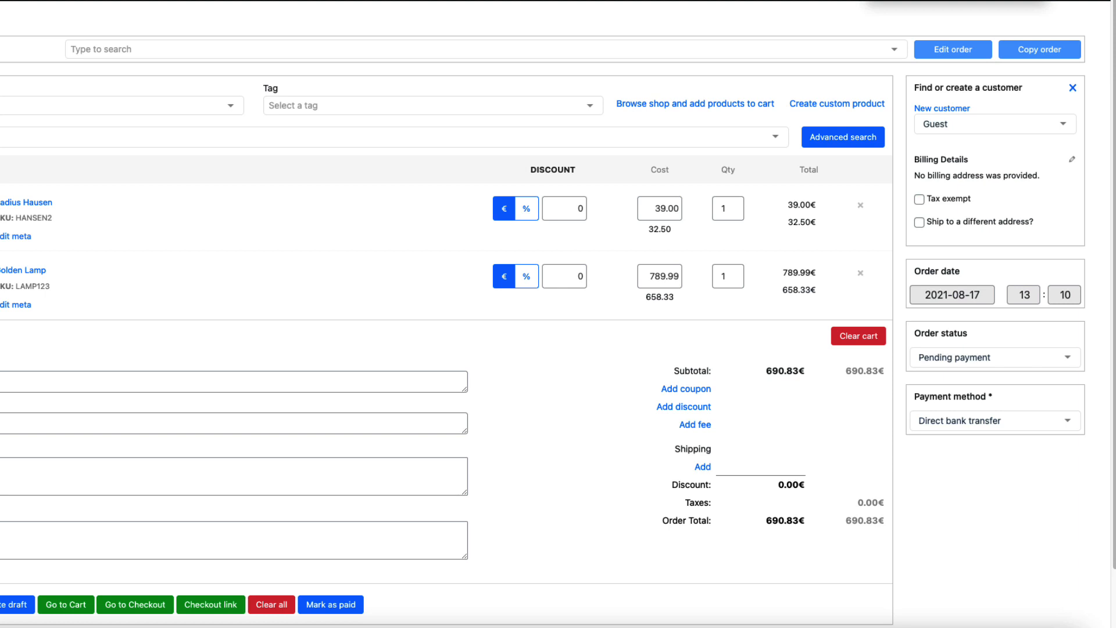
{"action": "left_click", "coordinate": [105, 28]}
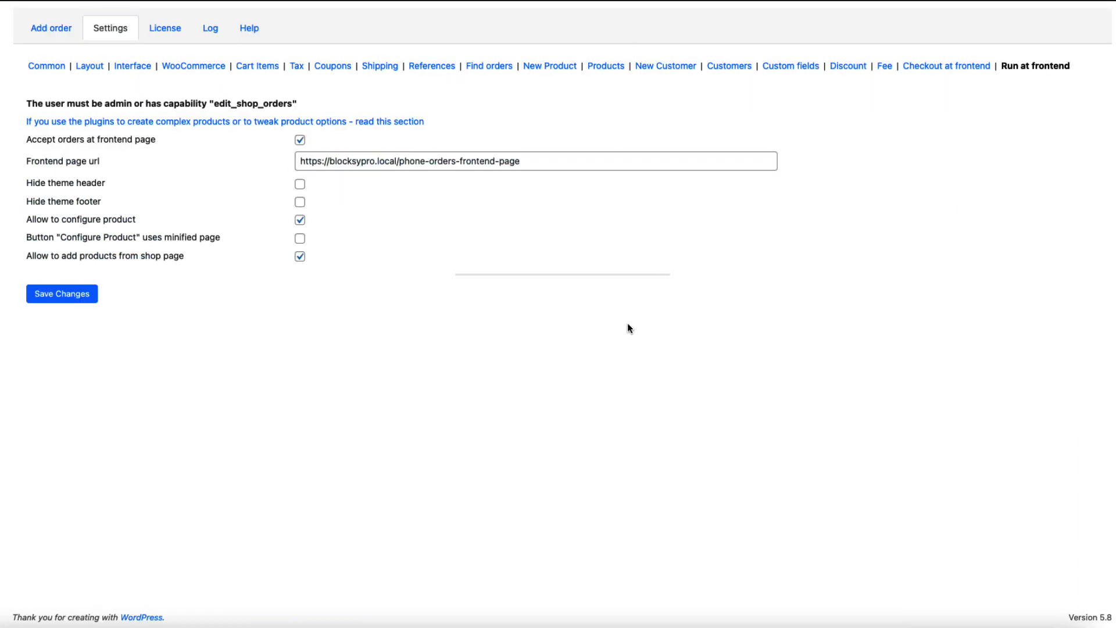
{"action": "mouse_move", "coordinate": [500, 435]}
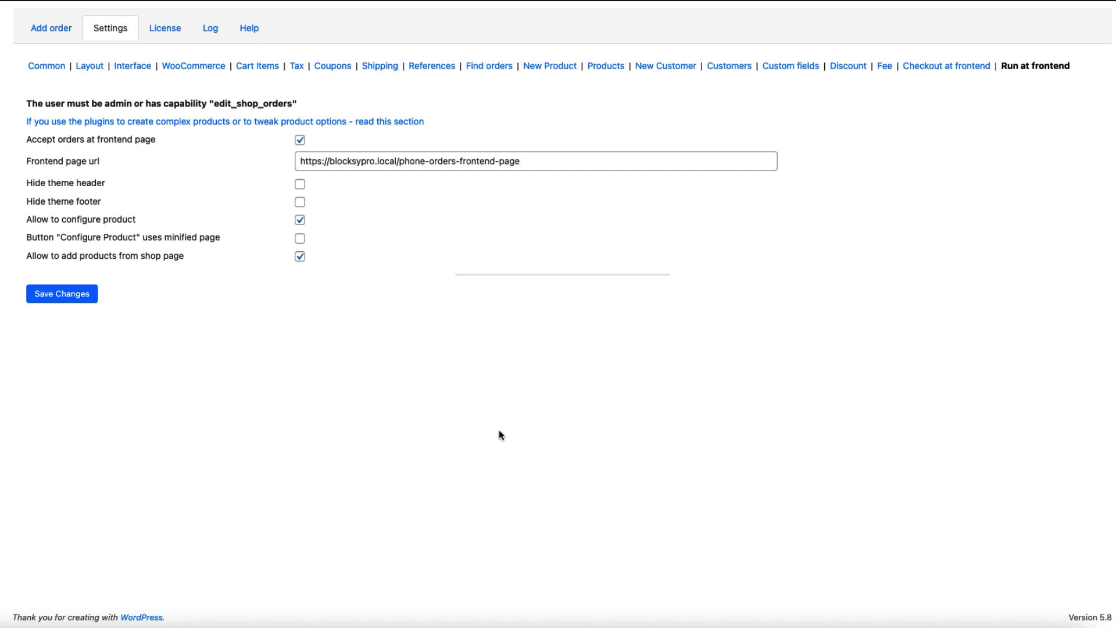
{"action": "mouse_move", "coordinate": [50, 28]}
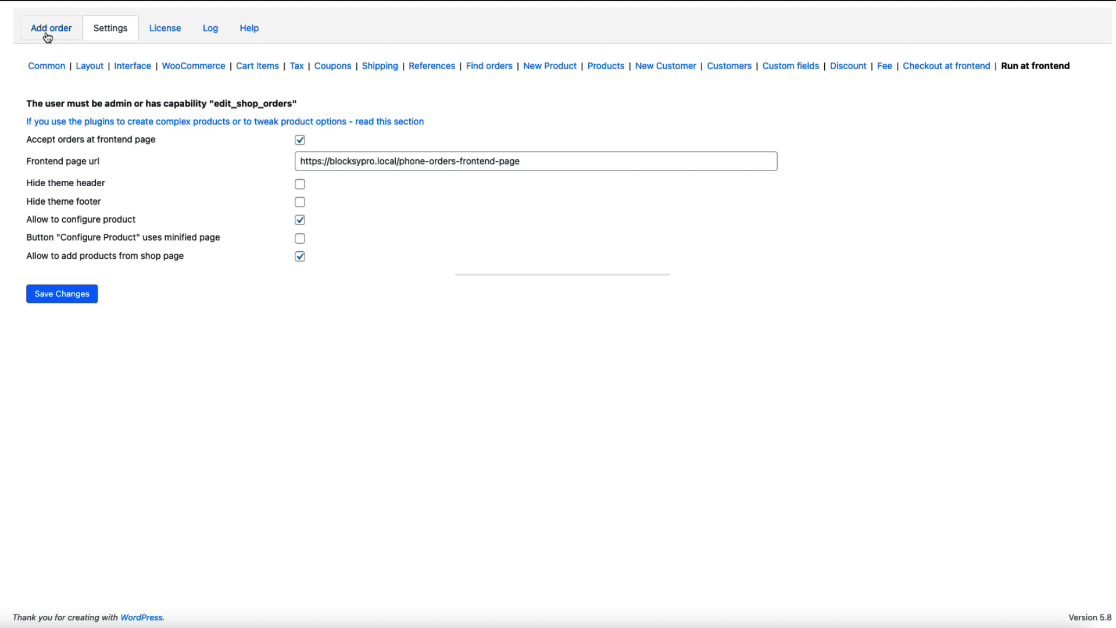
{"action": "mouse_move", "coordinate": [50, 28]}
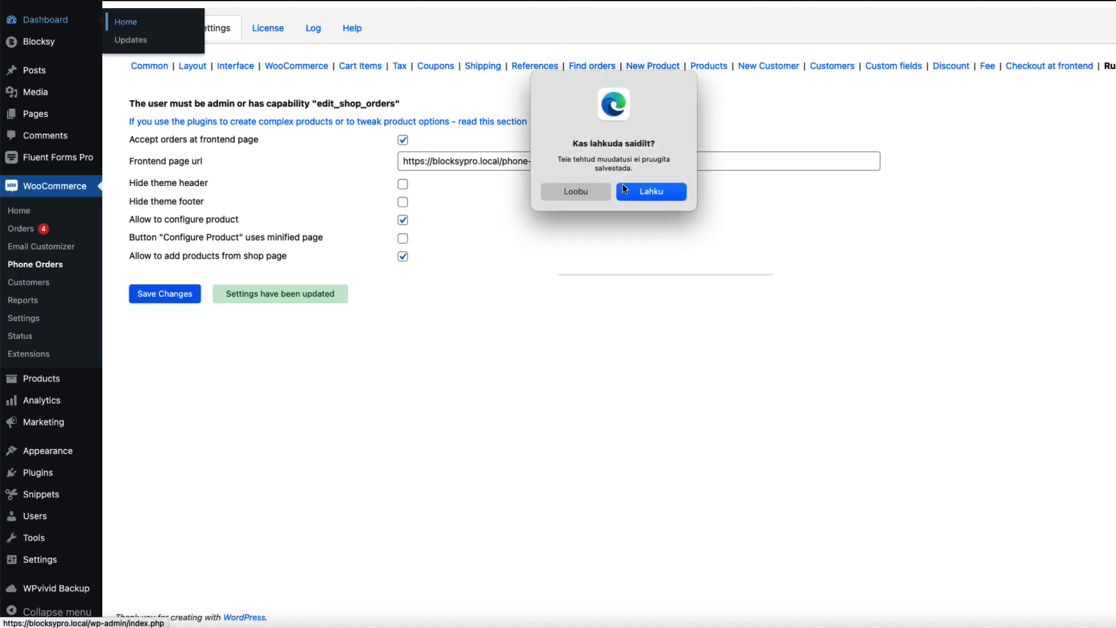
{"action": "left_click", "coordinate": [649, 190]}
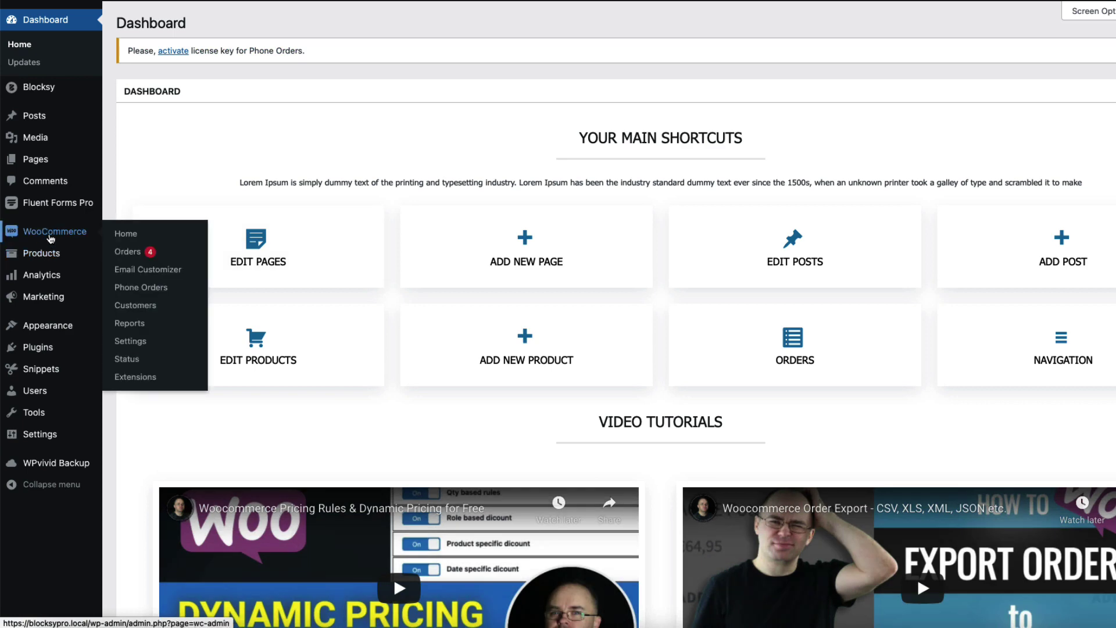
{"action": "left_click", "coordinate": [140, 286]}
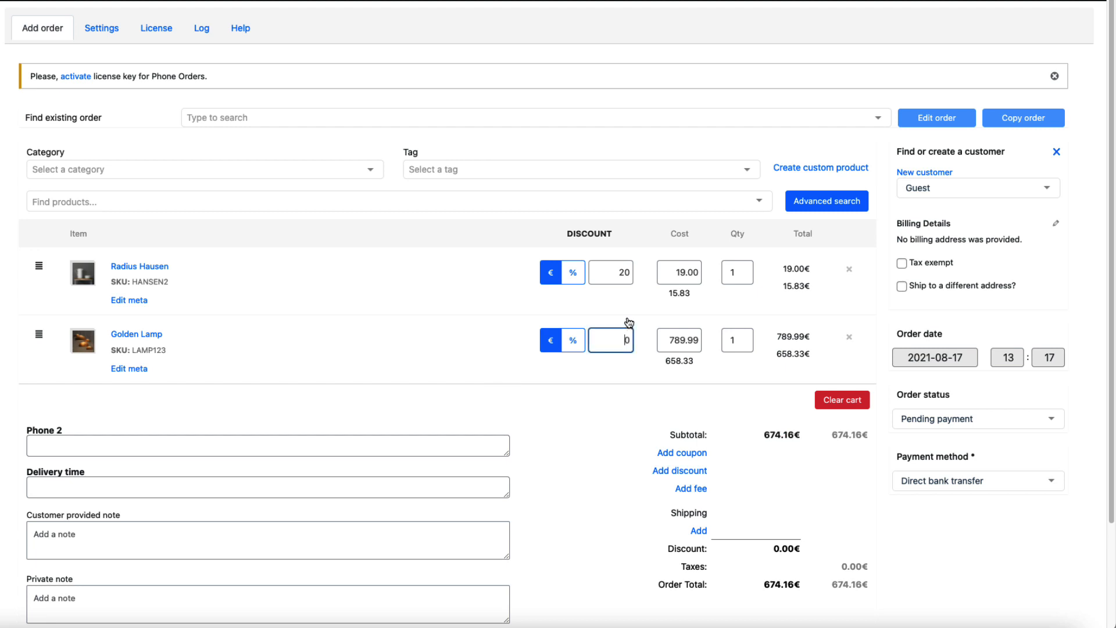
Step: Give Golden Lamp a 10€ discount, add the Ski tour via 'sk', and find customer 'jan'
{"action": "type", "text": "10"}
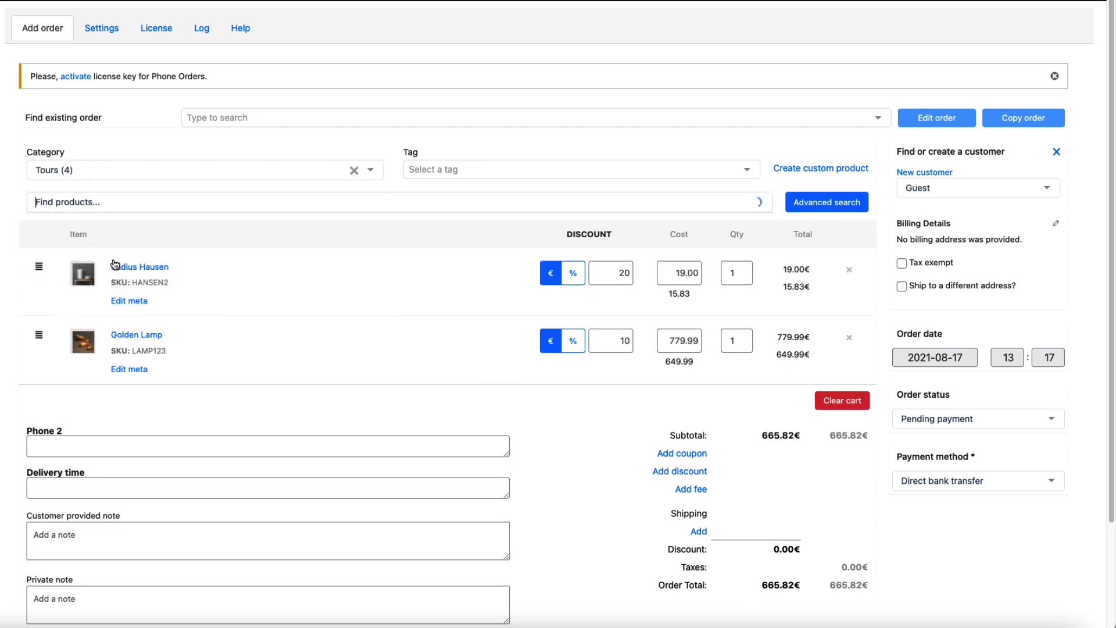
{"action": "type", "text": "sk"}
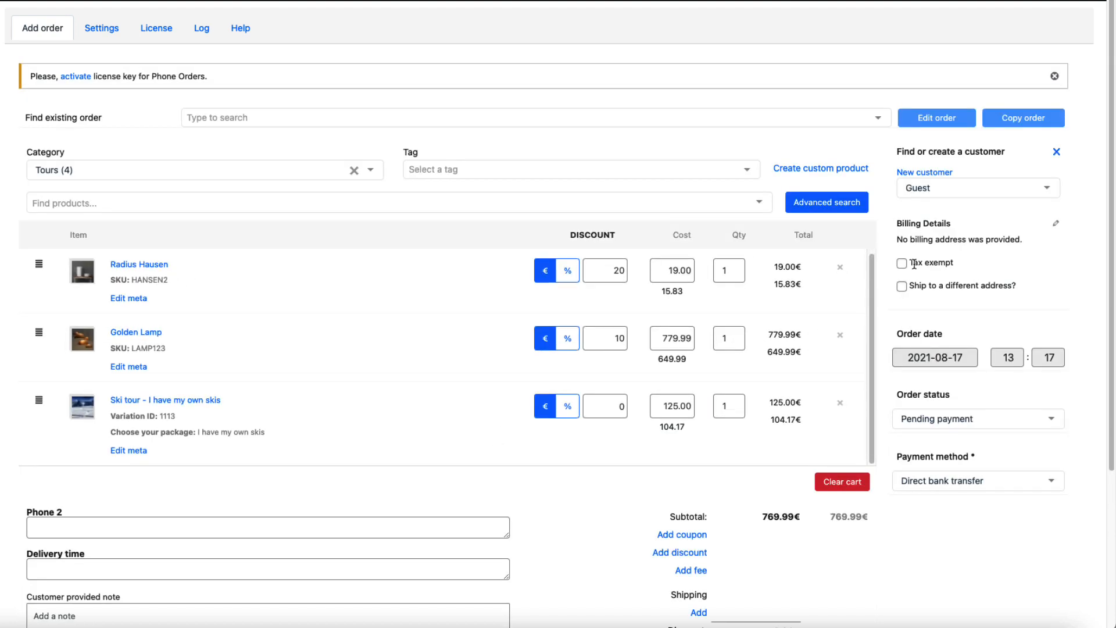
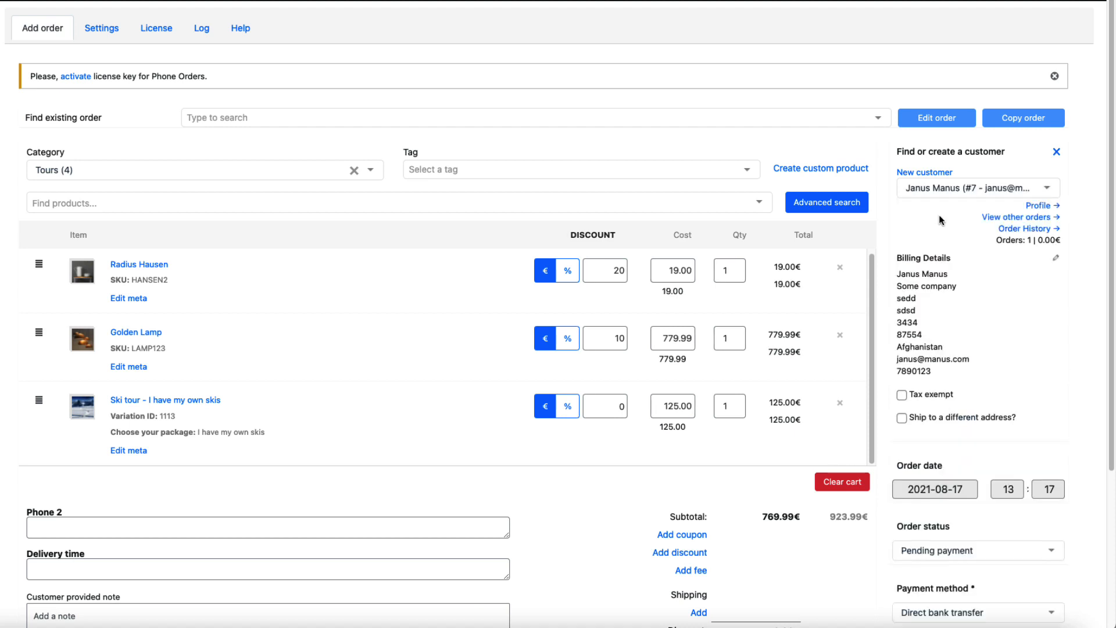
{"action": "mouse_move", "coordinate": [925, 172]}
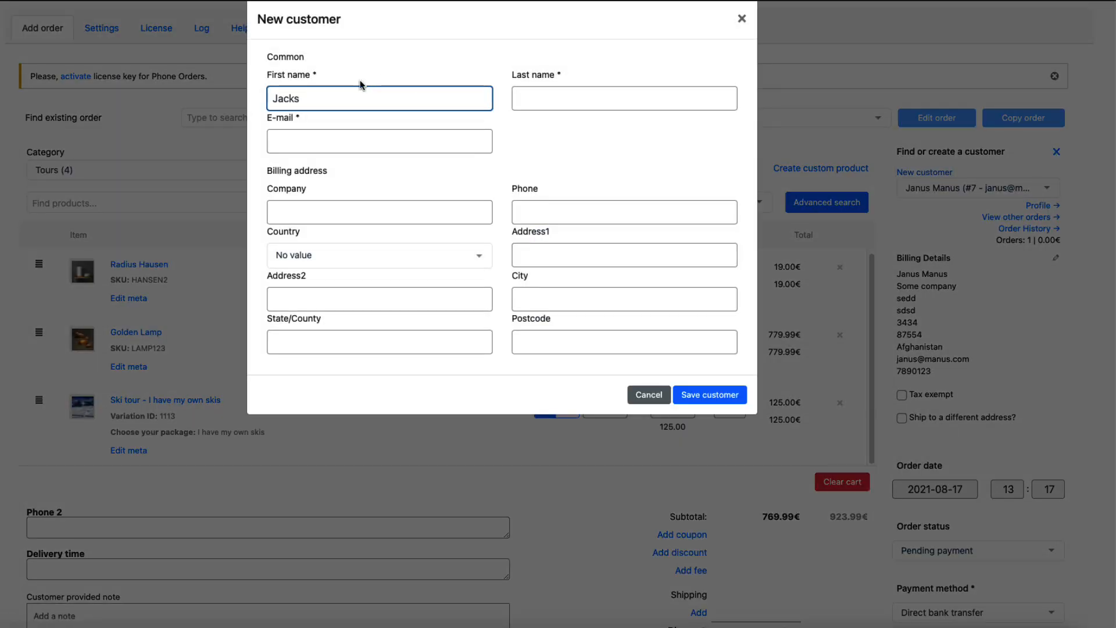
Step: Save new customer Jacks Macks from Tallinn and attach them to the order
{"action": "left_click", "coordinate": [624, 98]}
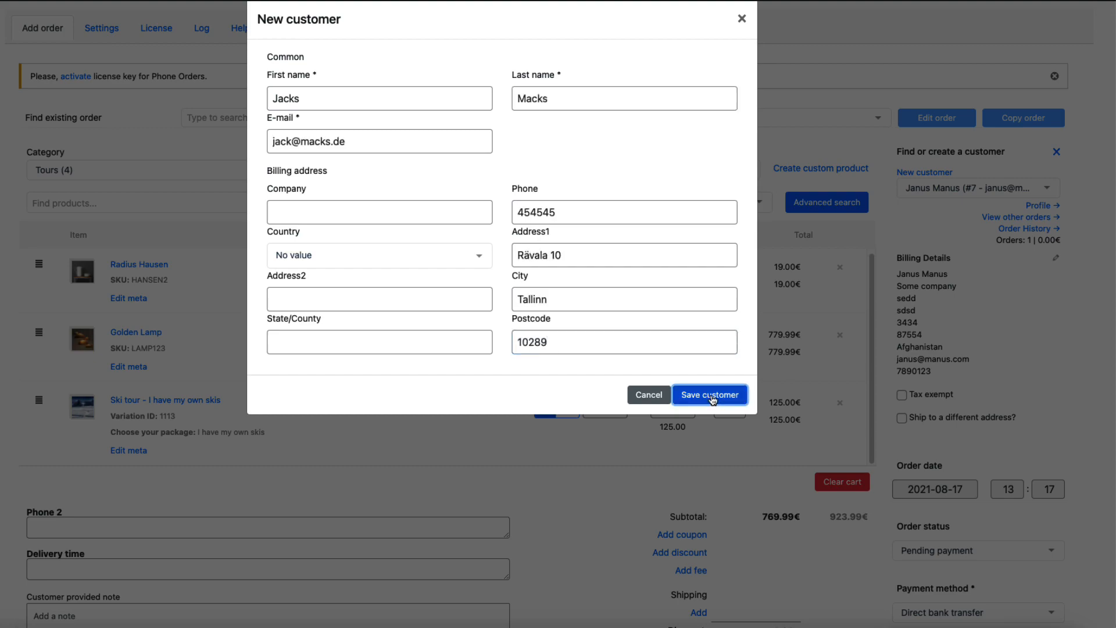
{"action": "left_click", "coordinate": [709, 395]}
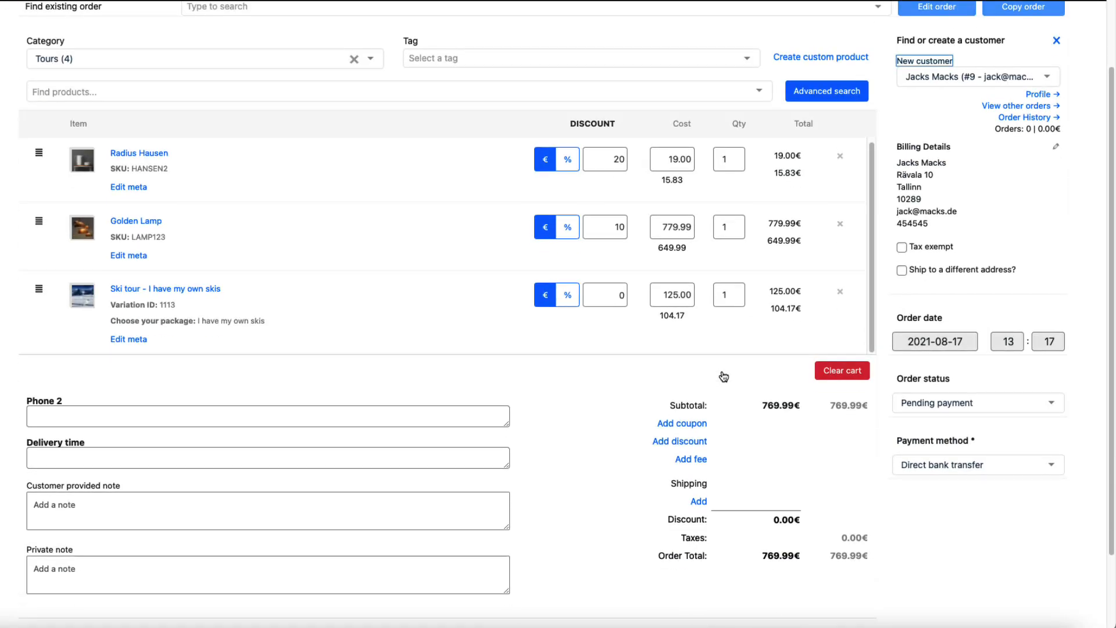
{"action": "scroll", "scroll_direction": "down", "scroll_amount": 3}
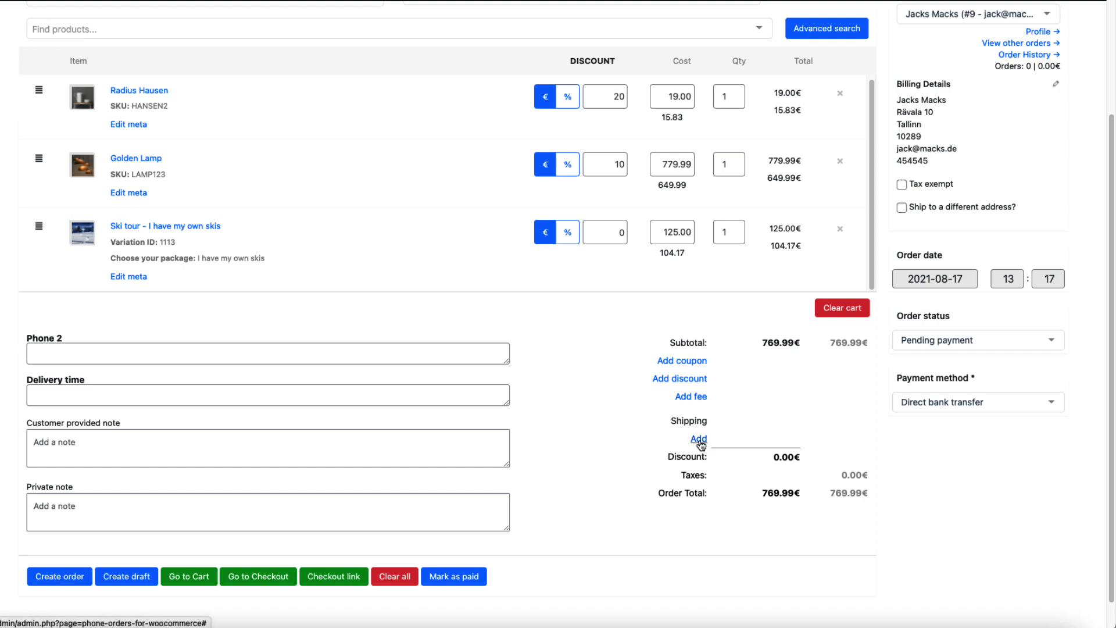
Step: Check the empty shipping method list, then save the customer's Tallinn billing address
{"action": "left_click", "coordinate": [699, 438]}
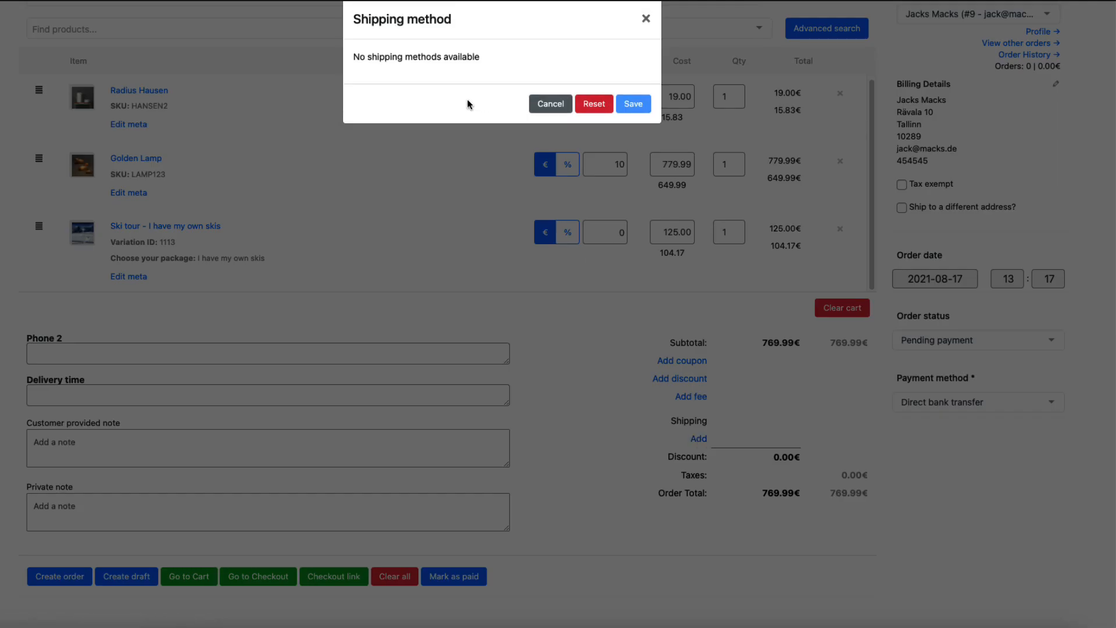
{"action": "mouse_move", "coordinate": [645, 19]}
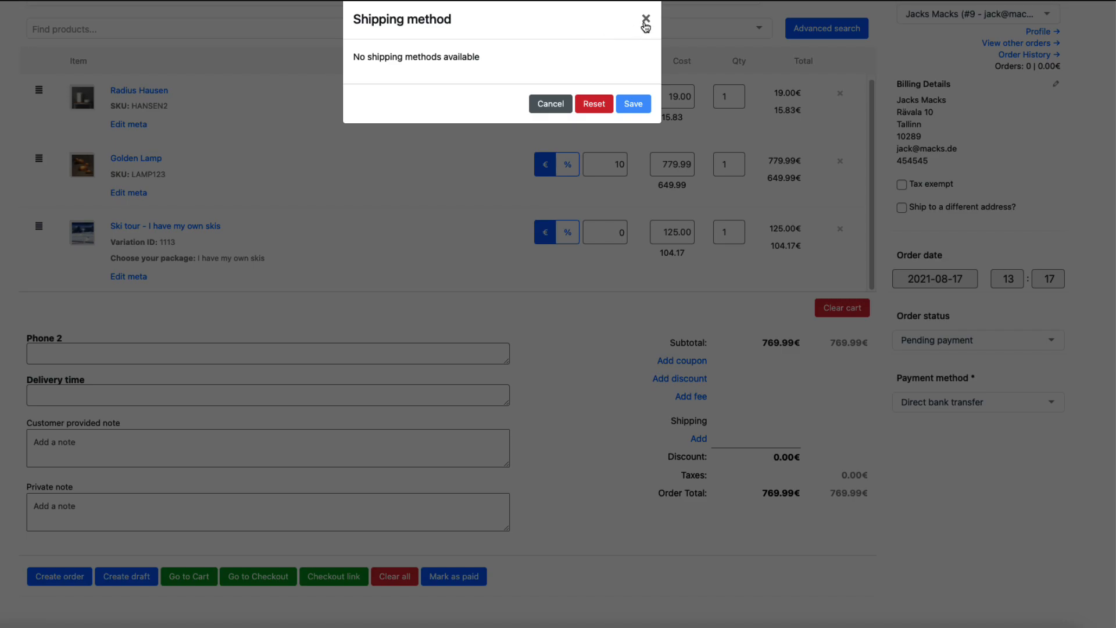
{"action": "left_click", "coordinate": [645, 20]}
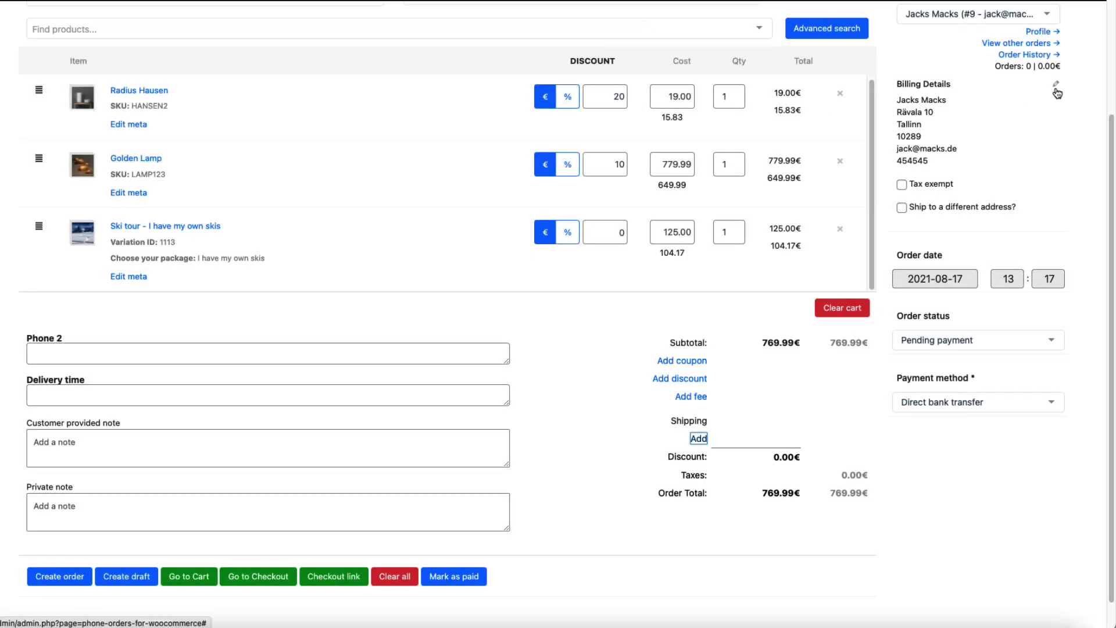
{"action": "left_click", "coordinate": [1056, 83]}
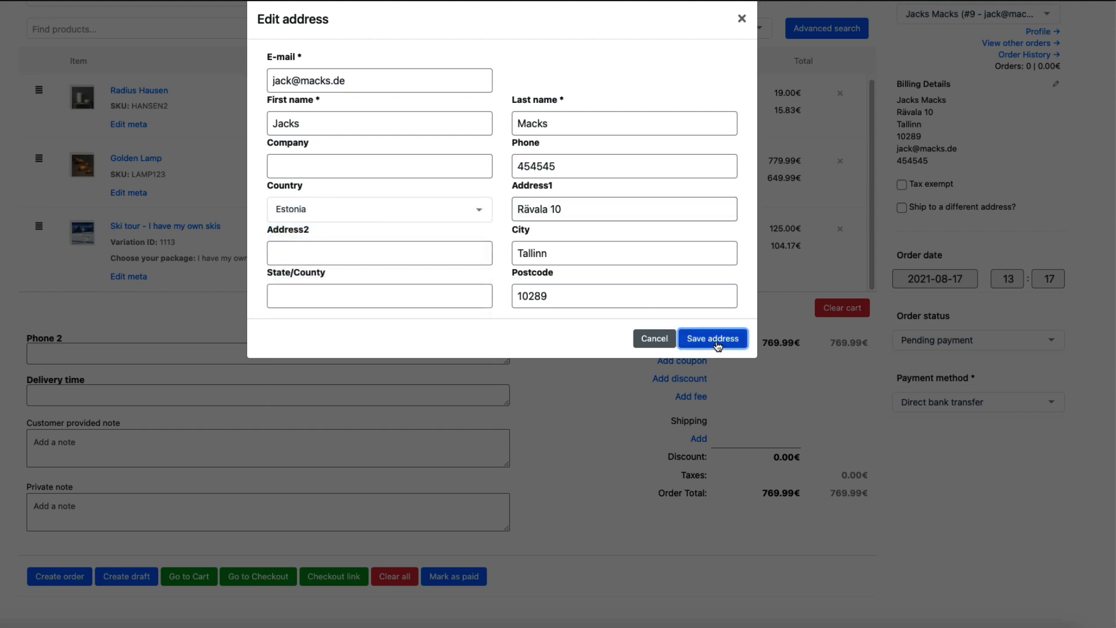
{"action": "left_click", "coordinate": [713, 338]}
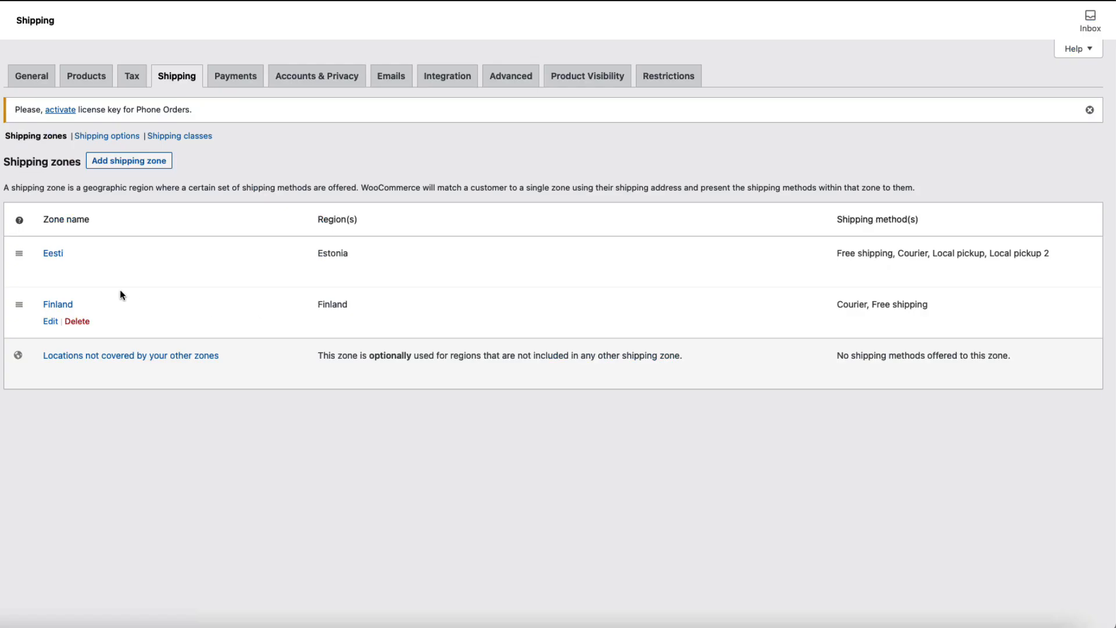
{"action": "mouse_move", "coordinate": [867, 273]}
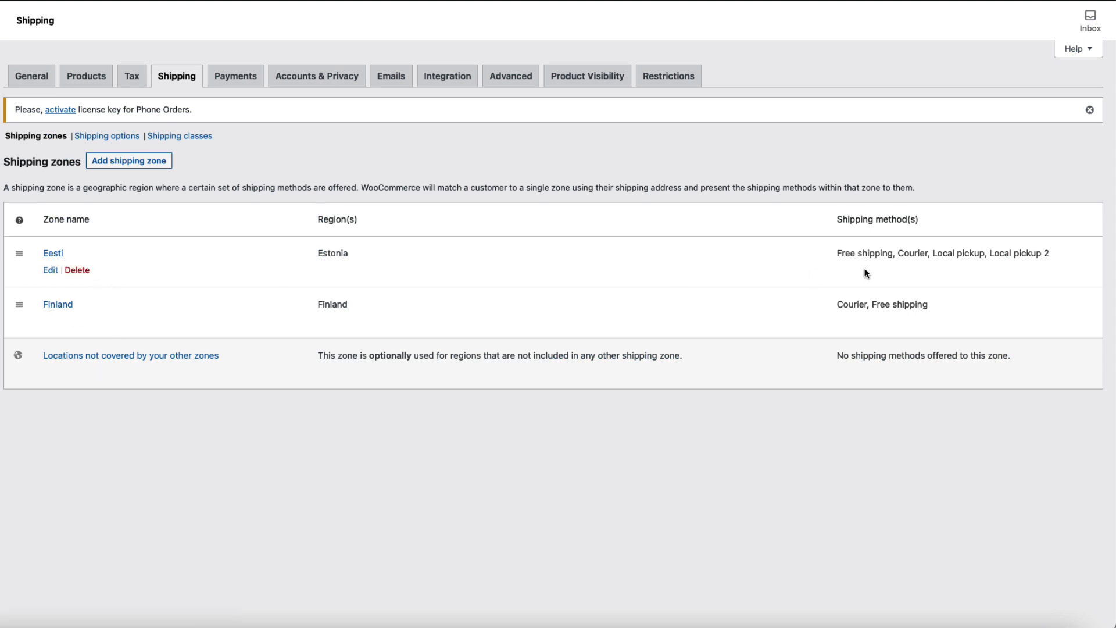
{"action": "mouse_move", "coordinate": [893, 300]}
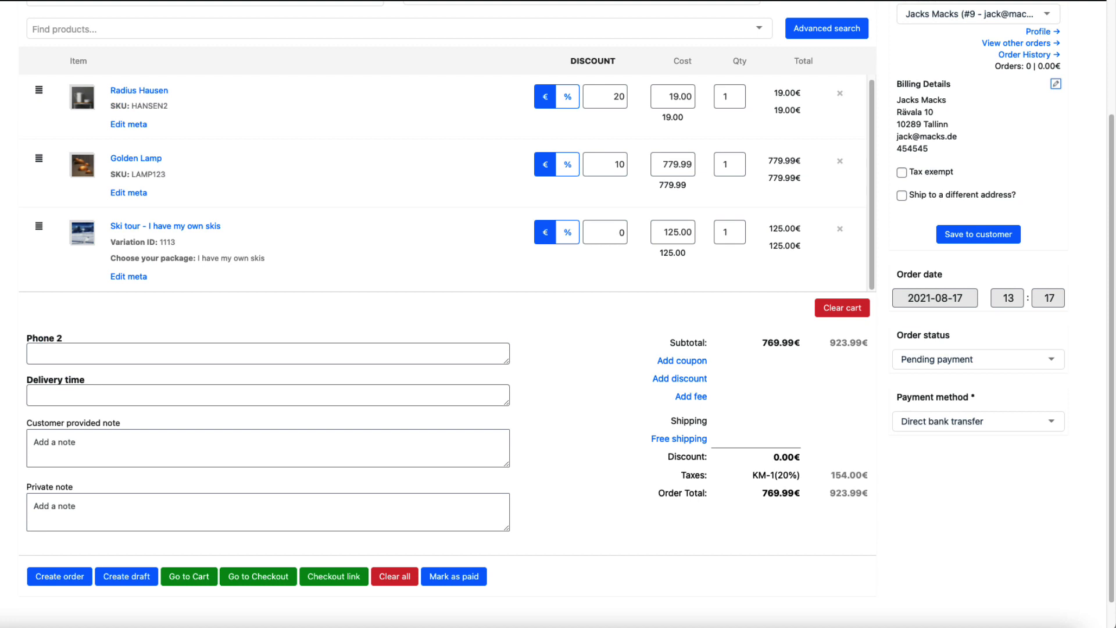
{"action": "mouse_move", "coordinate": [590, 213]}
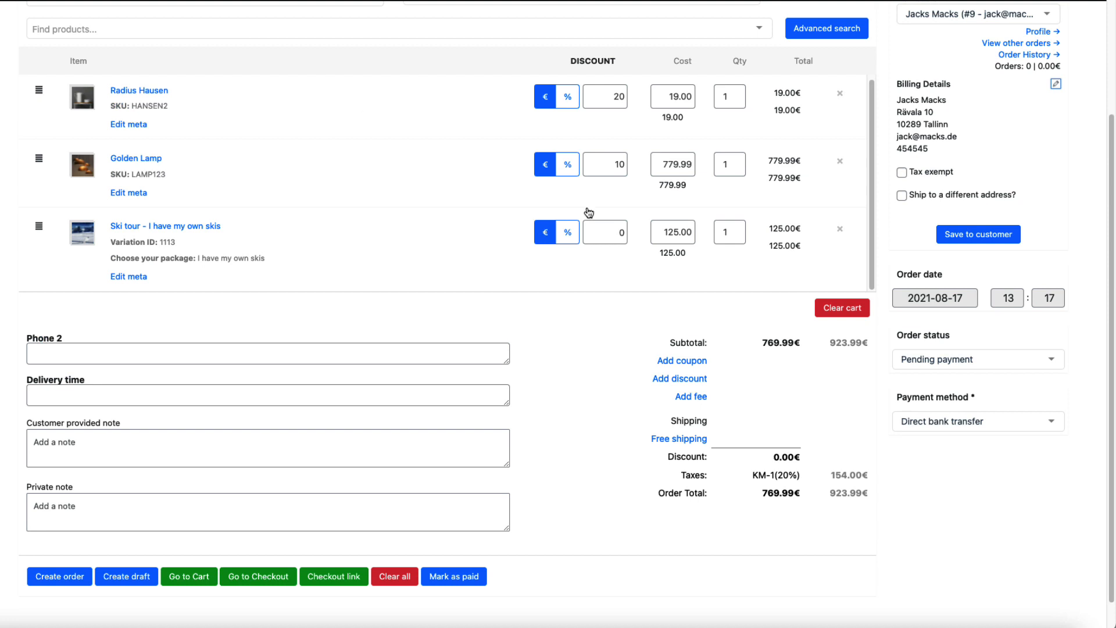
{"action": "mouse_move", "coordinate": [735, 450]}
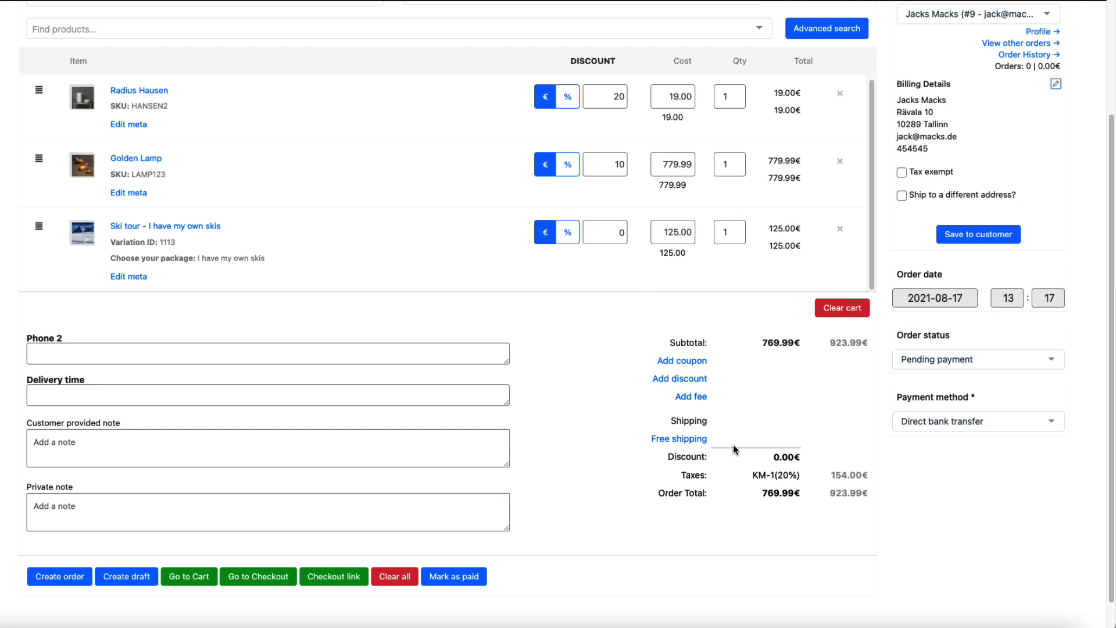
Step: Choose Courier shipping (6.00€) over local pickup and apply it to the order
{"action": "left_click", "coordinate": [679, 438]}
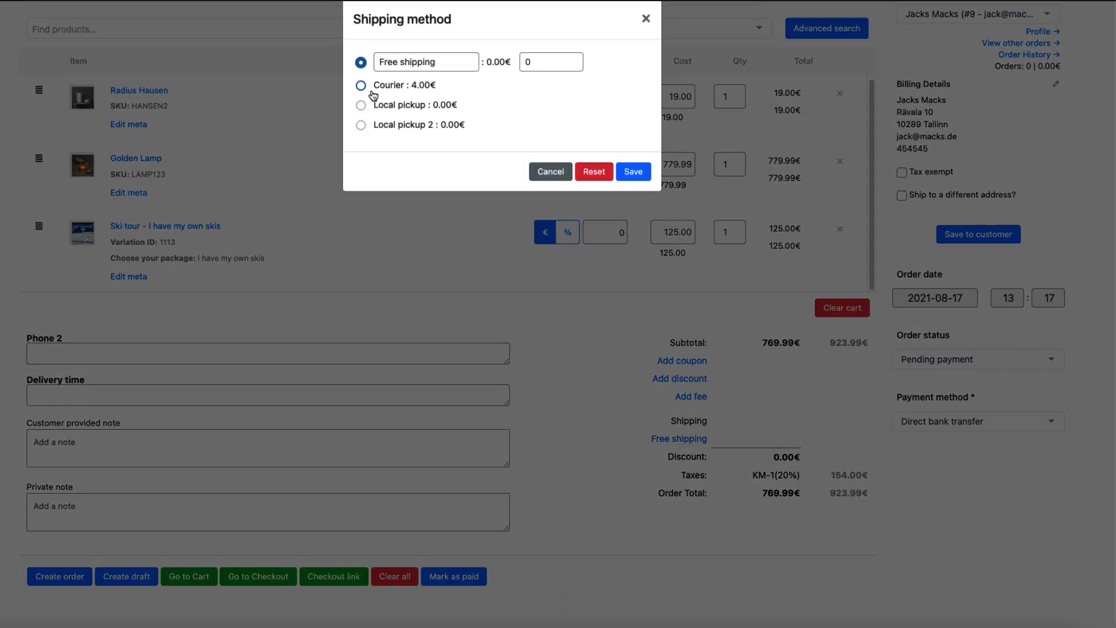
{"action": "left_click", "coordinate": [362, 105]}
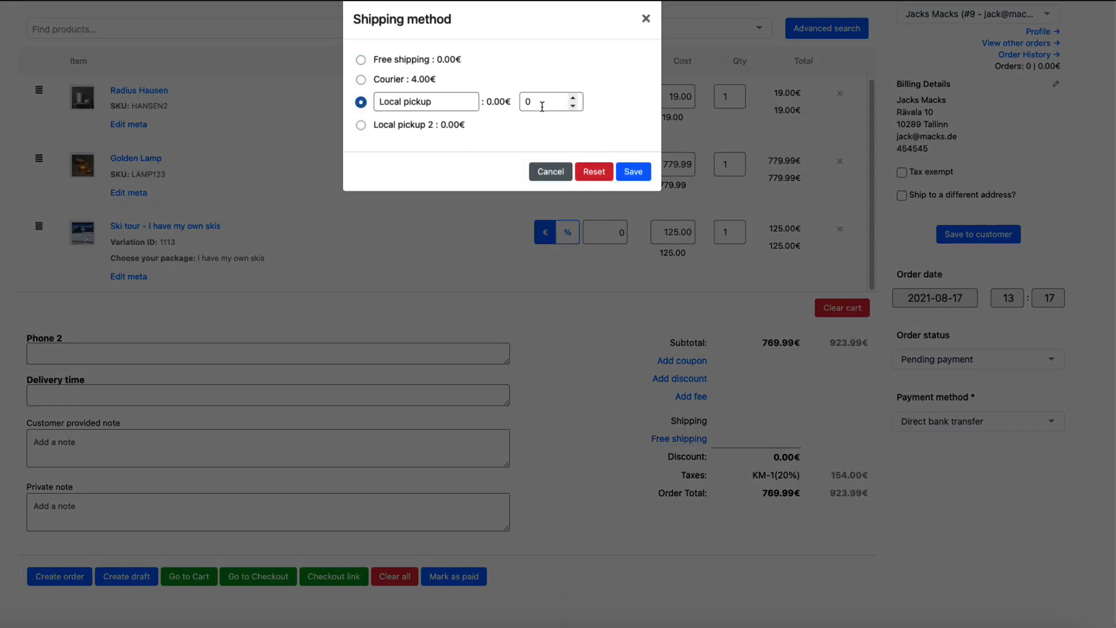
{"action": "left_click", "coordinate": [361, 79]}
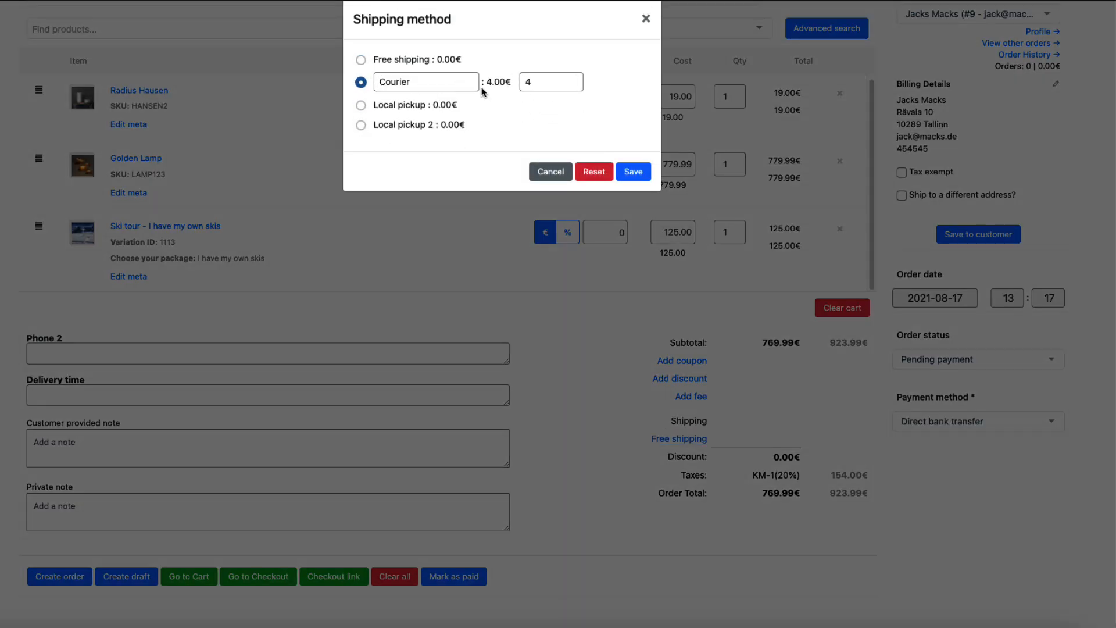
{"action": "left_click", "coordinate": [551, 81]}
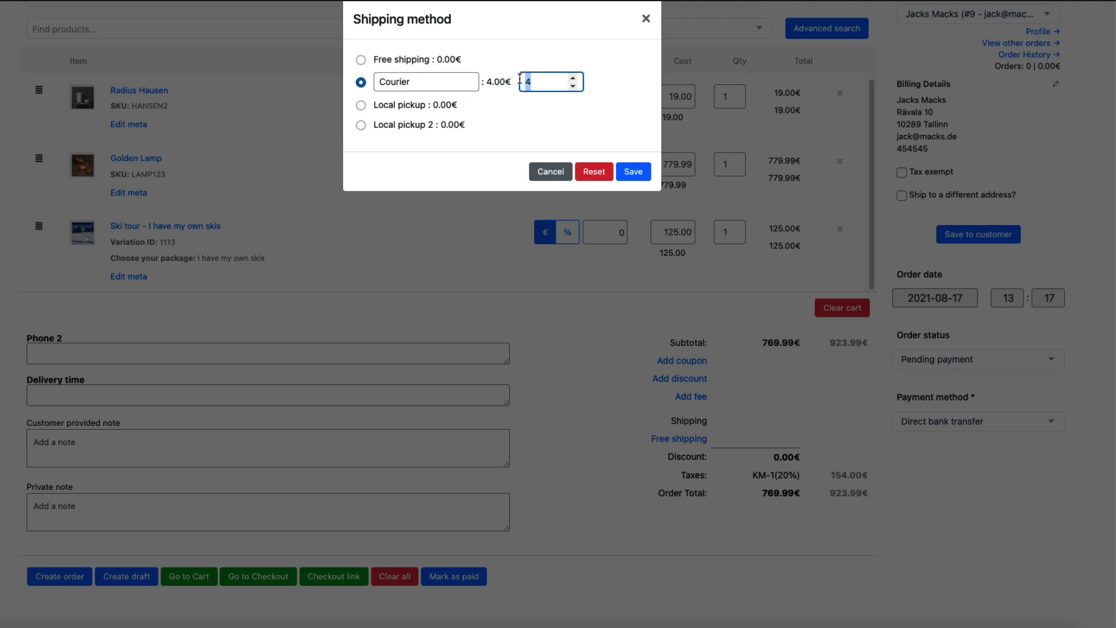
{"action": "left_click", "coordinate": [631, 172]}
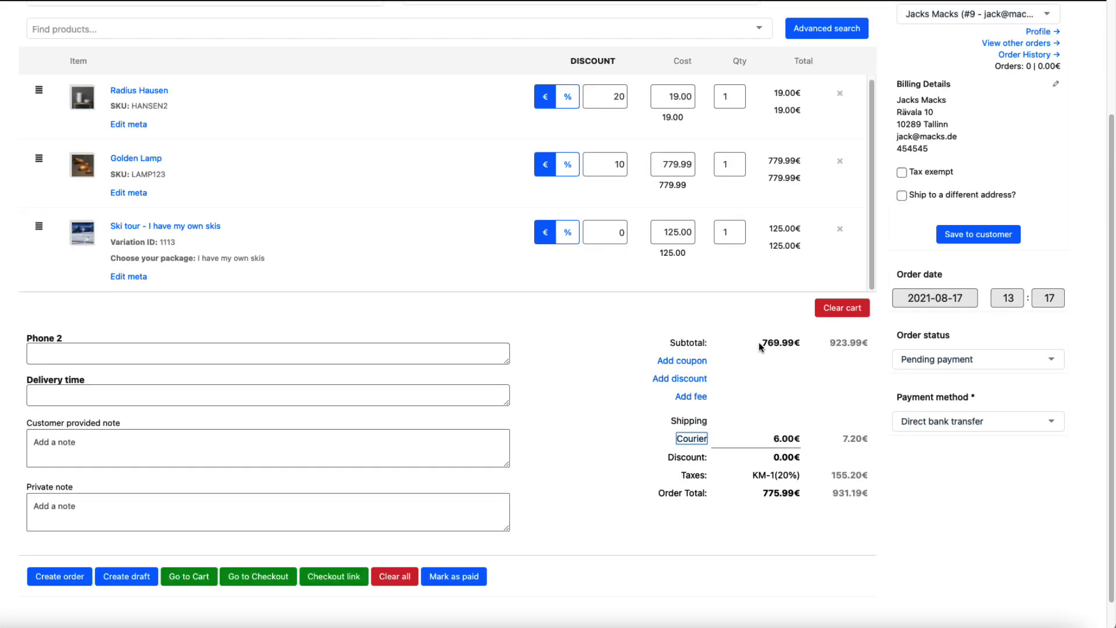
{"action": "mouse_move", "coordinate": [844, 467]}
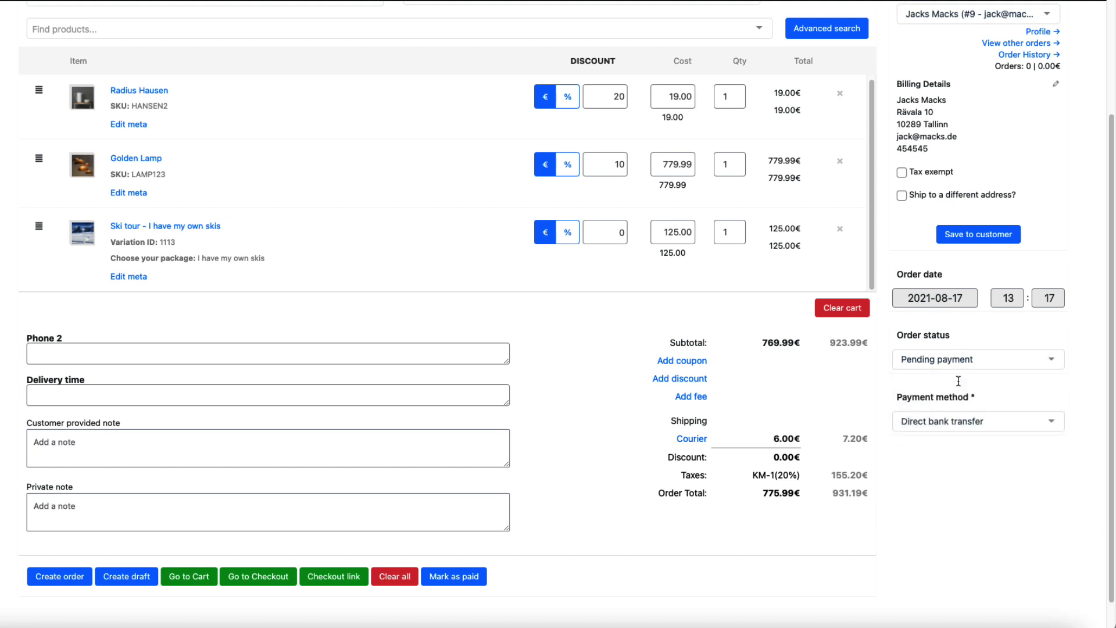
{"action": "mouse_move", "coordinate": [936, 206]}
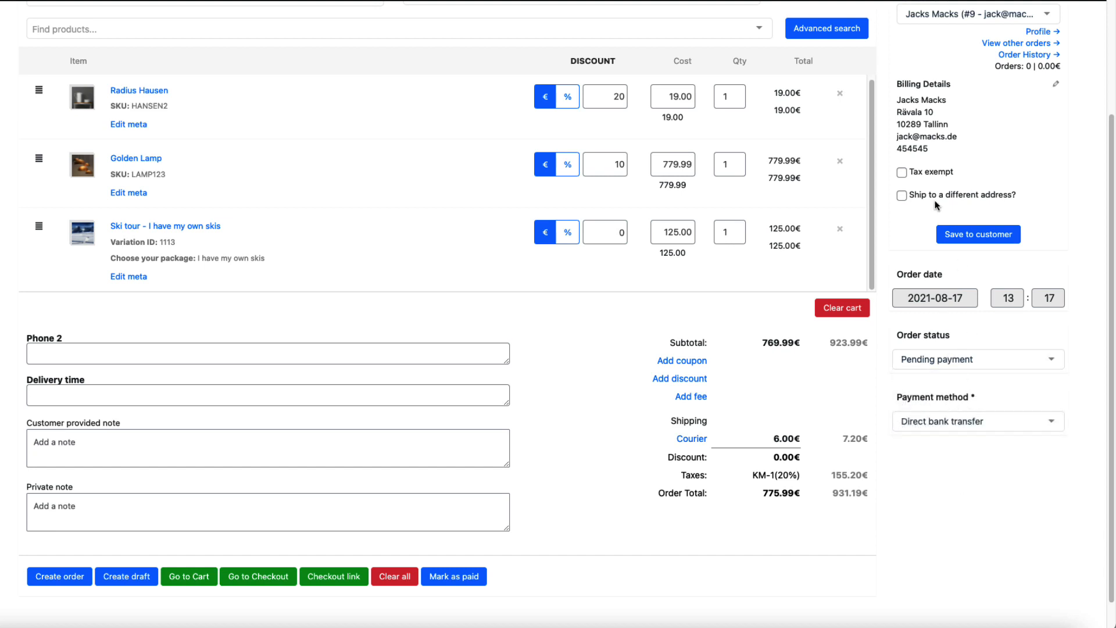
Step: Enable 'Ship to a different address?' to bring up the Jacks Macks Tallinn shipping address editor
{"action": "left_click", "coordinate": [901, 196]}
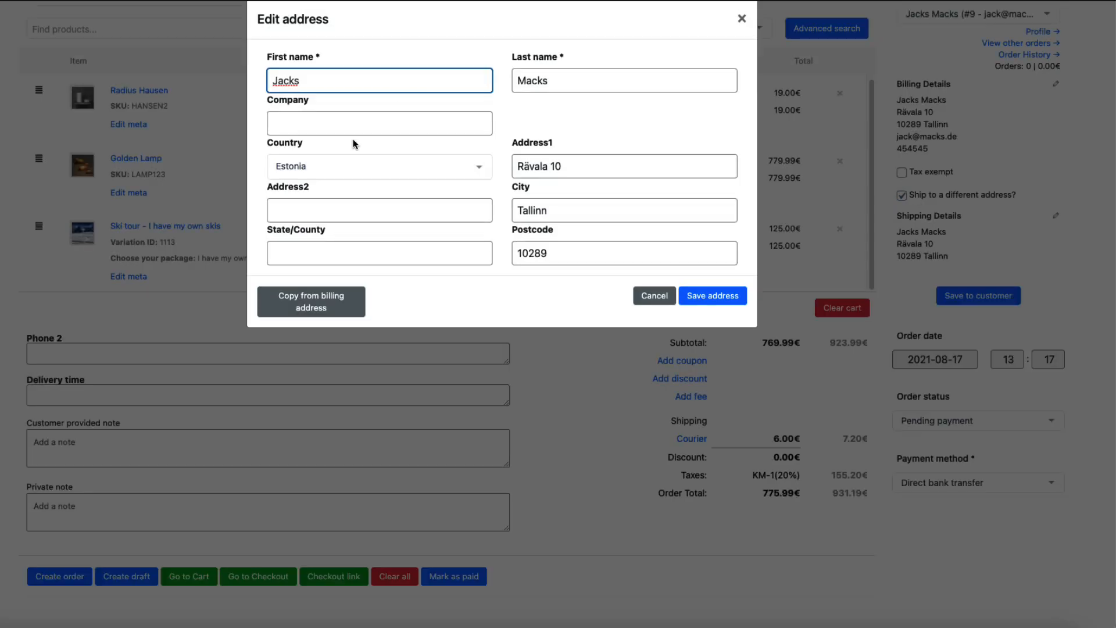
{"action": "mouse_move", "coordinate": [514, 152]}
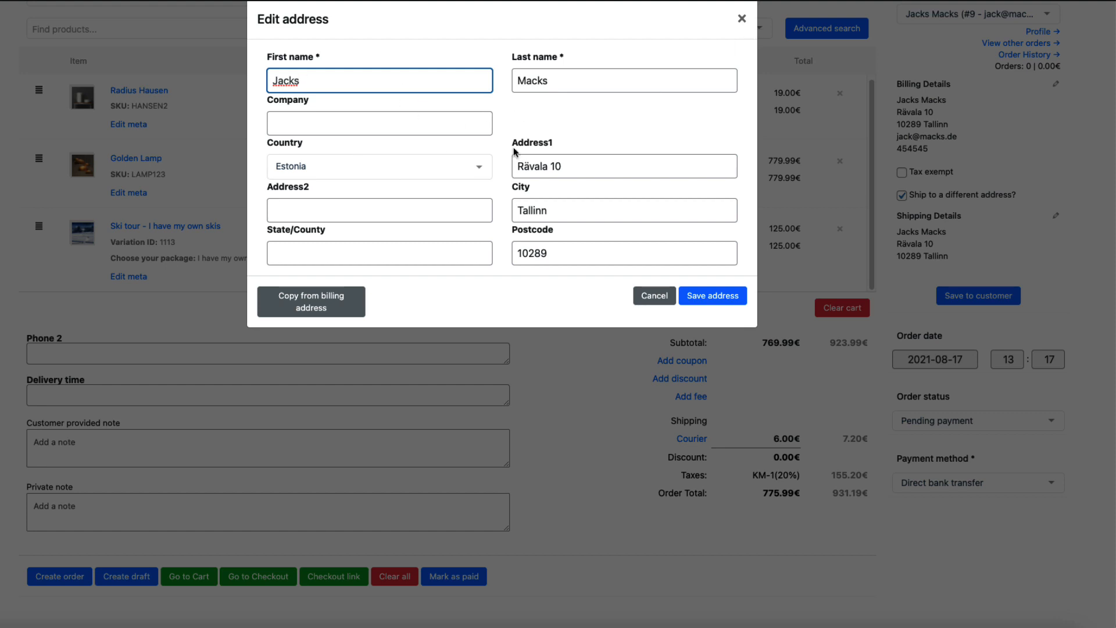
{"action": "mouse_move", "coordinate": [322, 297]}
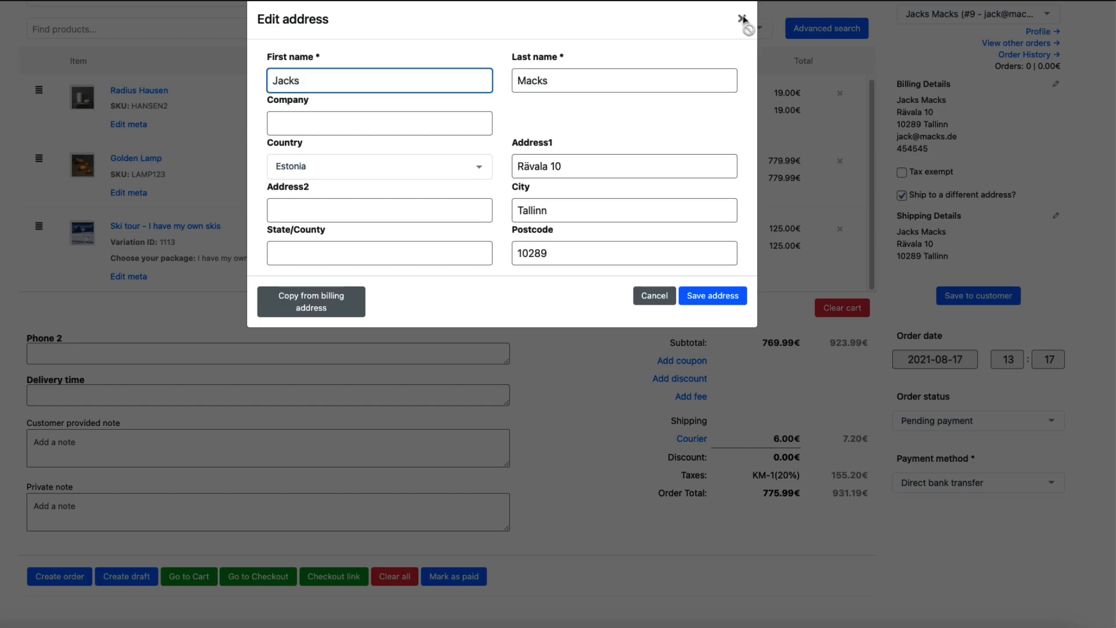
Step: Close the address editor, ship to billing again, then try and remove tax exemption, keeping 20% tax
{"action": "left_click", "coordinate": [745, 19]}
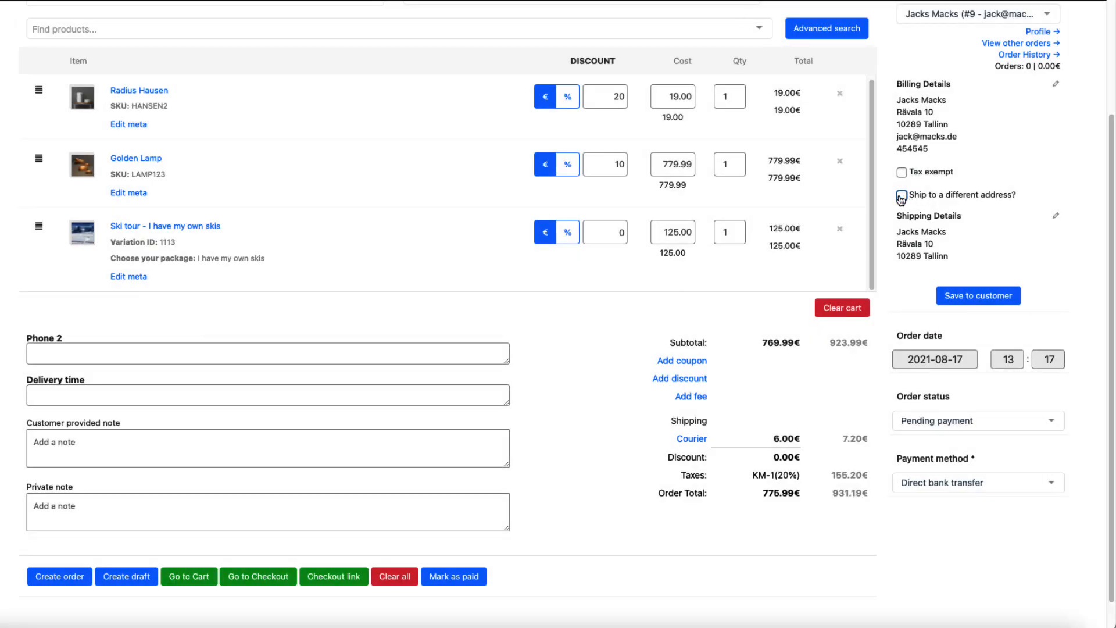
{"action": "left_click", "coordinate": [902, 195]}
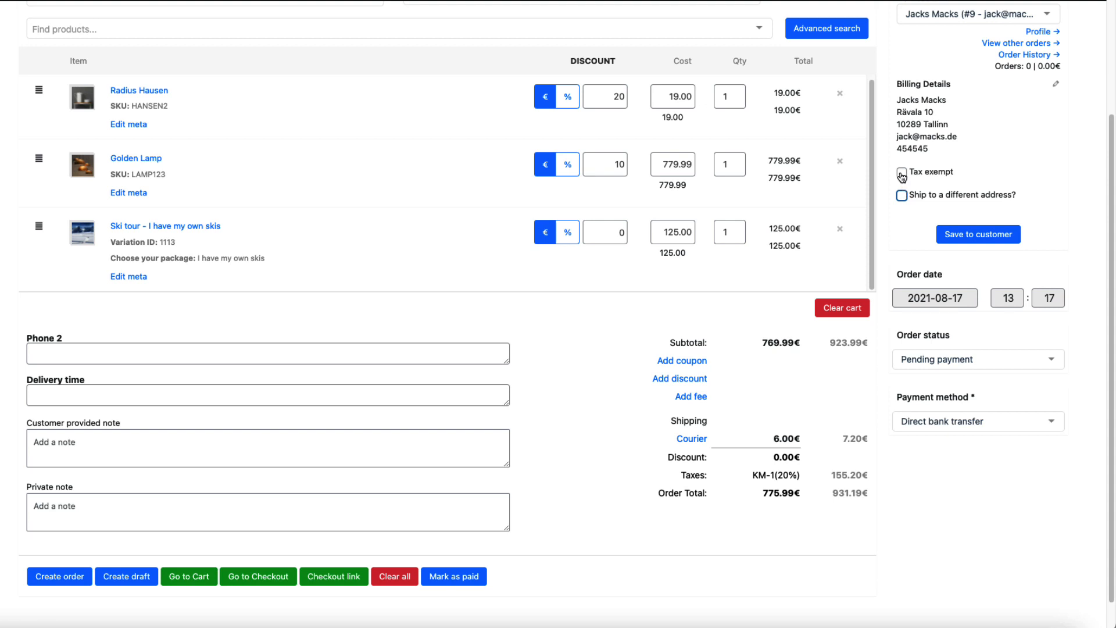
{"action": "left_click", "coordinate": [901, 172]}
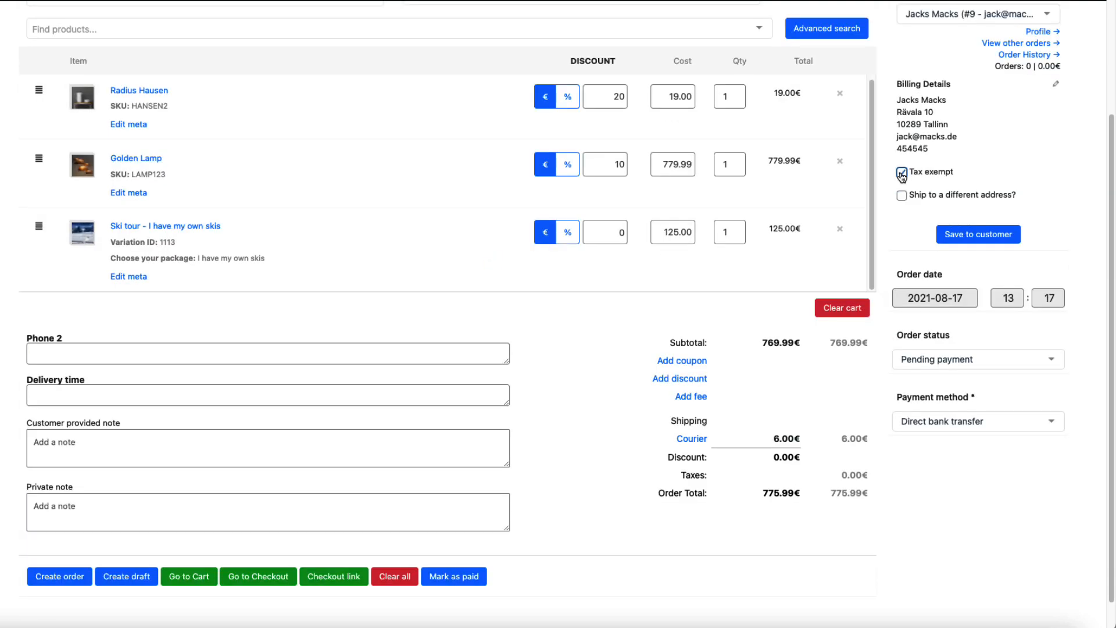
{"action": "left_click", "coordinate": [902, 171]}
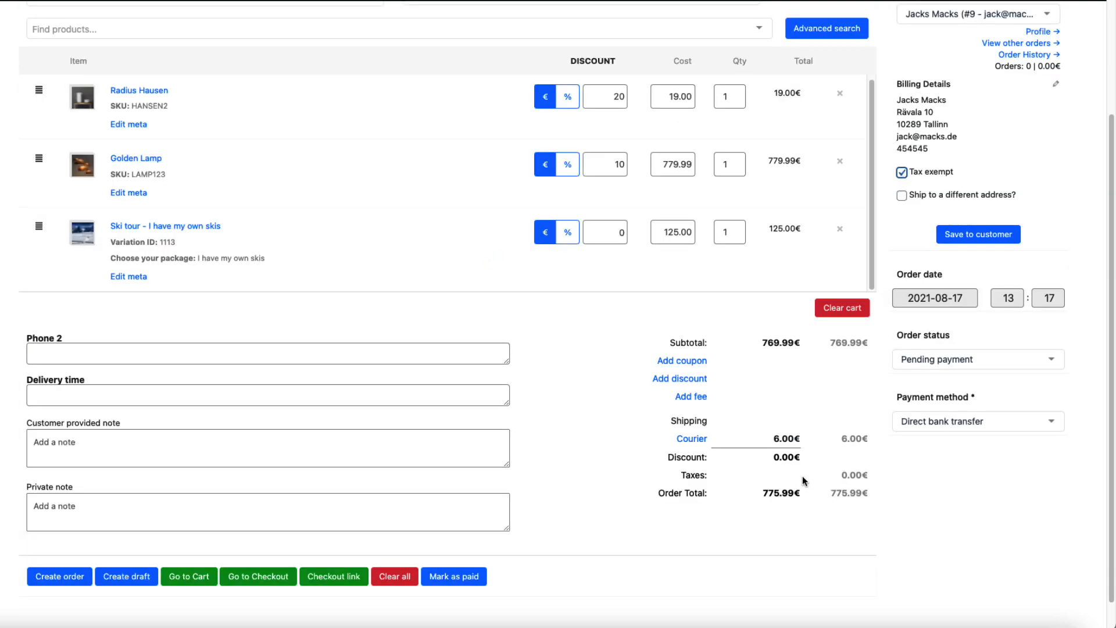
{"action": "mouse_move", "coordinate": [867, 469]}
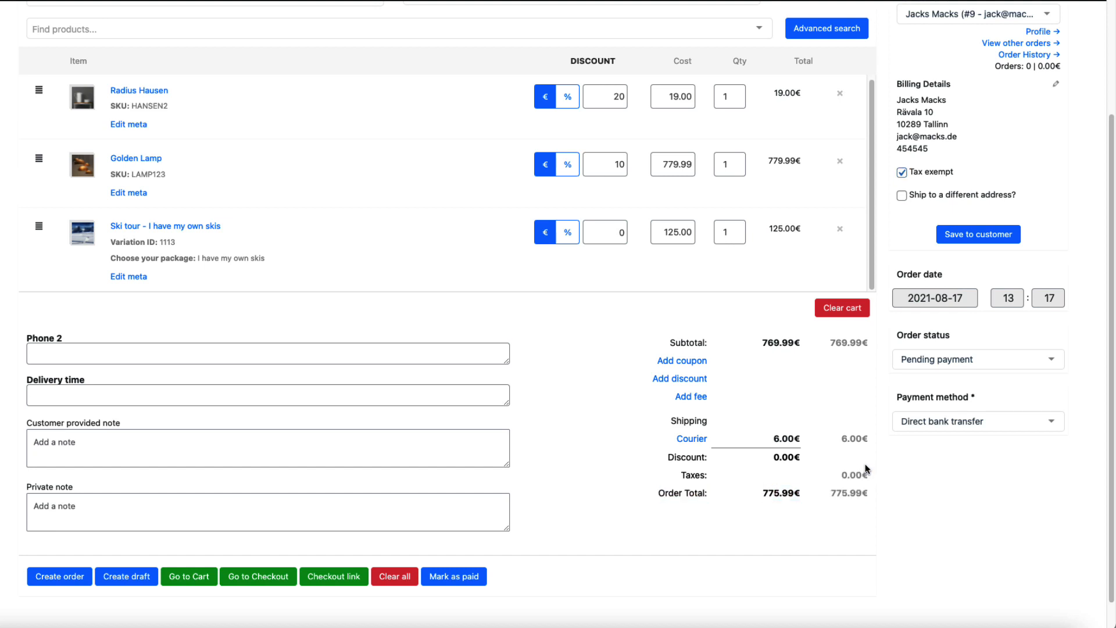
{"action": "mouse_move", "coordinate": [922, 183]}
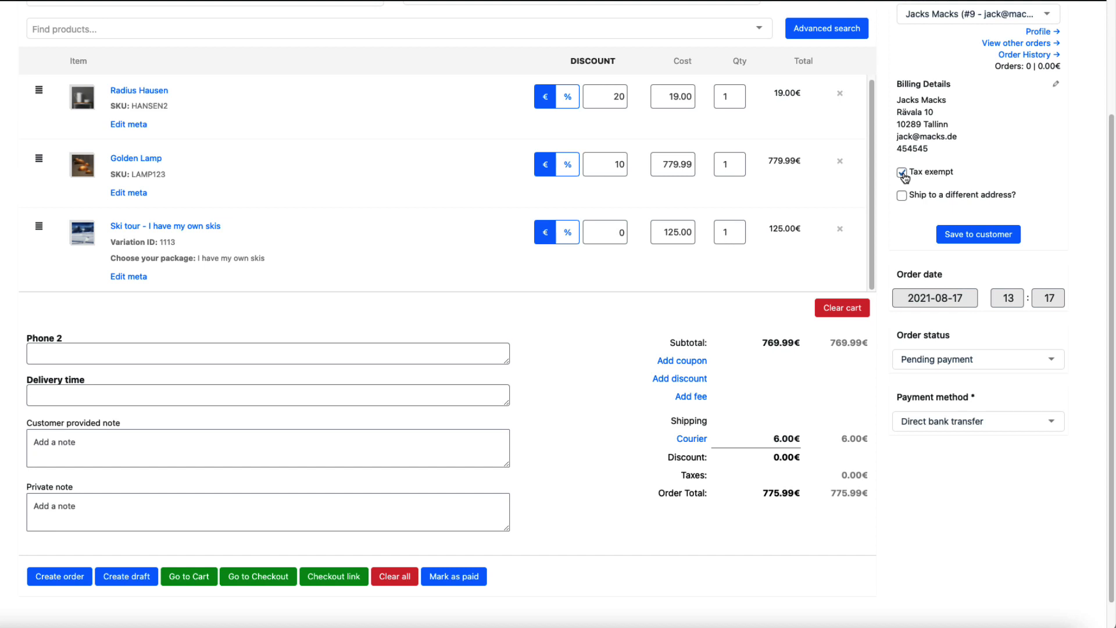
{"action": "left_click", "coordinate": [902, 174]}
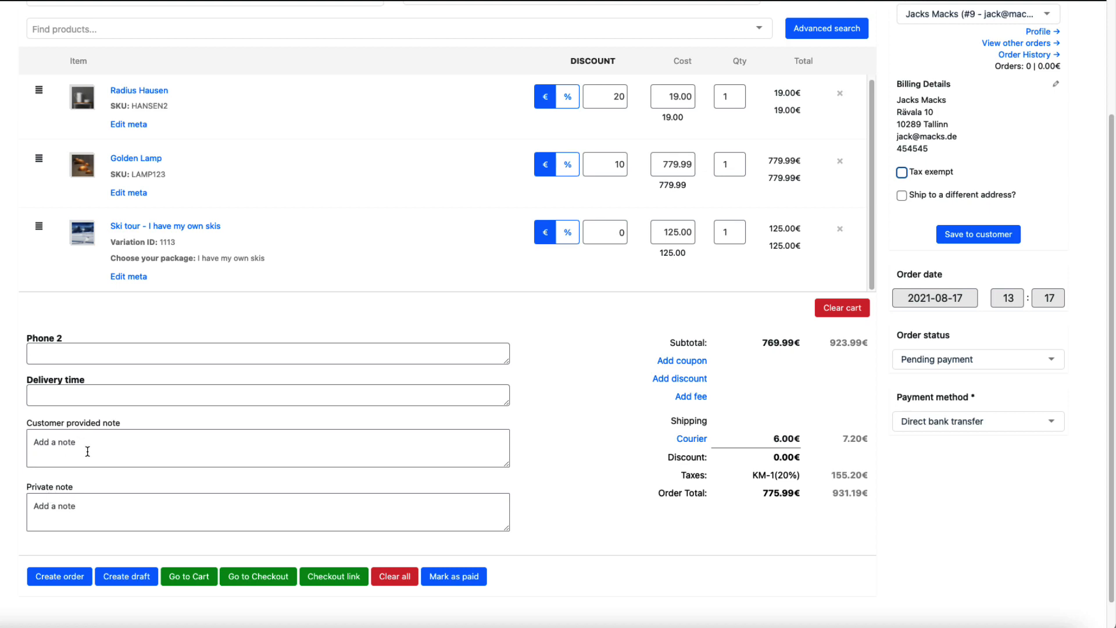
Step: Create the Jacks Mack order, producing pending order #2143 totalling 931.19€ via Courier
{"action": "scroll", "scroll_direction": "up", "scroll_amount": 3}
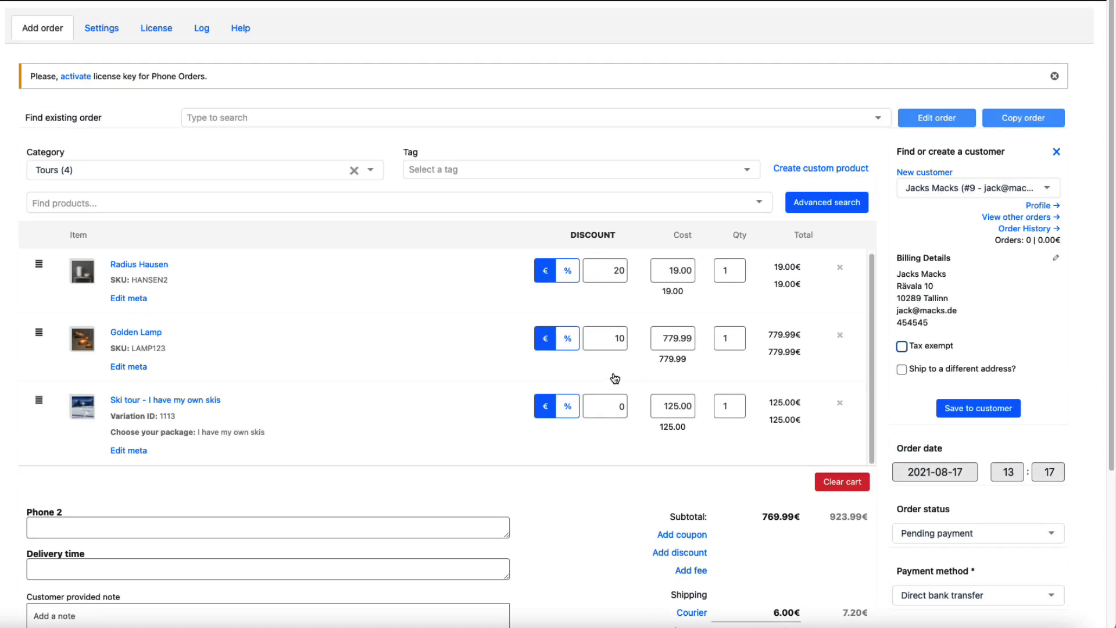
{"action": "scroll", "scroll_direction": "down", "scroll_amount": 3}
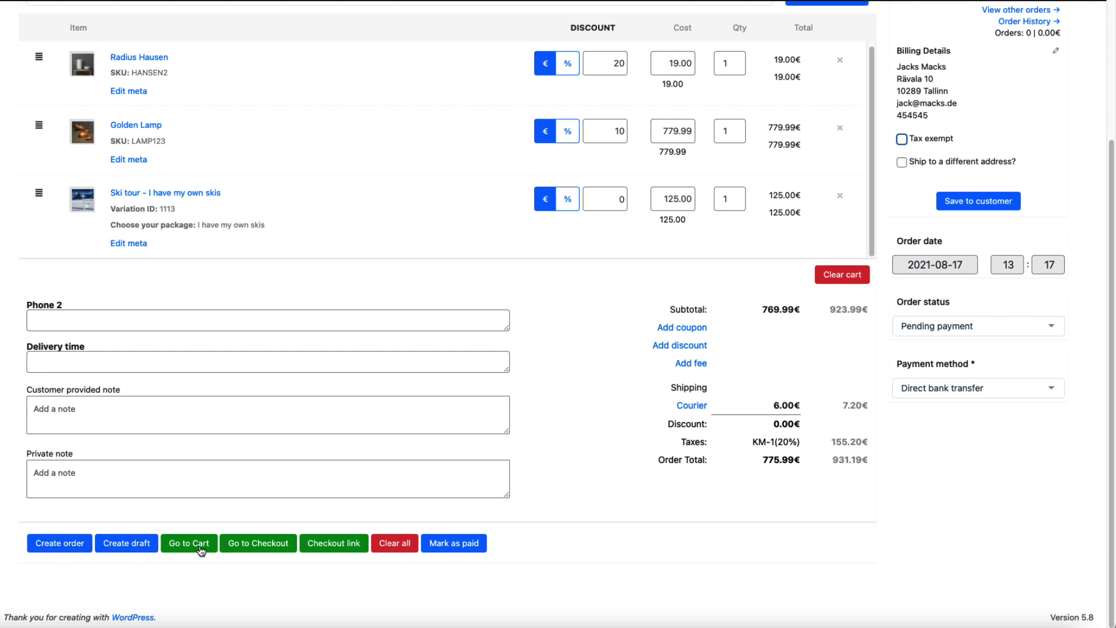
{"action": "left_click", "coordinate": [978, 201]}
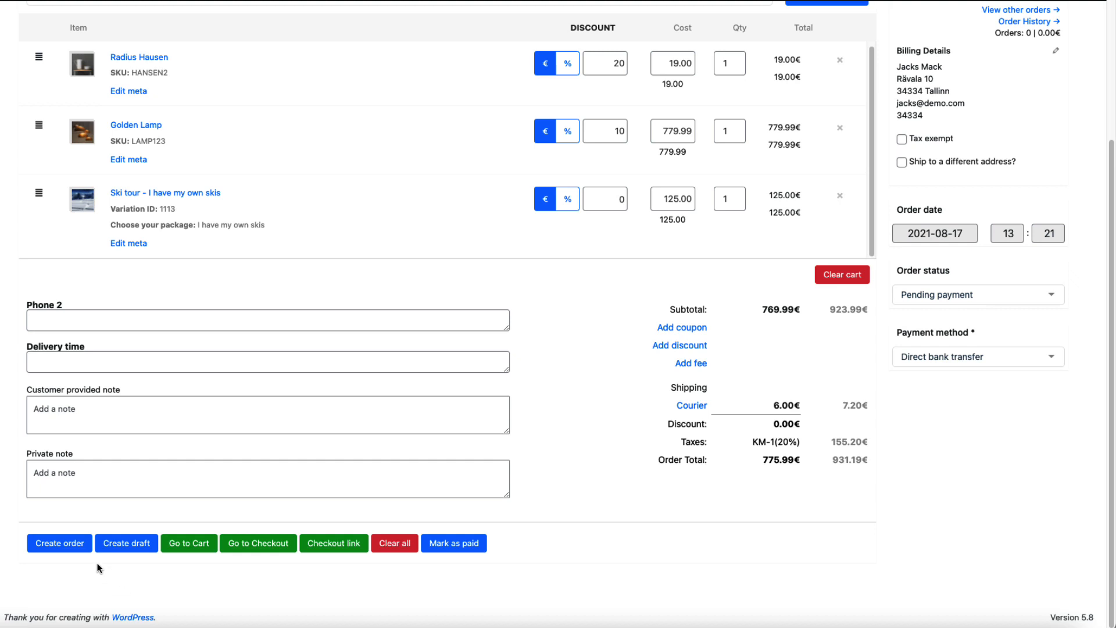
{"action": "left_click", "coordinate": [60, 543]}
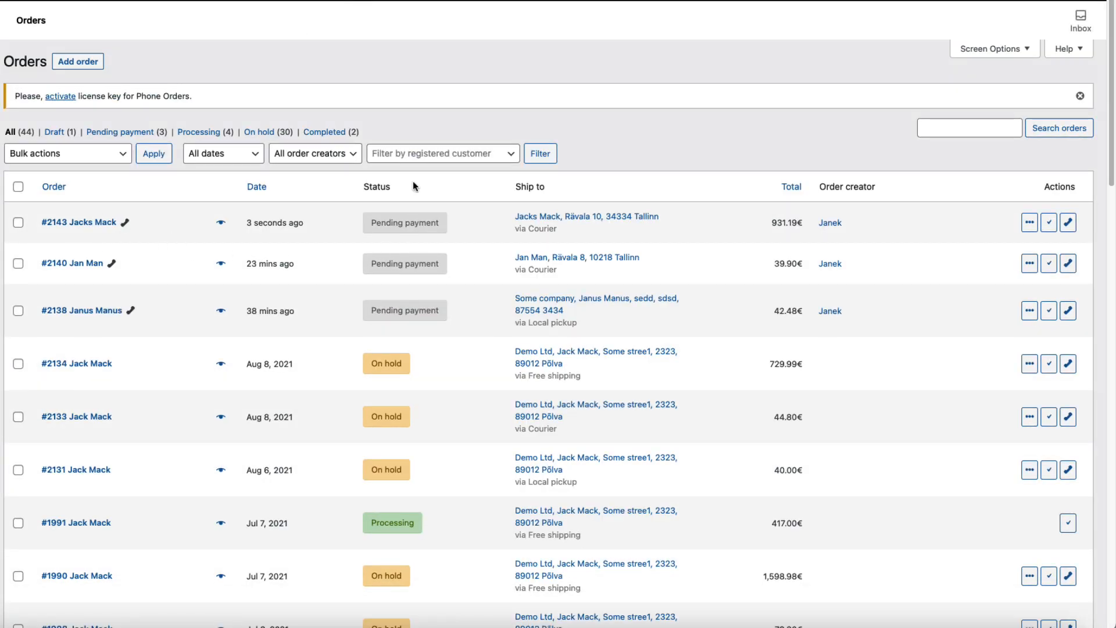
Step: Select order #2143 in the Orders list and view its order-received email
{"action": "left_click", "coordinate": [18, 223]}
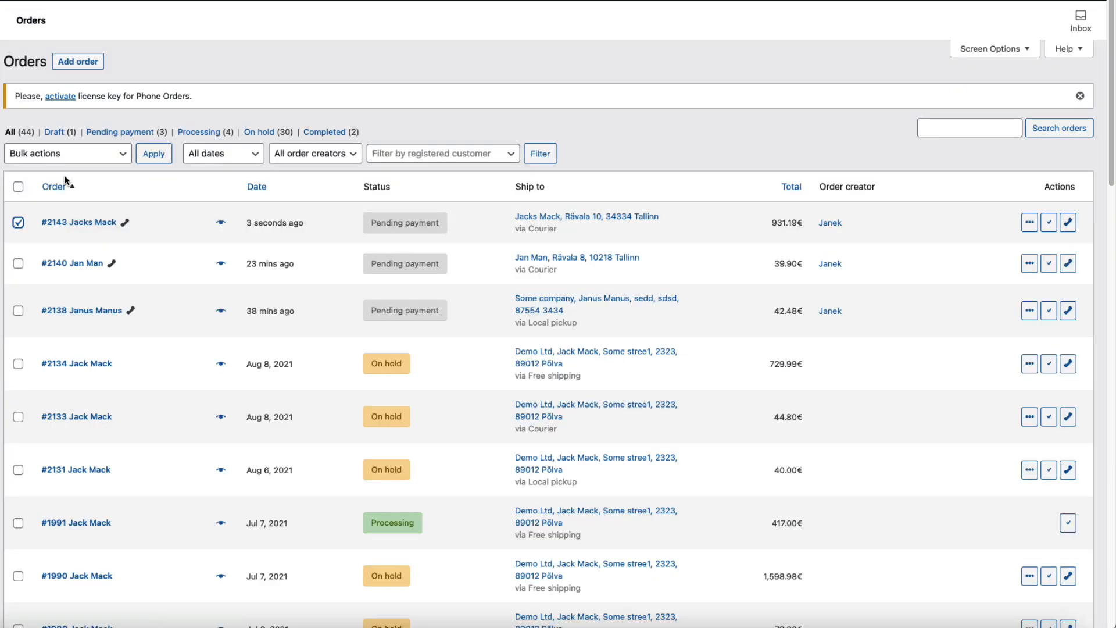
{"action": "left_click", "coordinate": [67, 153]}
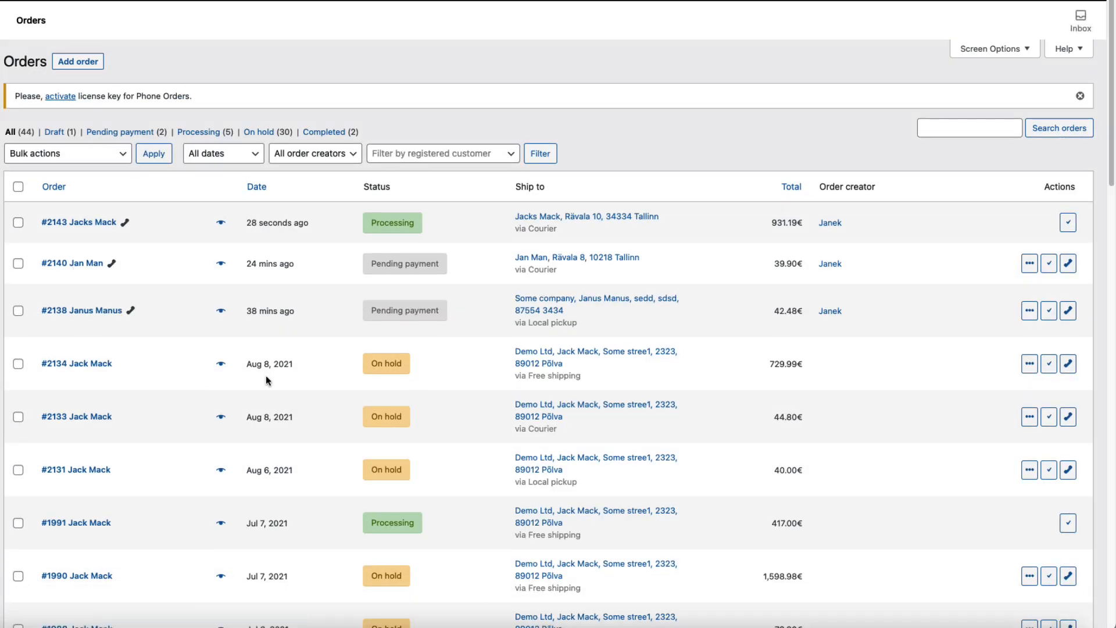
{"action": "left_click", "coordinate": [221, 223]}
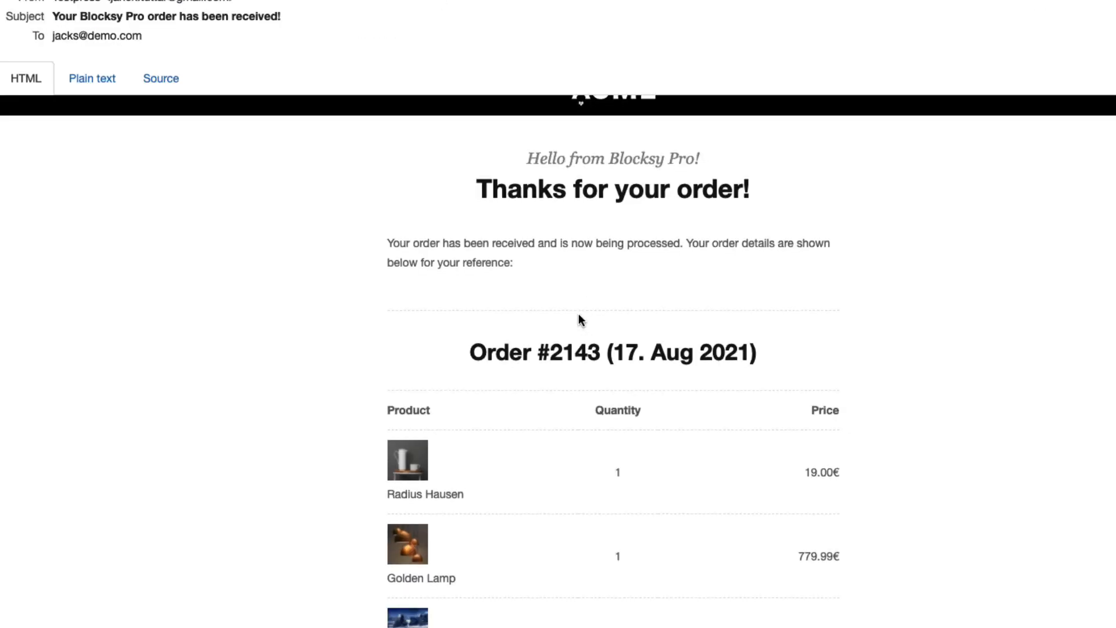
{"action": "scroll", "scroll_direction": "down", "scroll_amount": 3}
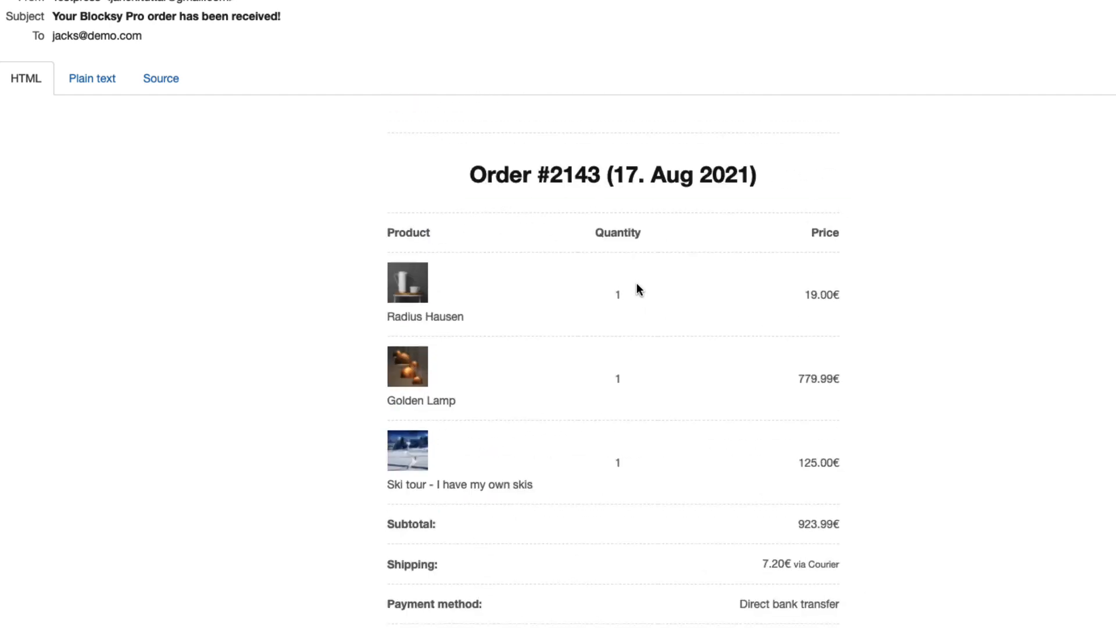
{"action": "scroll", "scroll_direction": "up", "scroll_amount": 3}
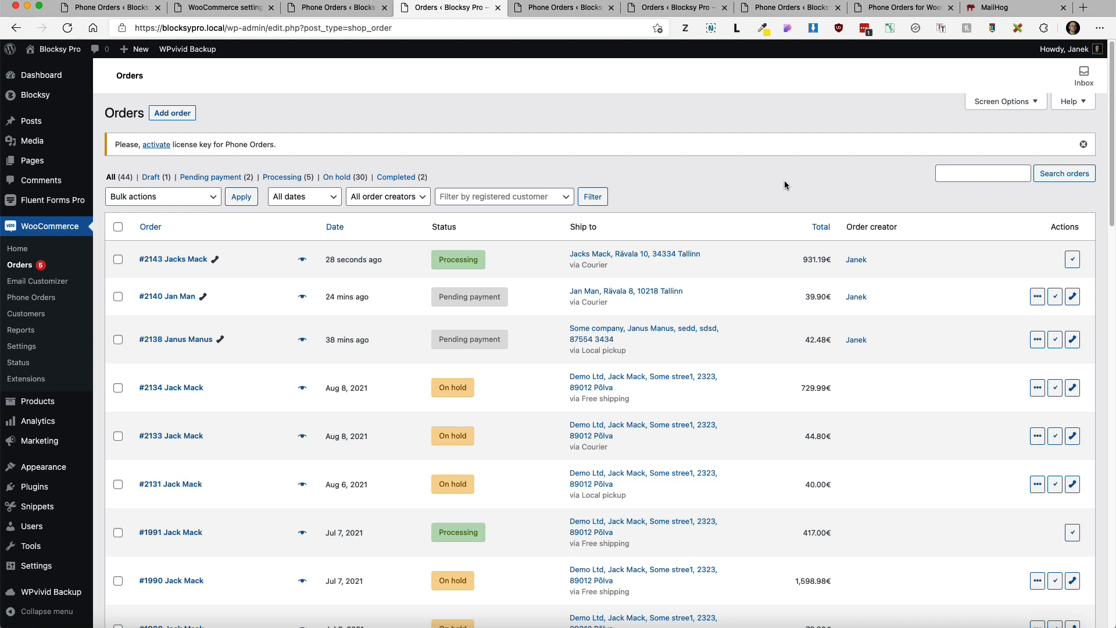
{"action": "mouse_move", "coordinate": [751, 188]}
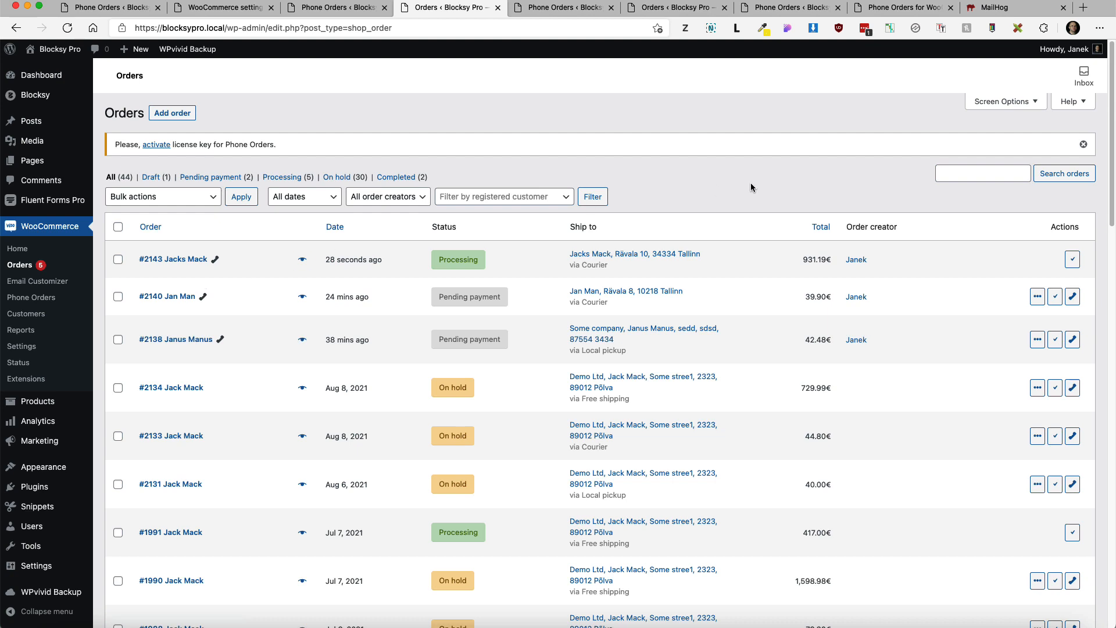
{"action": "mouse_move", "coordinate": [21, 330]}
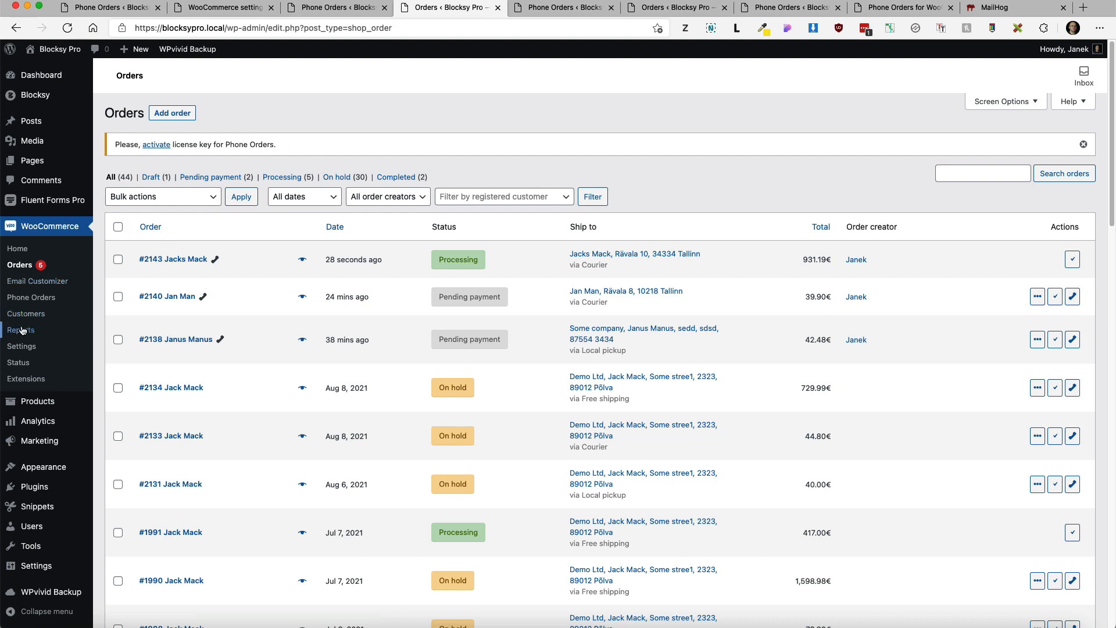
{"action": "left_click", "coordinate": [31, 297]}
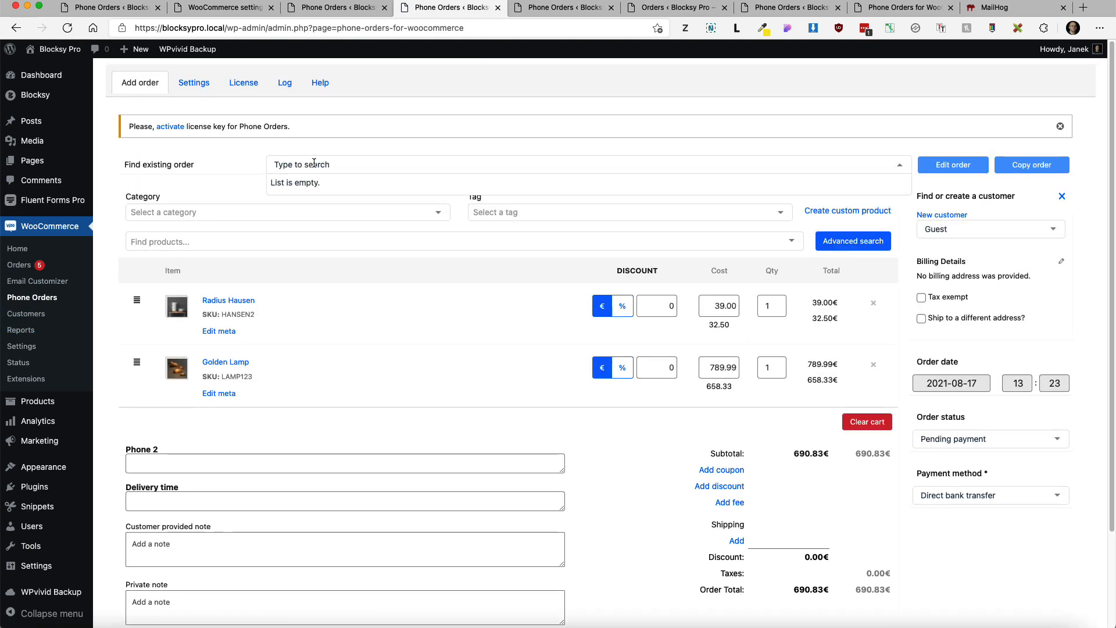
{"action": "left_click", "coordinate": [19, 264]}
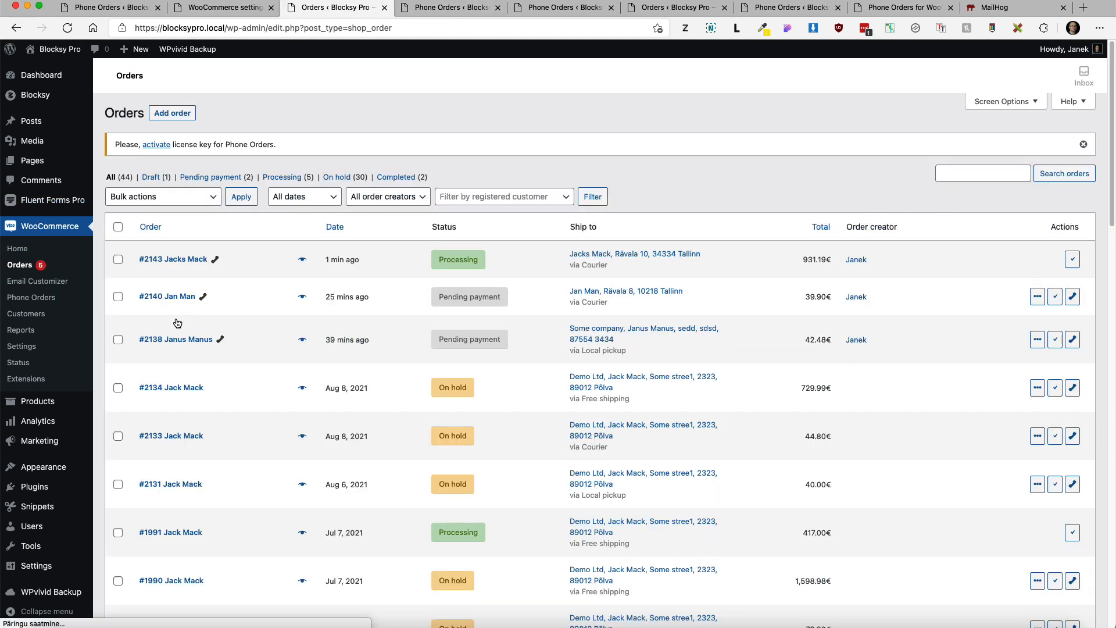
{"action": "mouse_move", "coordinate": [166, 342]}
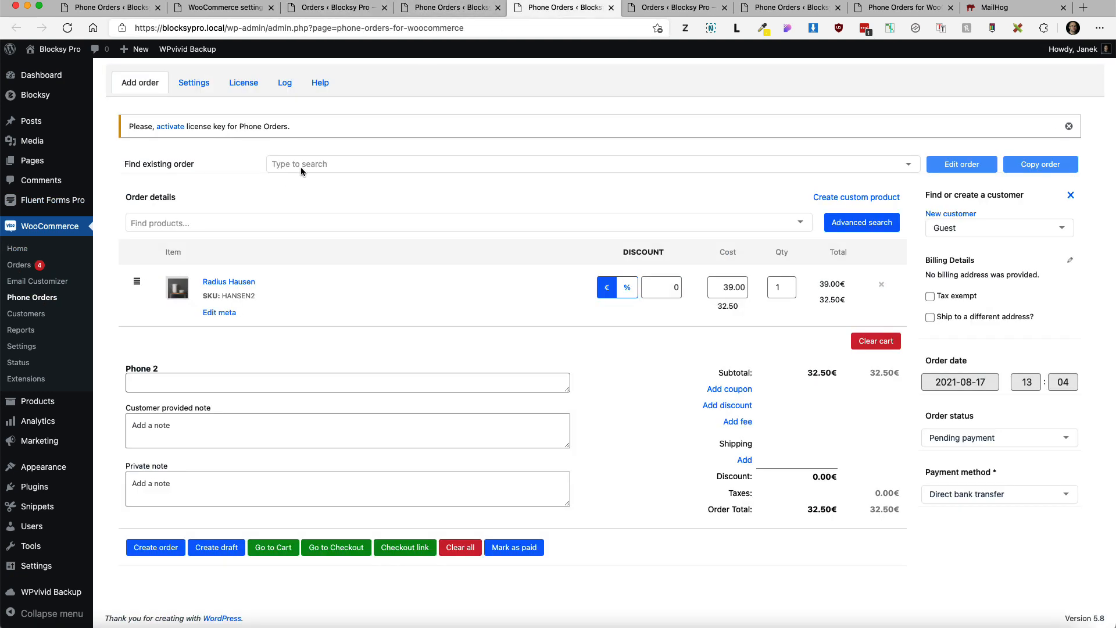
{"action": "type", "text": "2138 | Janus Manus | 39 mins ago | € 42.48 | Pending payment"}
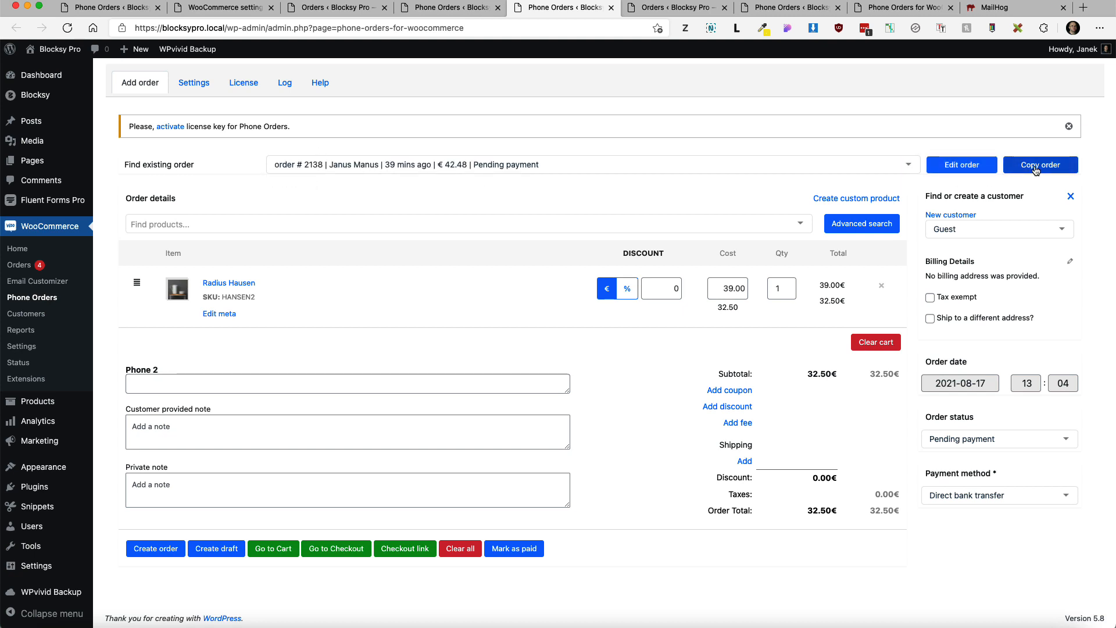
Step: Copy order #2138, add Hartek Lamp via an 'am' search, and switch shipping to Courier
{"action": "left_click", "coordinate": [1040, 165]}
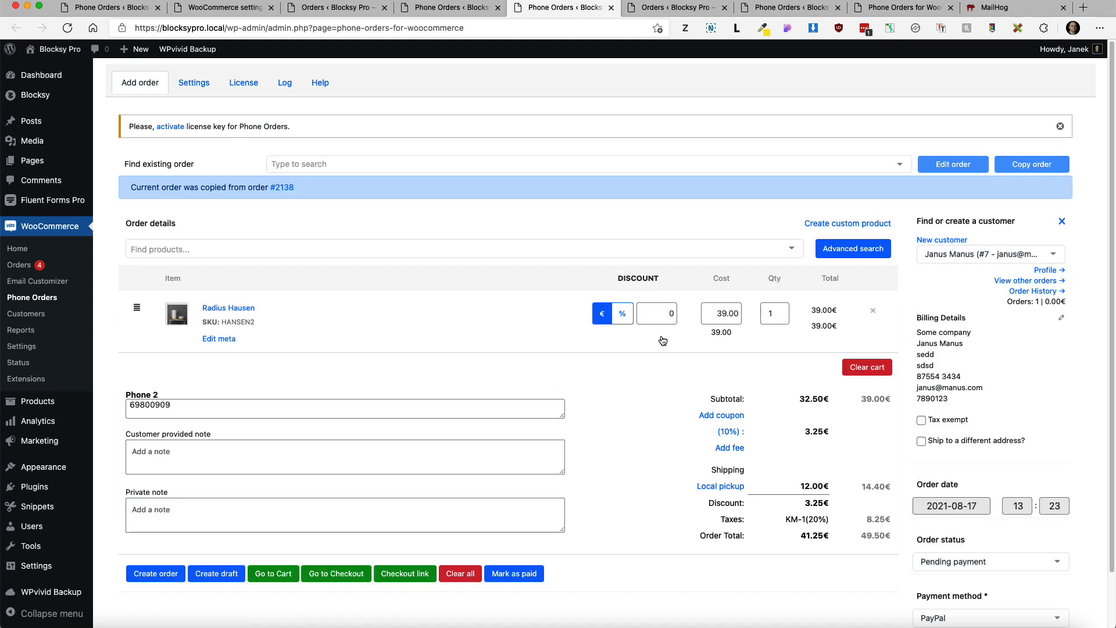
{"action": "mouse_move", "coordinate": [973, 361]}
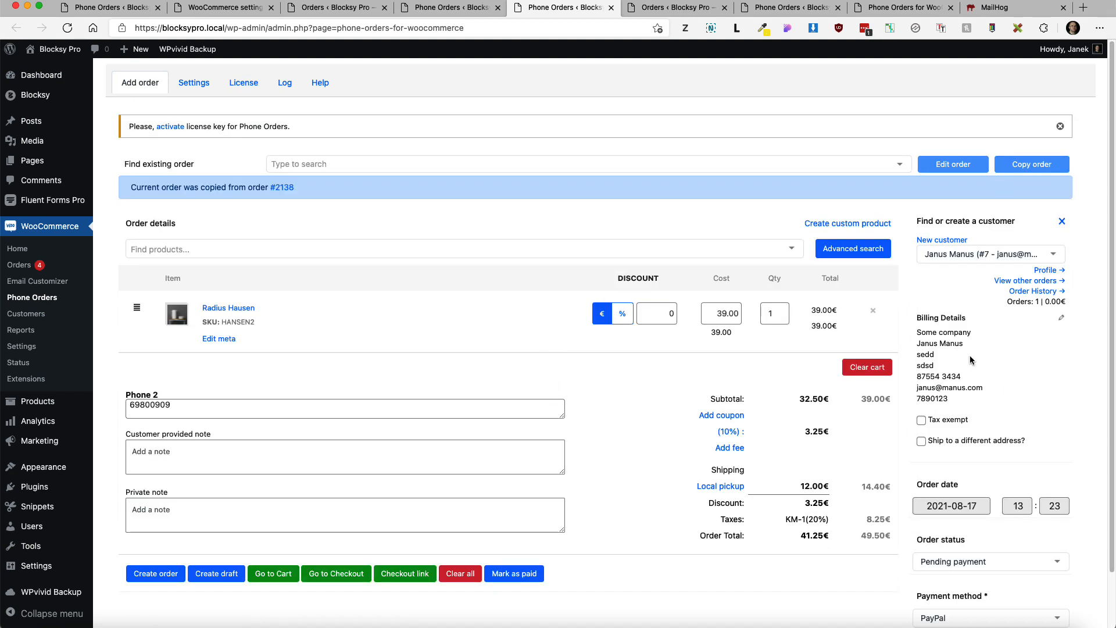
{"action": "mouse_move", "coordinate": [1065, 438]}
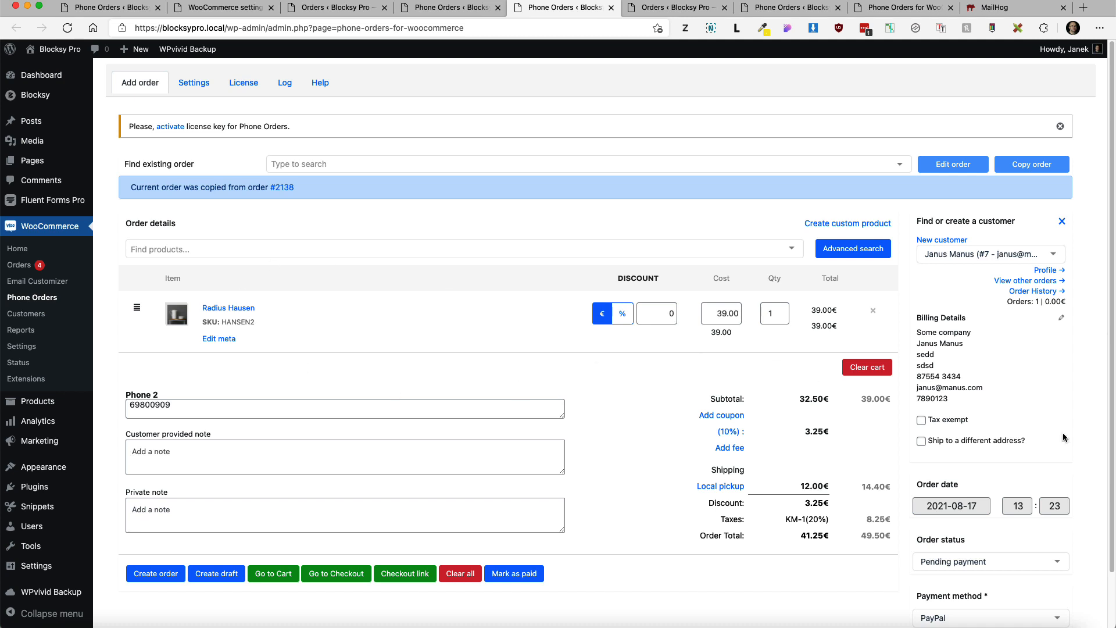
{"action": "mouse_move", "coordinate": [983, 368]}
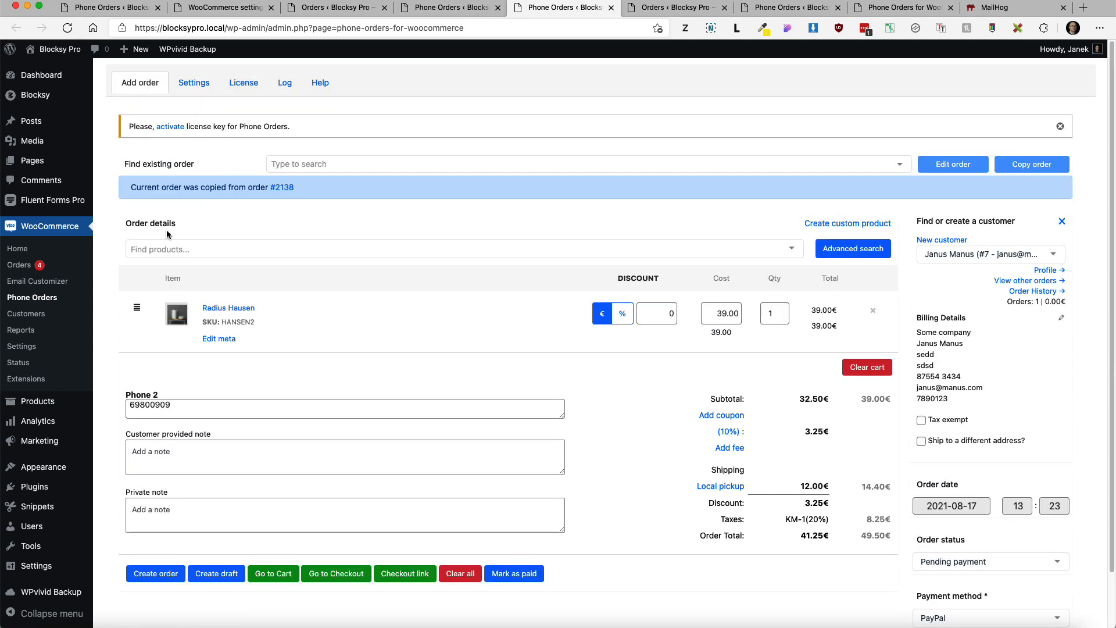
{"action": "left_click", "coordinate": [463, 249]}
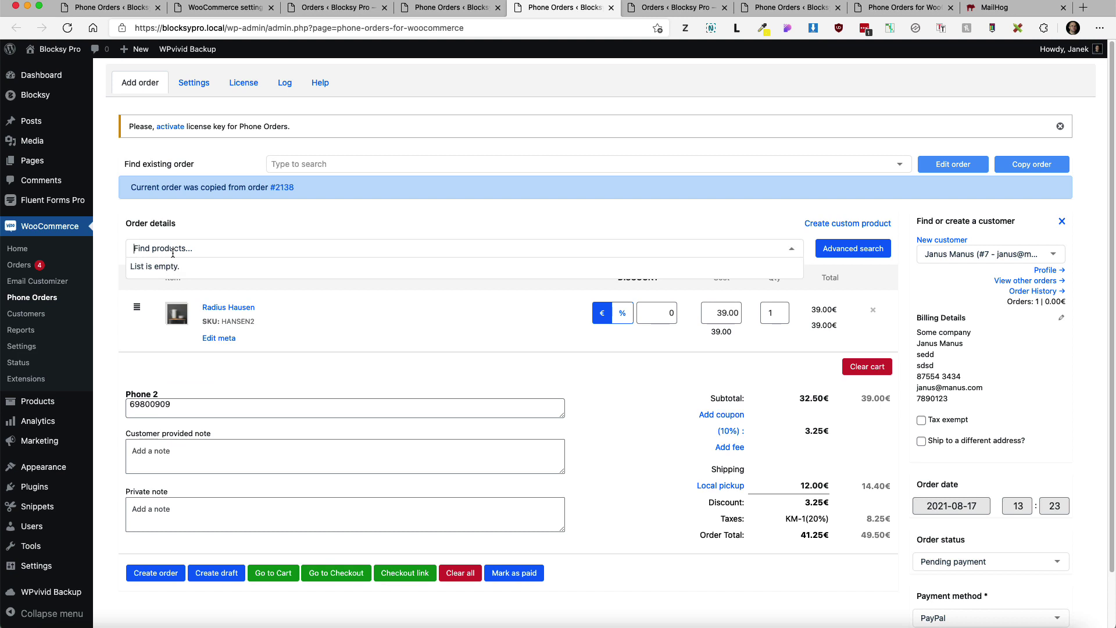
{"action": "left_click", "coordinate": [463, 248]}
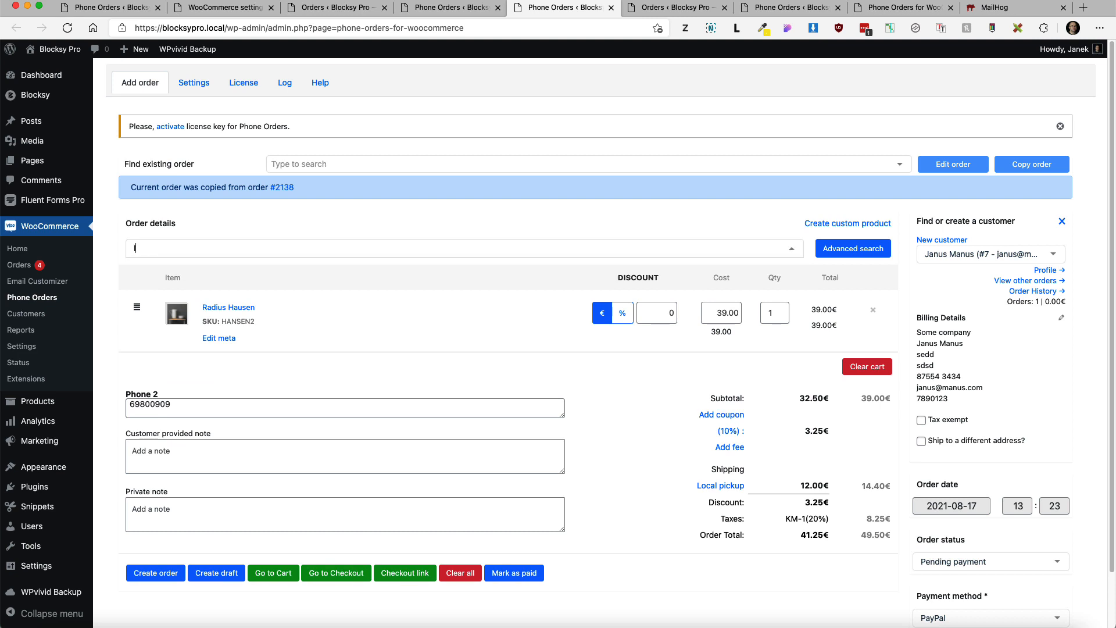
{"action": "type", "text": "am"}
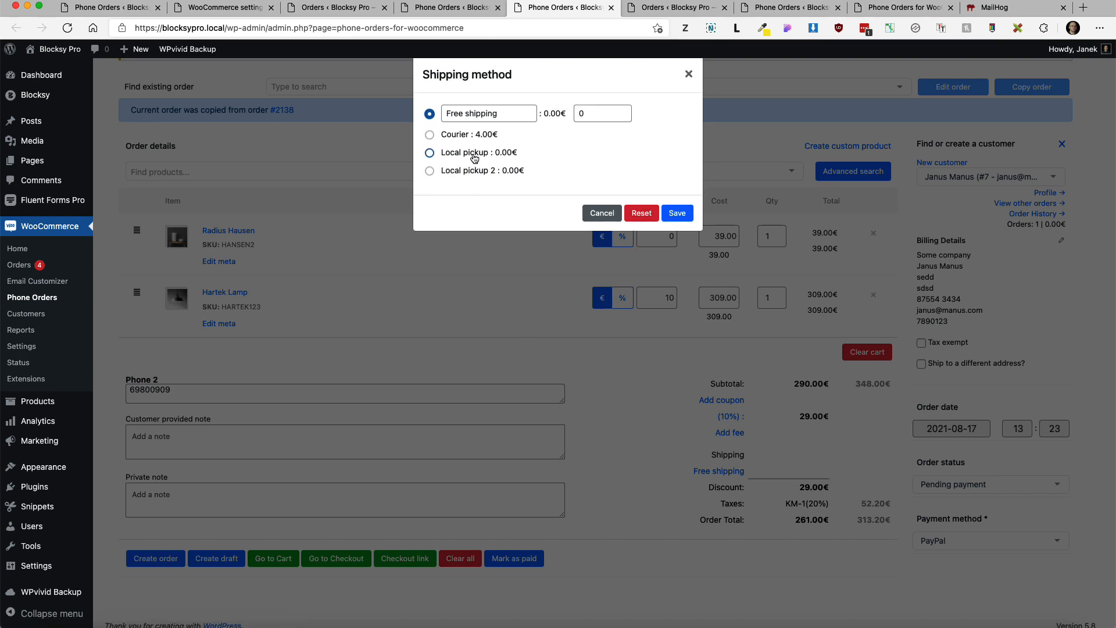
{"action": "left_click", "coordinate": [676, 213]}
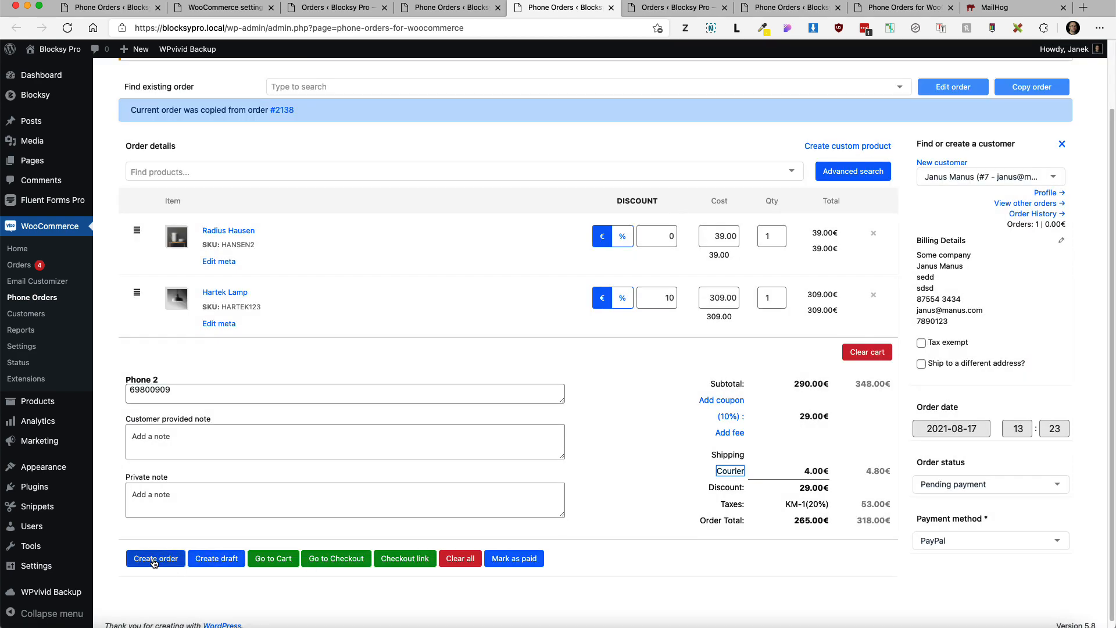
Step: Create the copied 265.00€ Courier order, confirmed as order #2144
{"action": "left_click", "coordinate": [155, 558]}
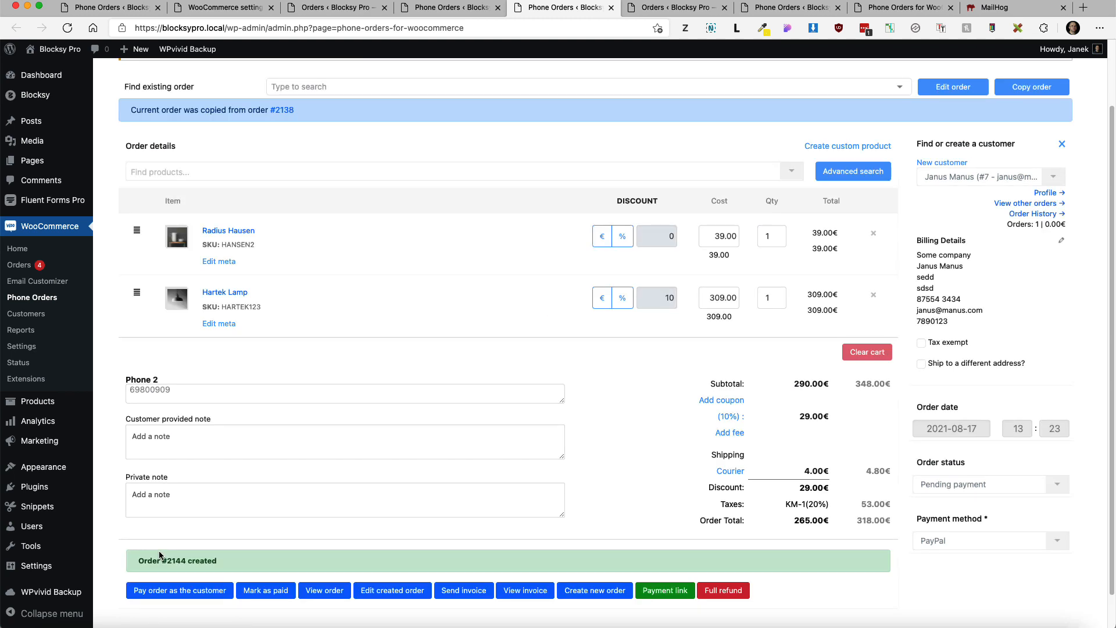
{"action": "mouse_move", "coordinate": [154, 278]}
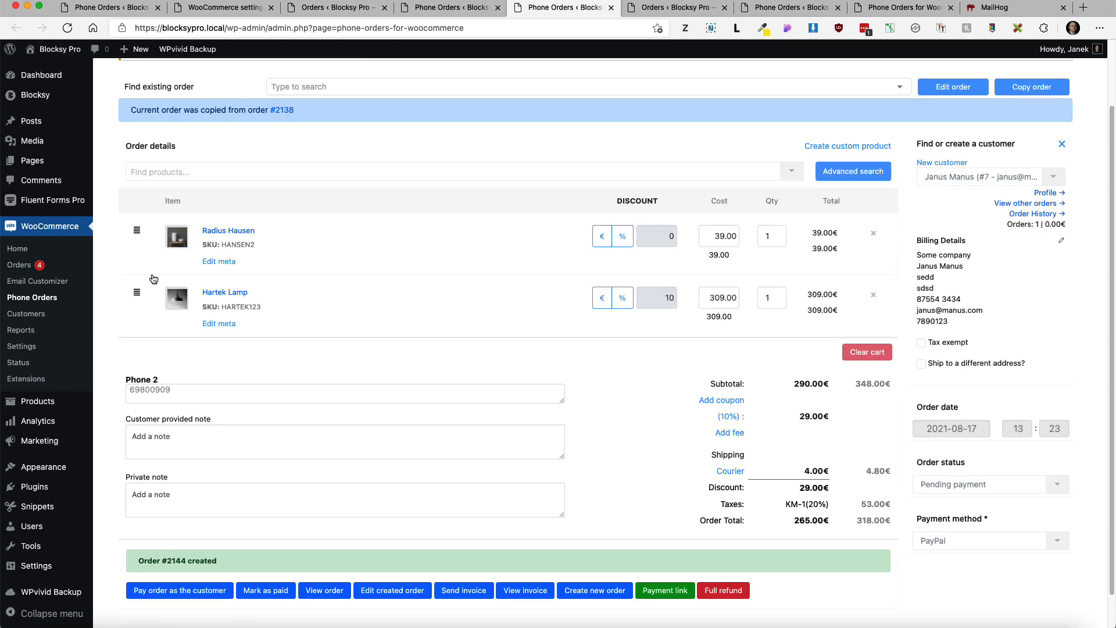
{"action": "mouse_move", "coordinate": [974, 582]}
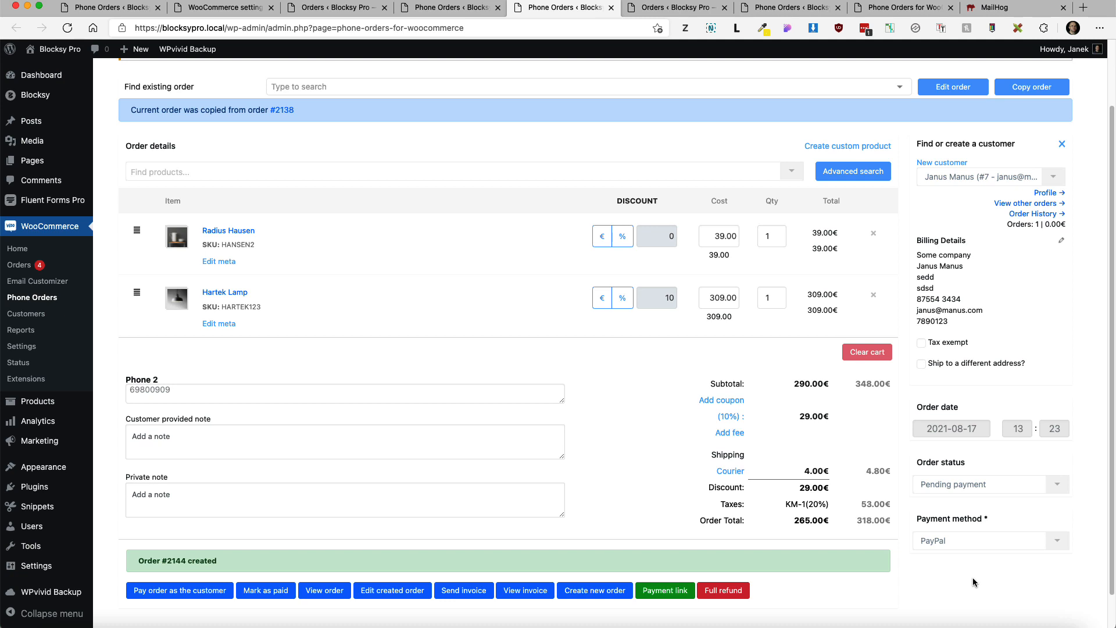
{"action": "mouse_move", "coordinate": [890, 378]}
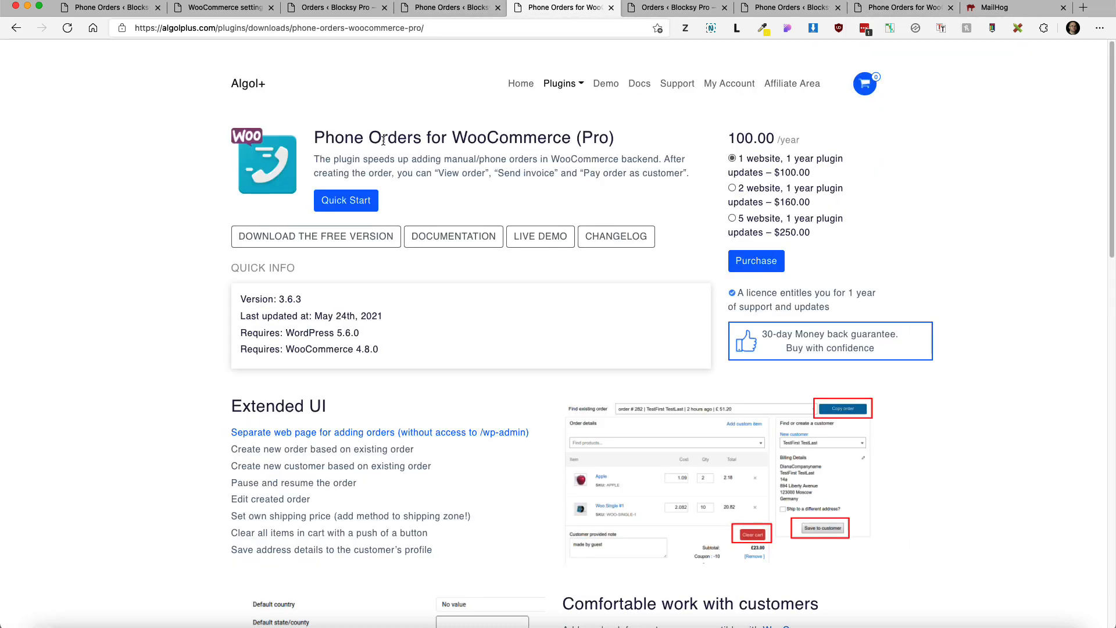
{"action": "mouse_move", "coordinate": [139, 190]}
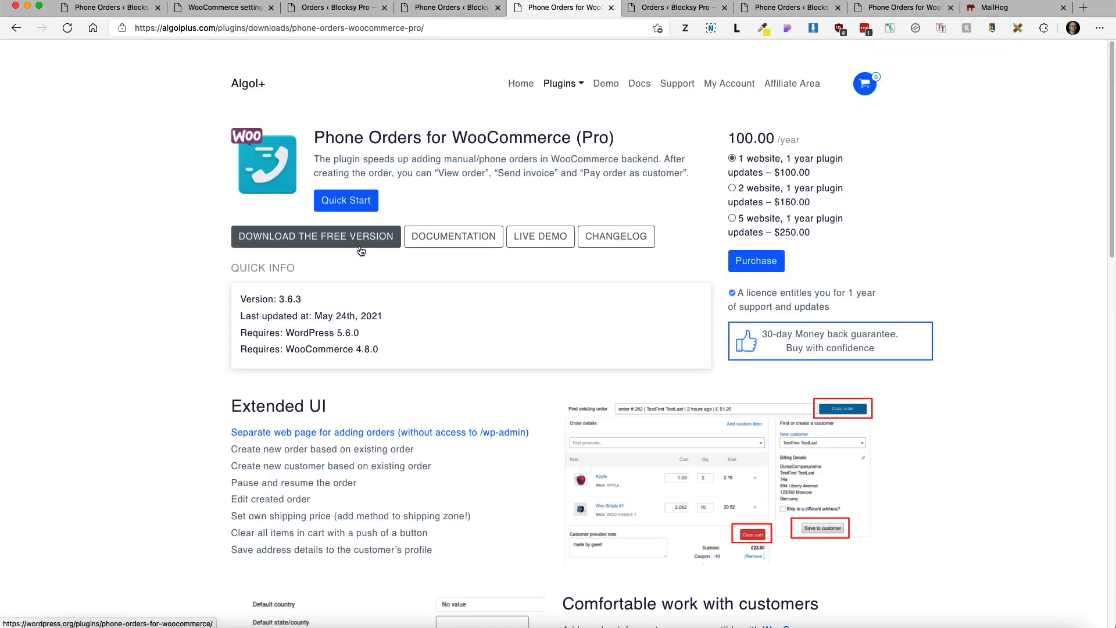
{"action": "mouse_move", "coordinate": [758, 171]}
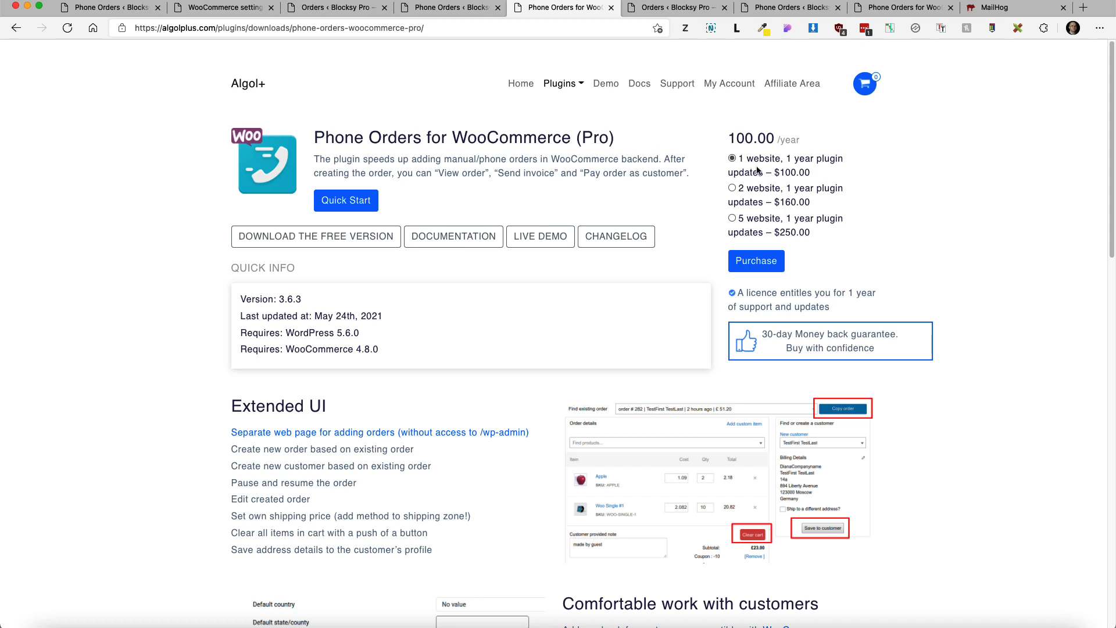
{"action": "mouse_move", "coordinate": [814, 174]}
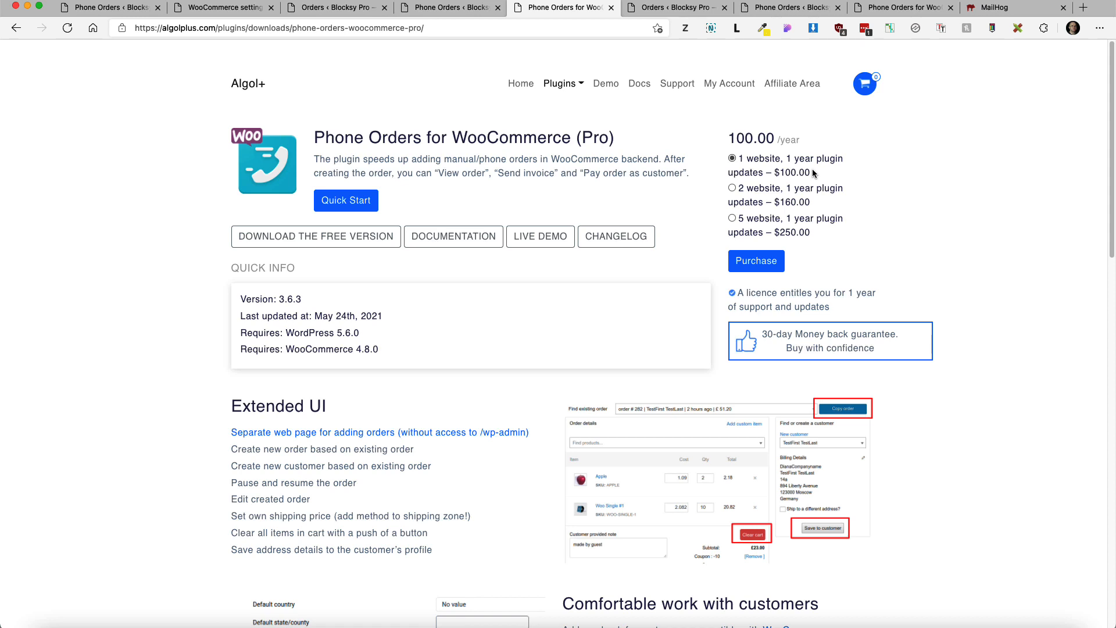
{"action": "mouse_move", "coordinate": [843, 180]}
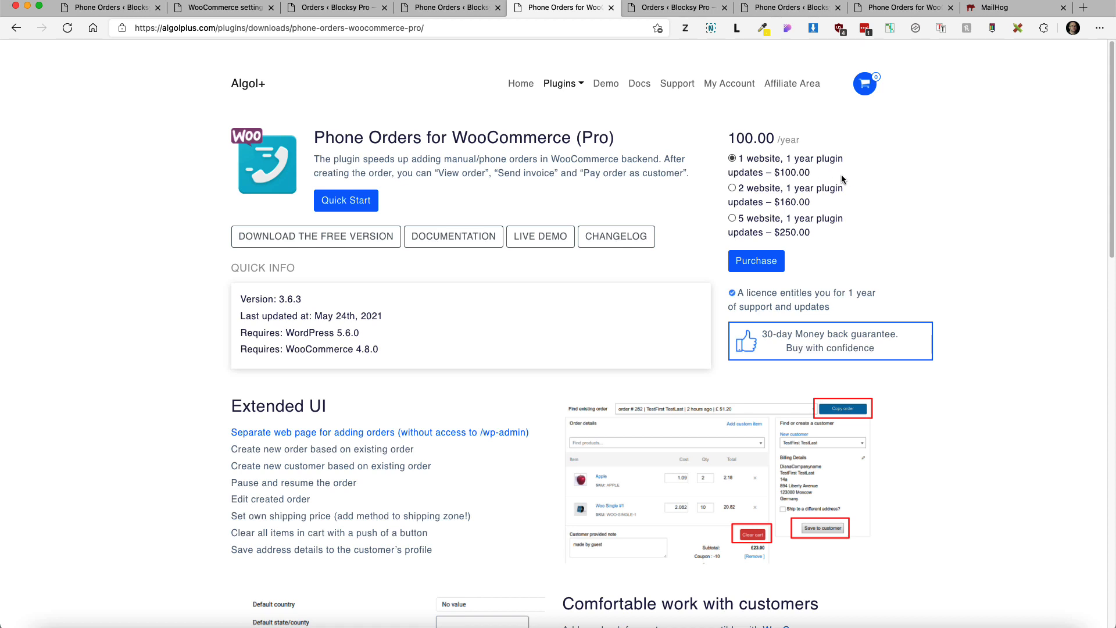